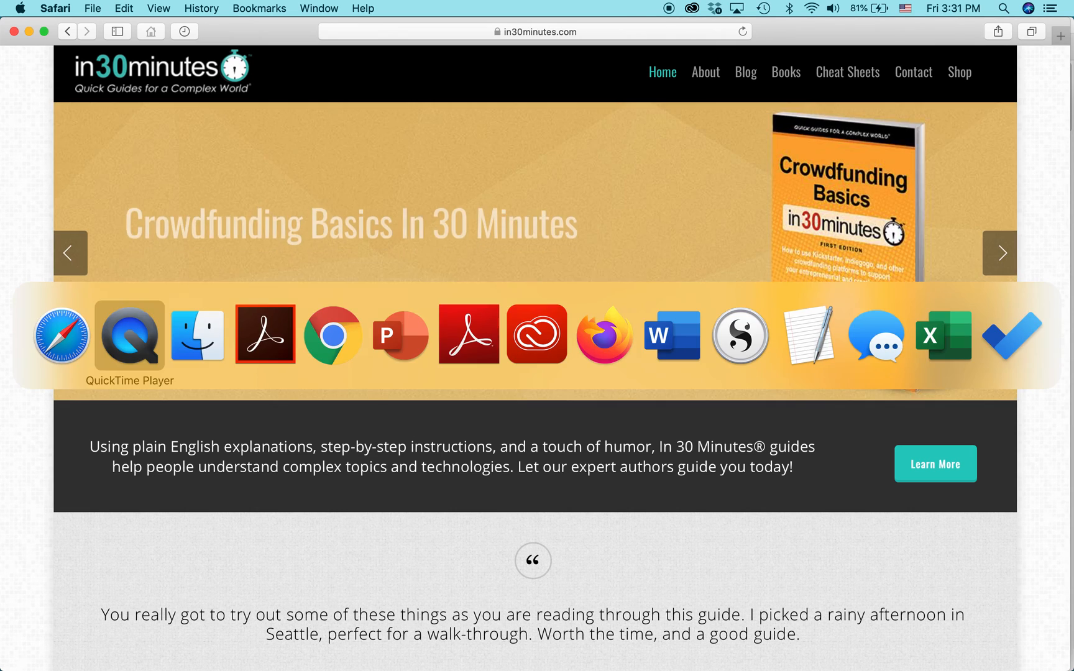
# Bring Finder's Desktop list forward and show the pedigree chart PDF's context actions.
pyautogui.click(197, 334)
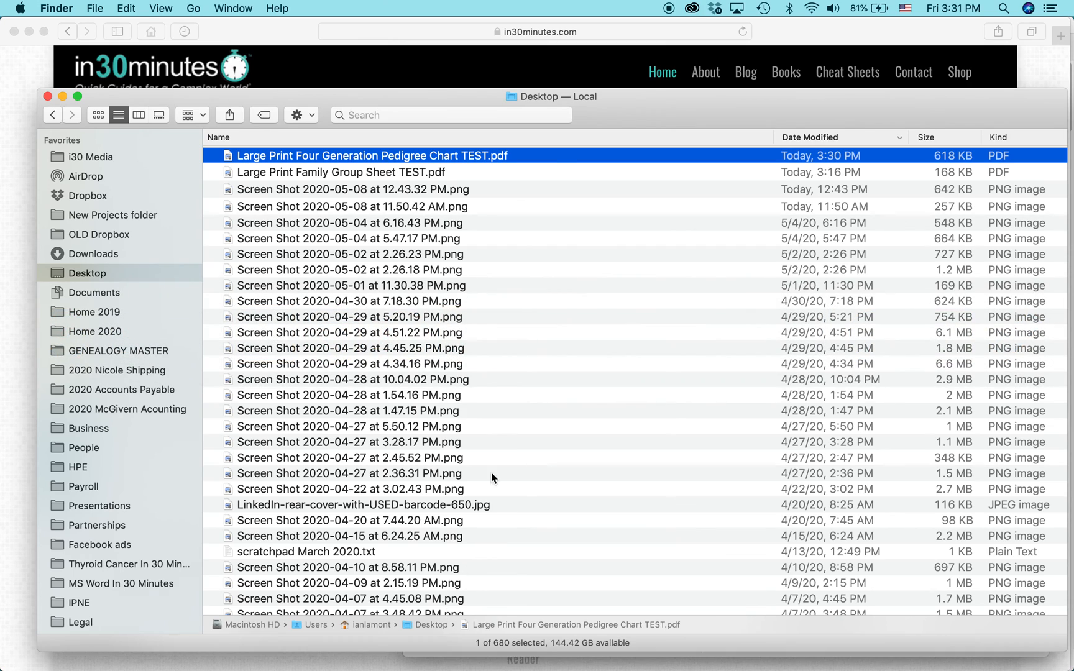
pyautogui.moveTo(418, 160)
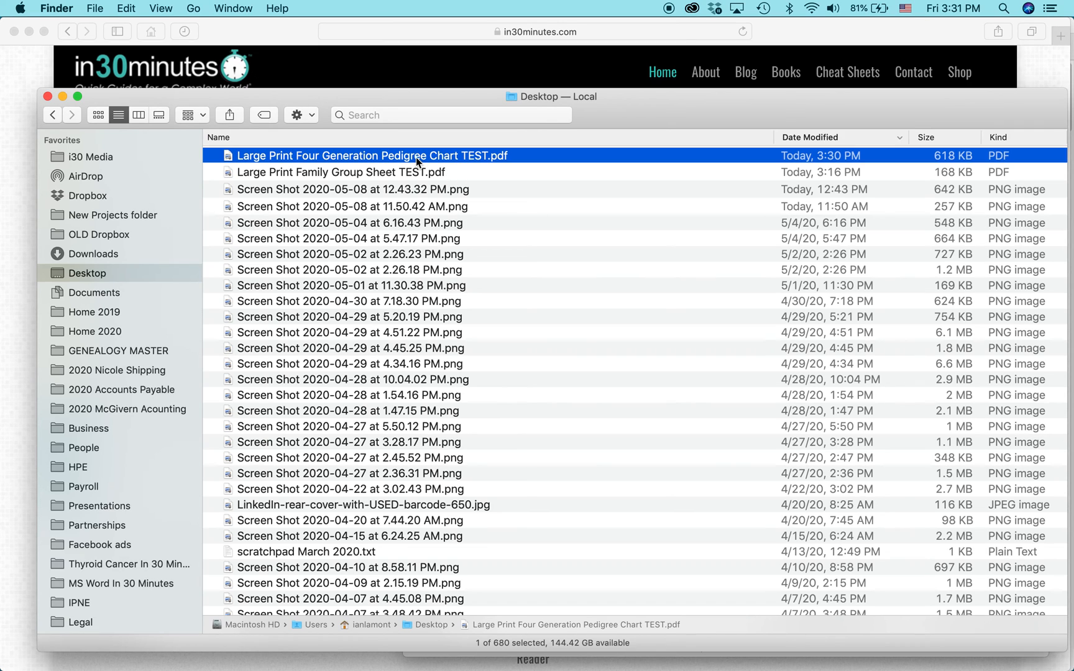
pyautogui.rightClick(372, 155)
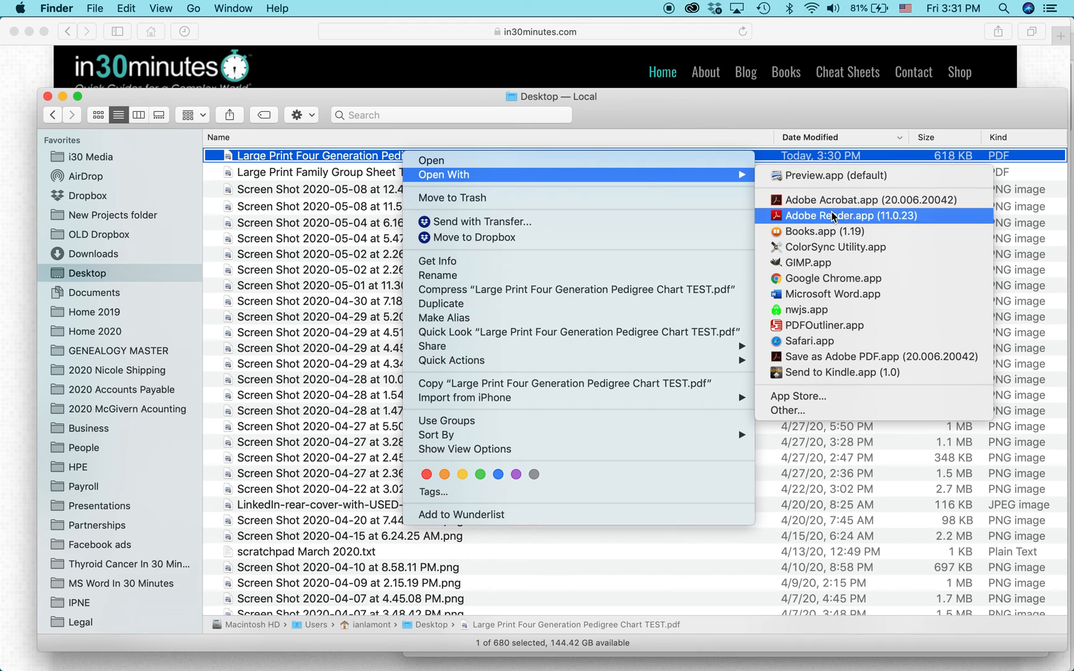
# View the chart in Adobe Reader as a blank form, then reopen the file's actions in Finder.
pyautogui.click(834, 216)
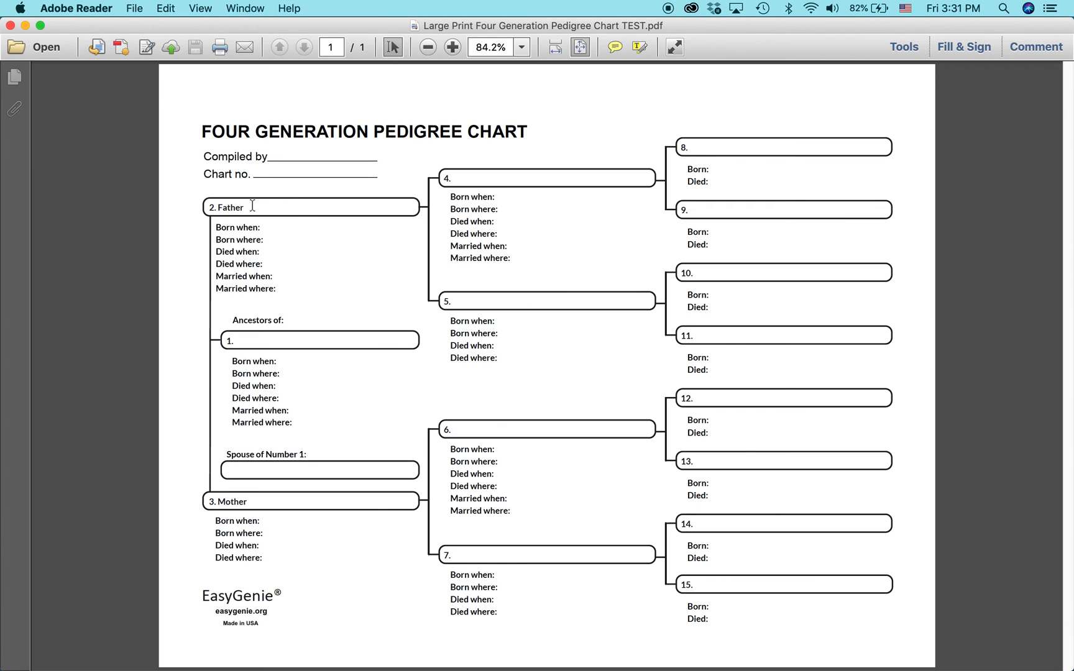
pyautogui.moveTo(361, 178)
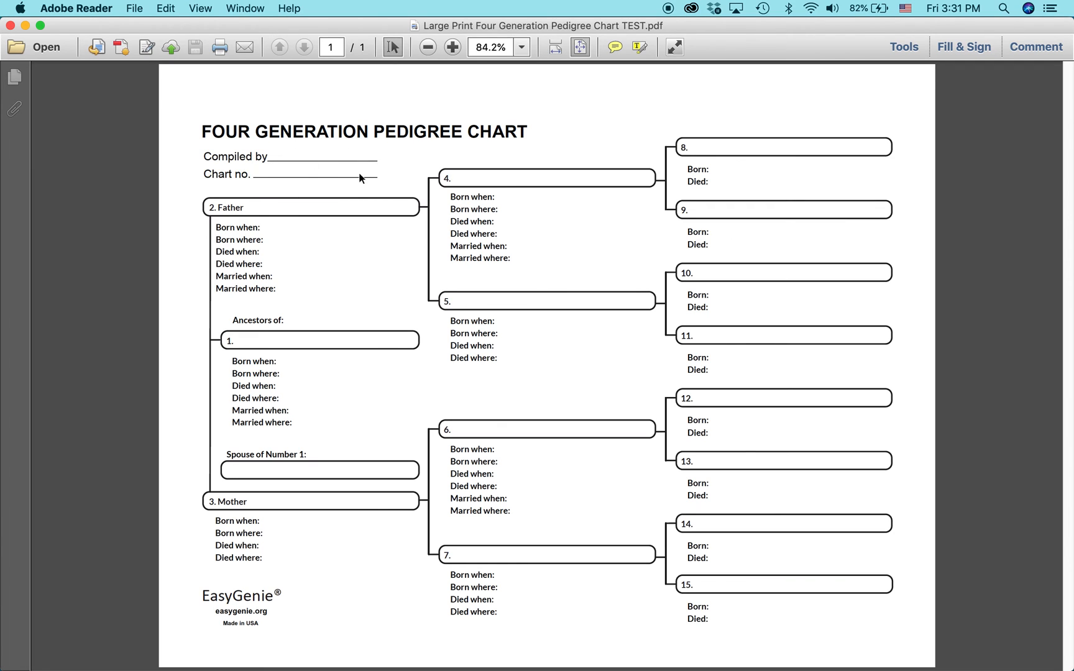
pyautogui.moveTo(275, 154)
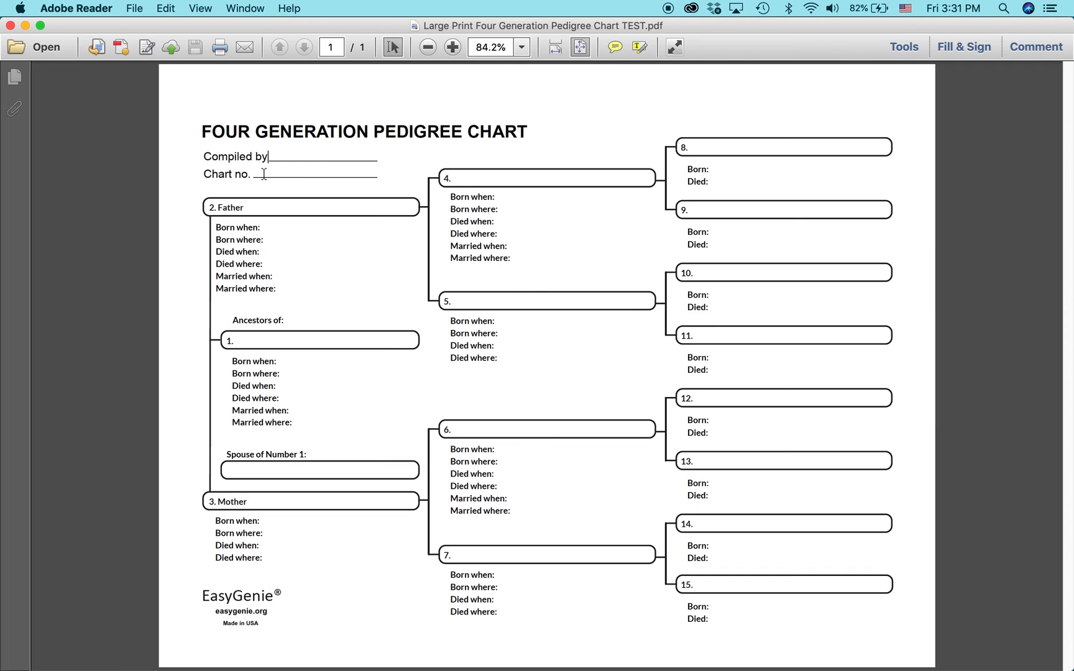
pyautogui.moveTo(252, 206)
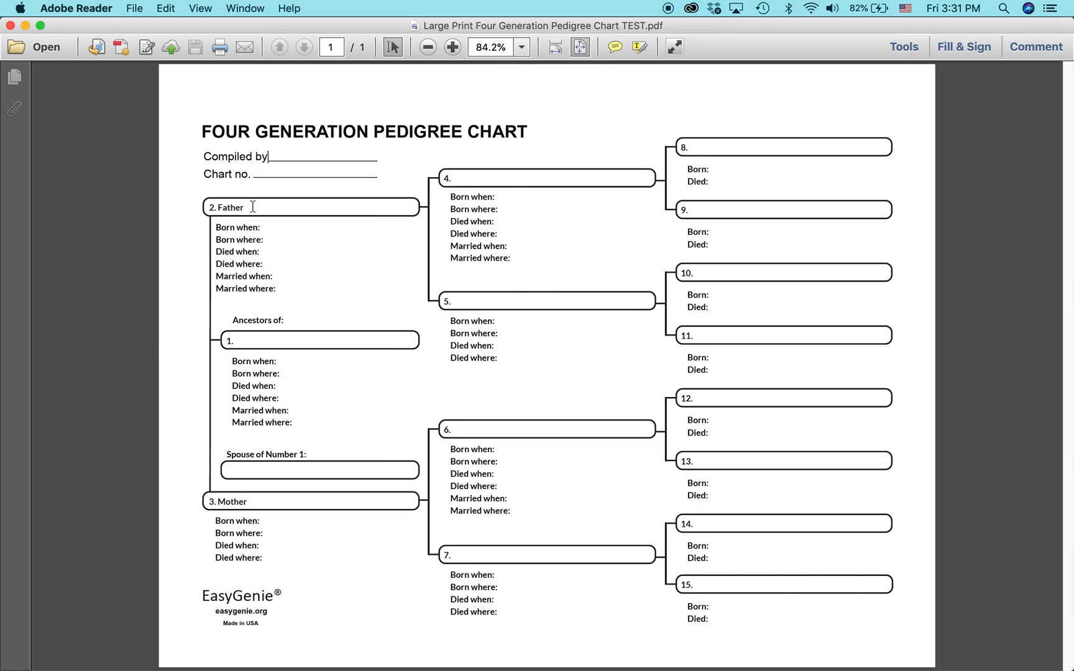
pyautogui.moveTo(287, 281)
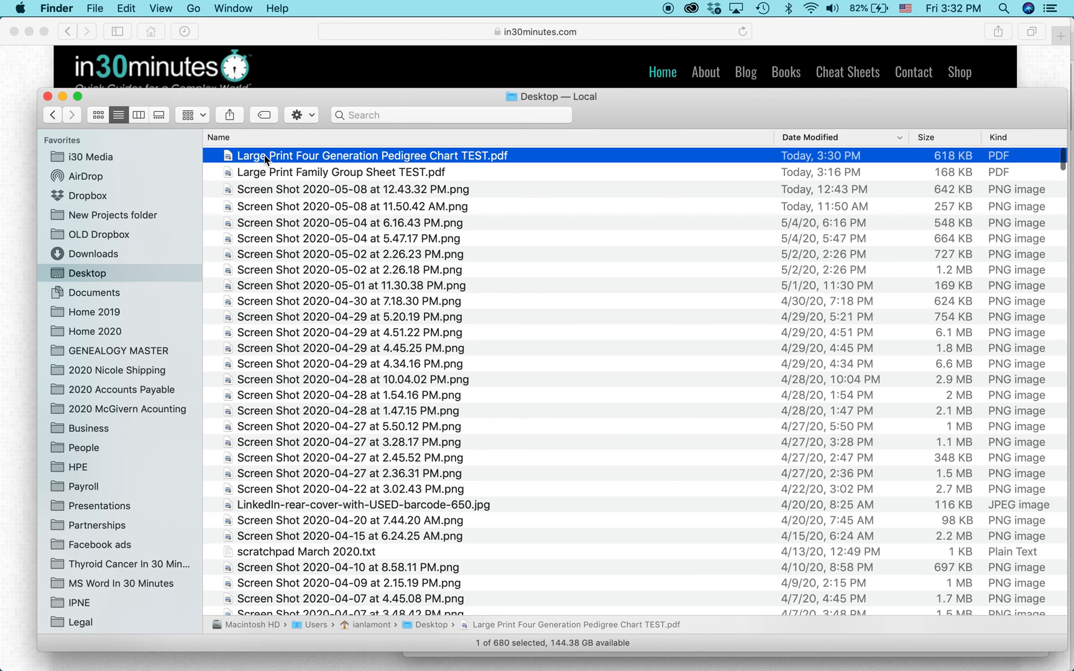
pyautogui.rightClick(372, 155)
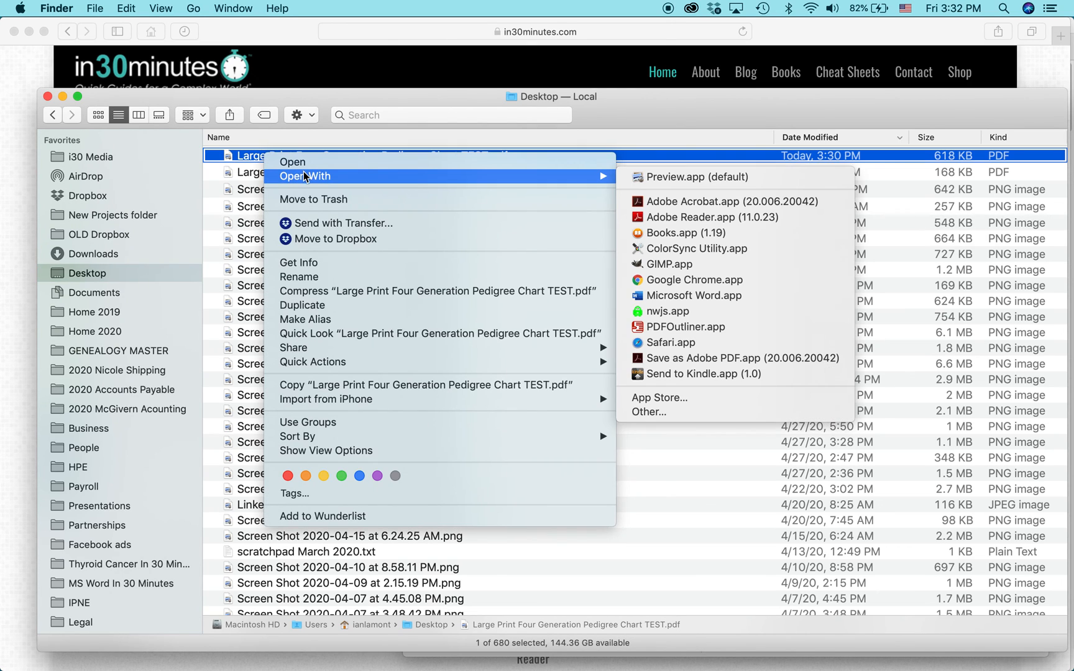
pyautogui.moveTo(721, 201)
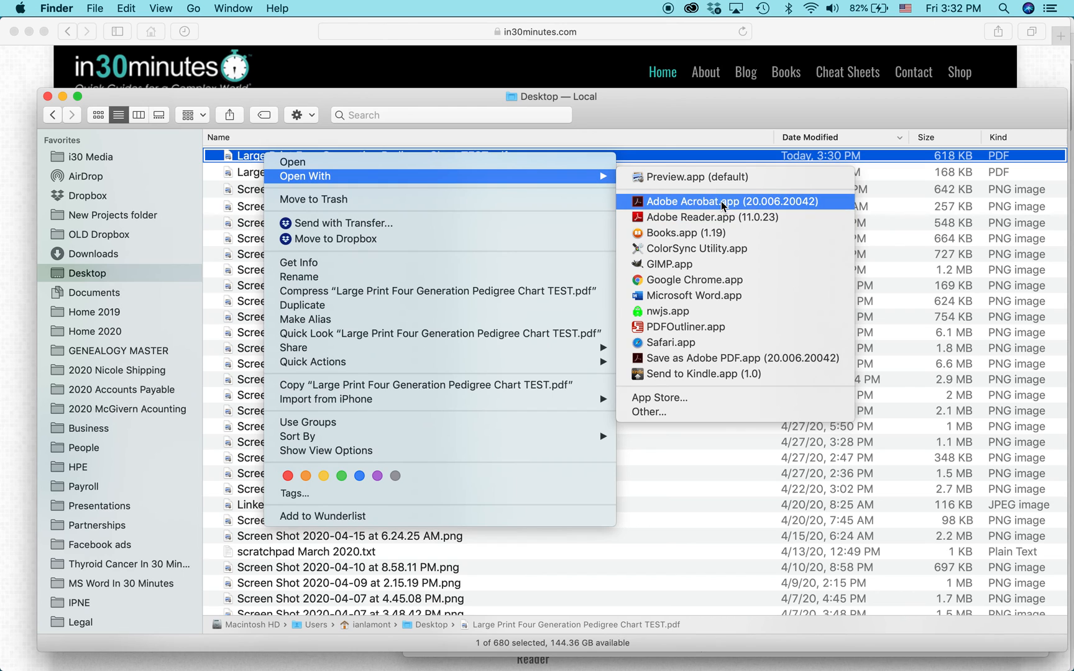
# Open the pedigree chart PDF in Adobe Acrobat Pro DC with the Tools pane alongside.
pyautogui.click(699, 201)
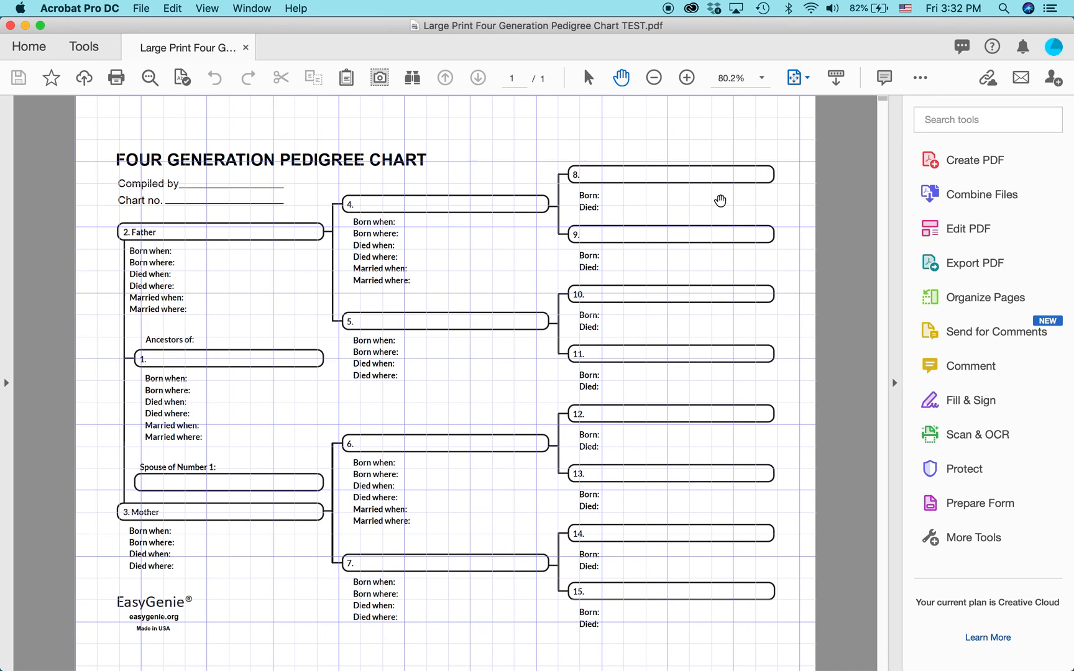
pyautogui.moveTo(587, 304)
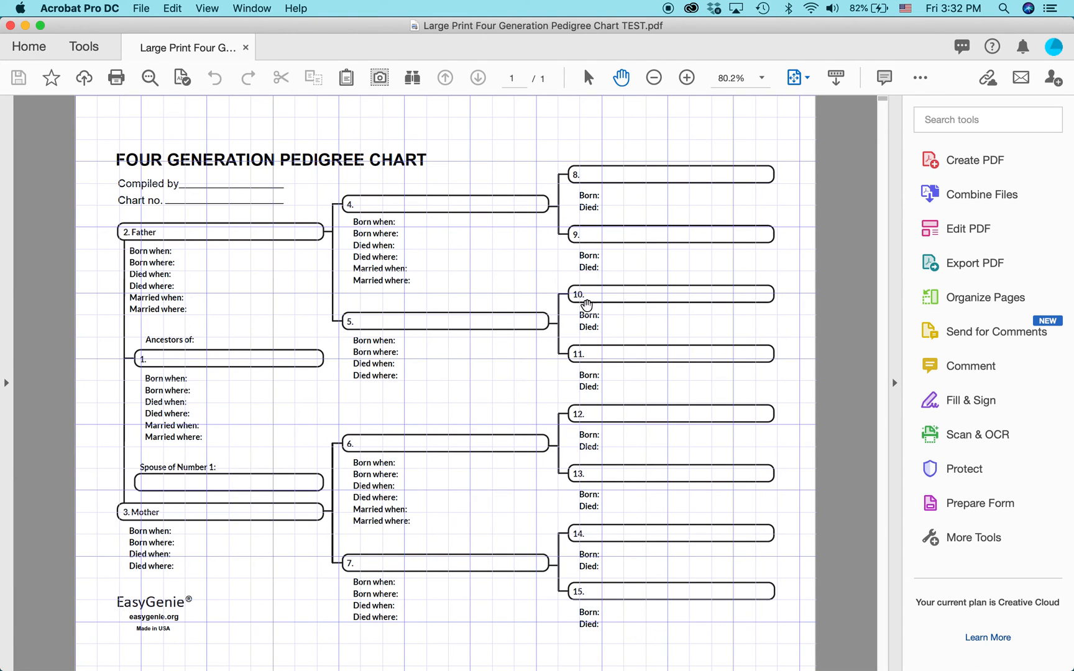
pyautogui.moveTo(390, 370)
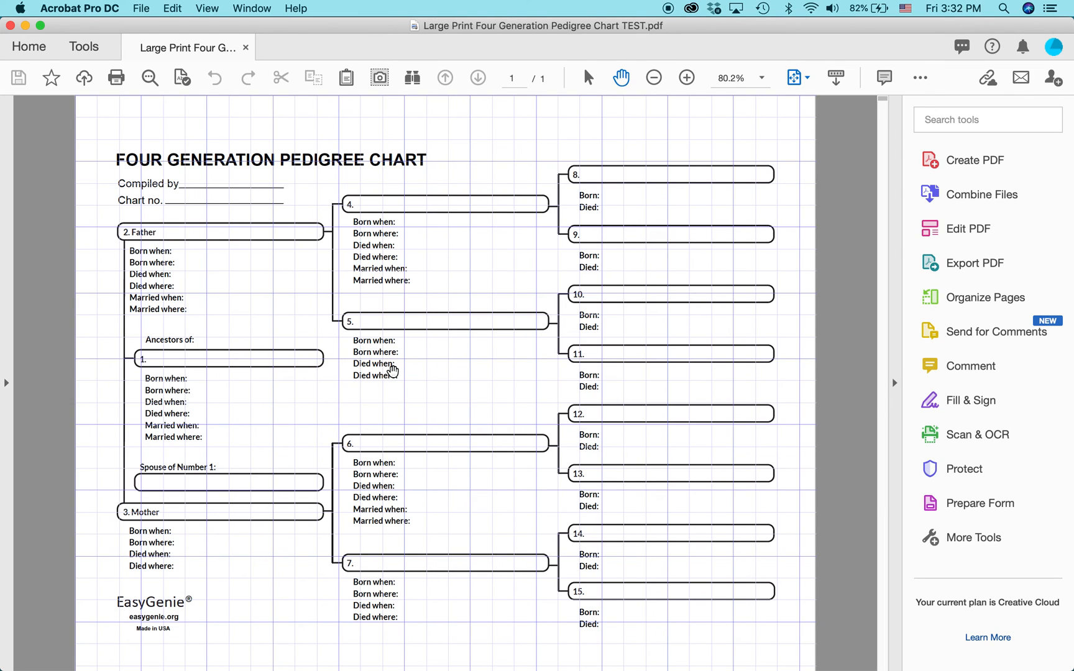
pyautogui.moveTo(432, 204)
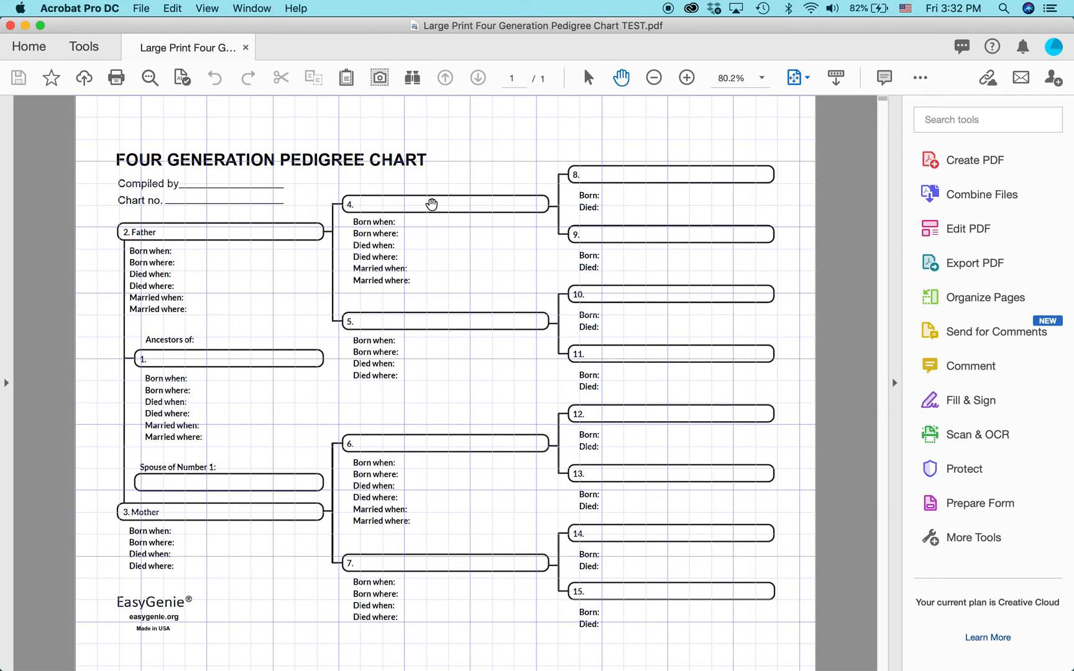
pyautogui.moveTo(506, 295)
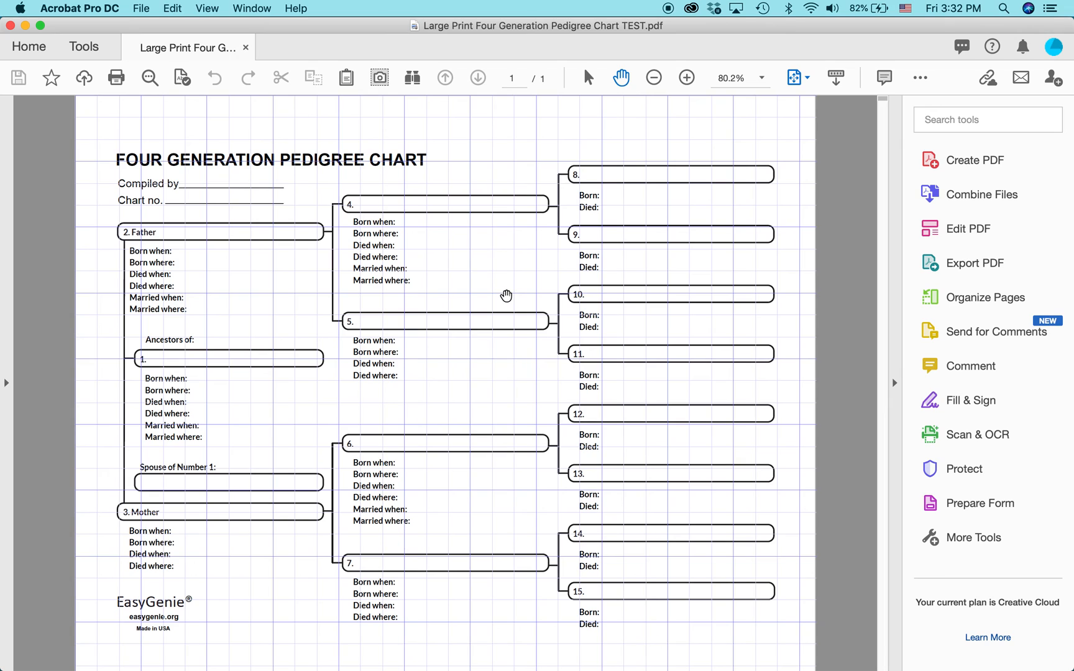
pyautogui.moveTo(538, 252)
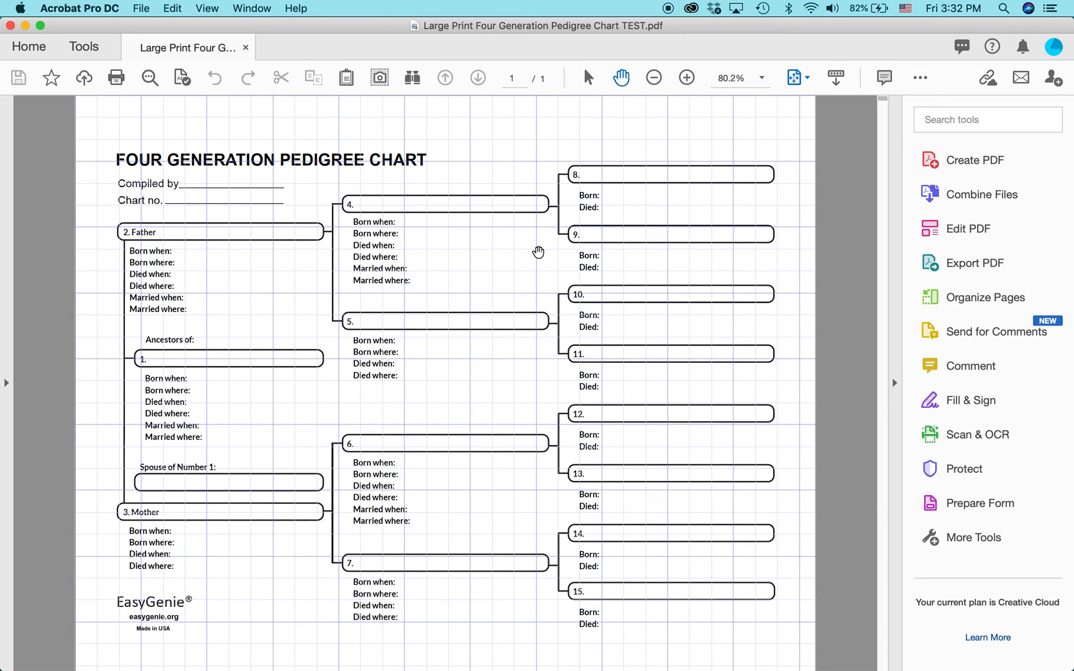
pyautogui.moveTo(715, 217)
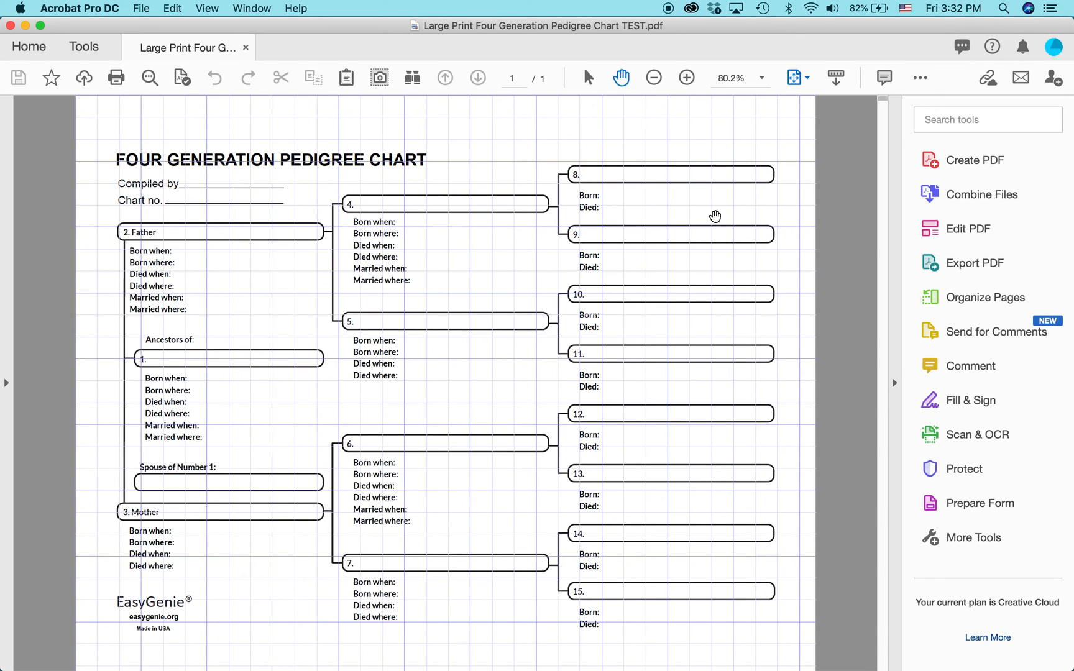
pyautogui.moveTo(981, 227)
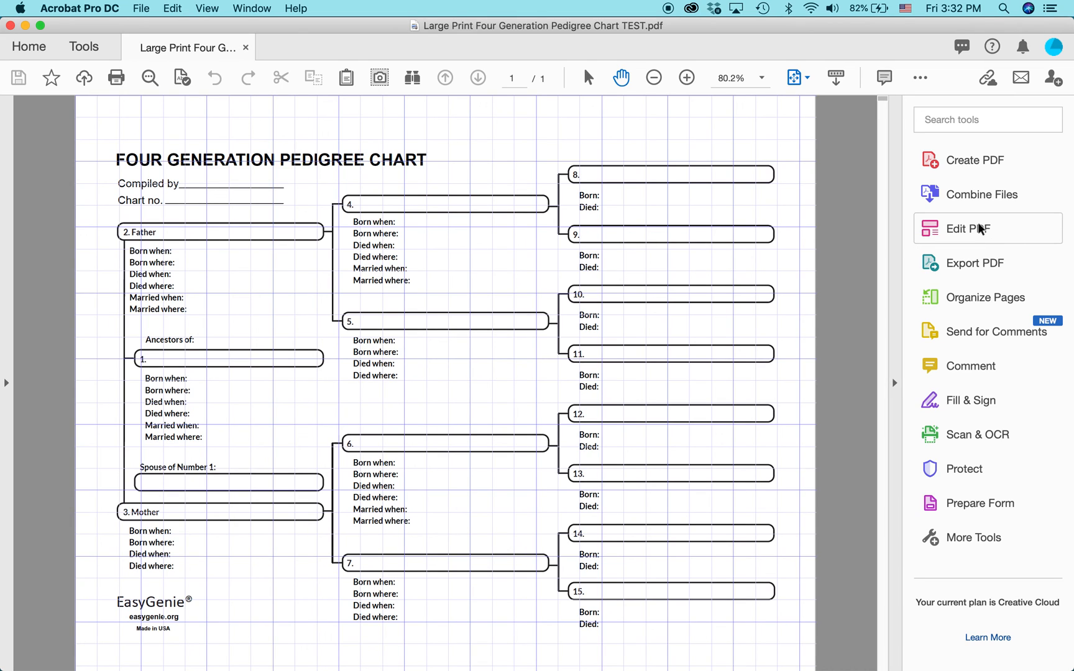
pyautogui.moveTo(968, 228)
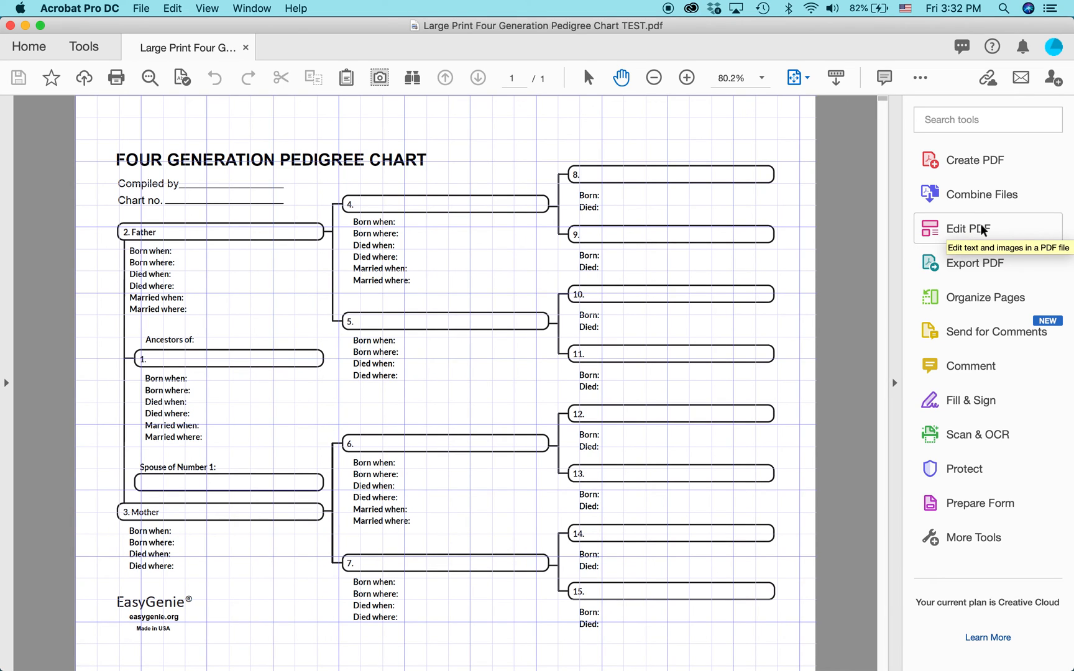
pyautogui.moveTo(767, 199)
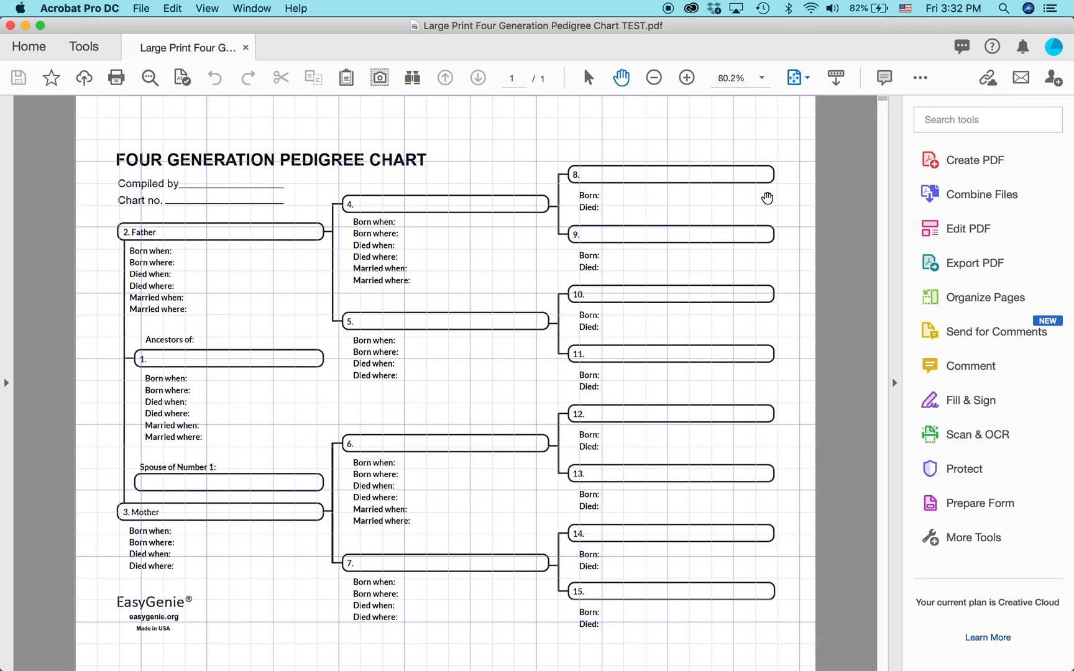
pyautogui.moveTo(592, 175)
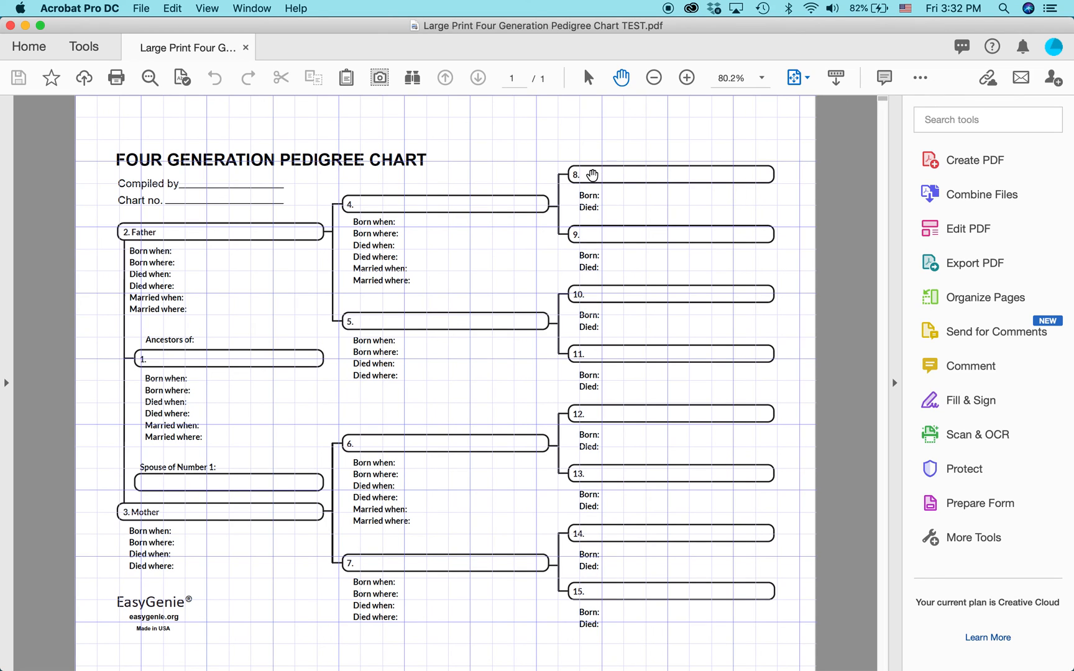
pyautogui.moveTo(775, 242)
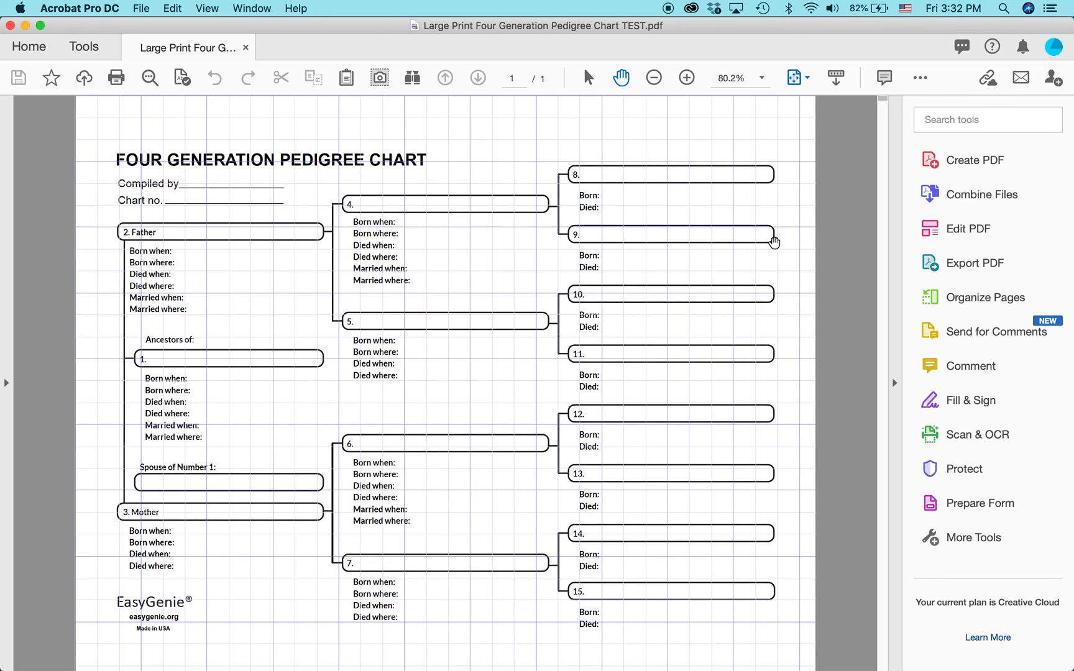
pyautogui.moveTo(217, 269)
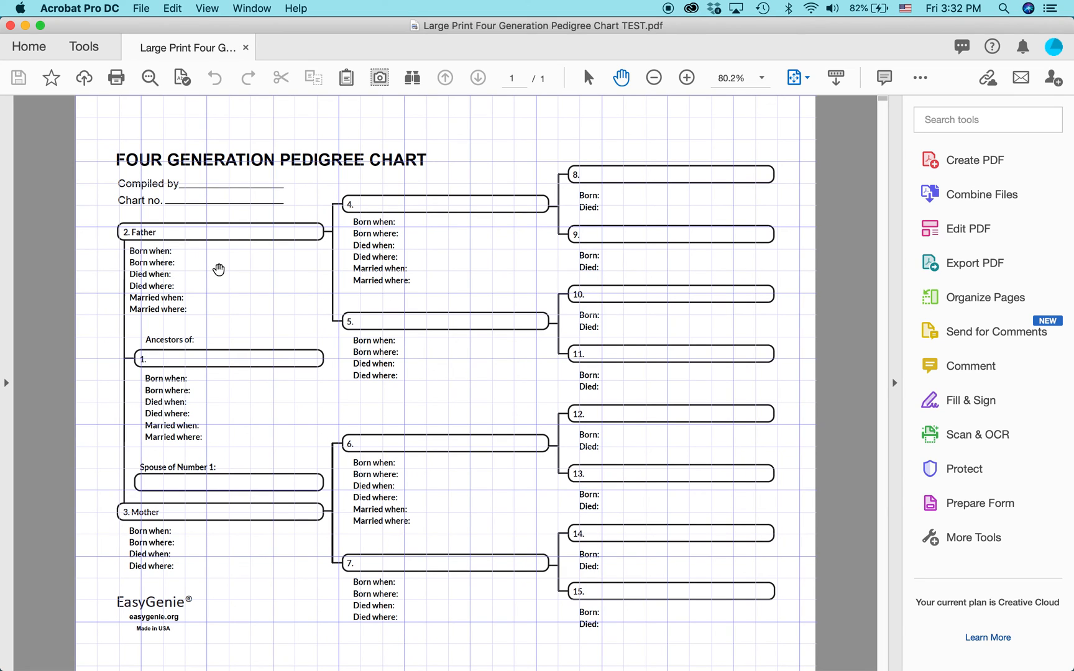
pyautogui.moveTo(968, 227)
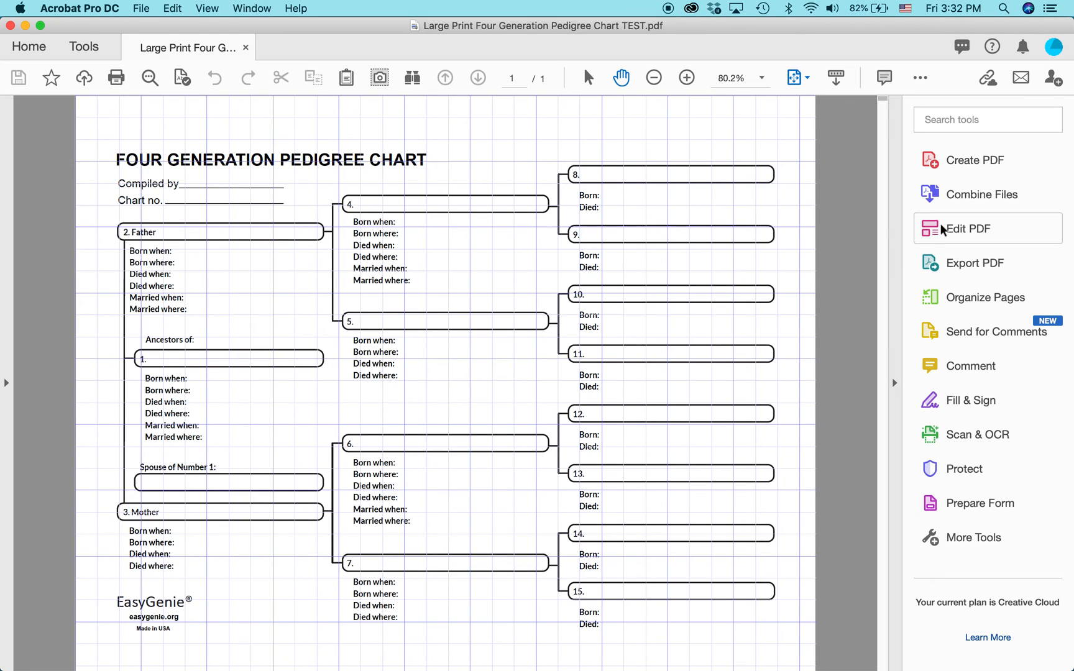
# Launch Prepare Form with the Large Print Four Generation Pedigree Chart file selected.
pyautogui.click(981, 502)
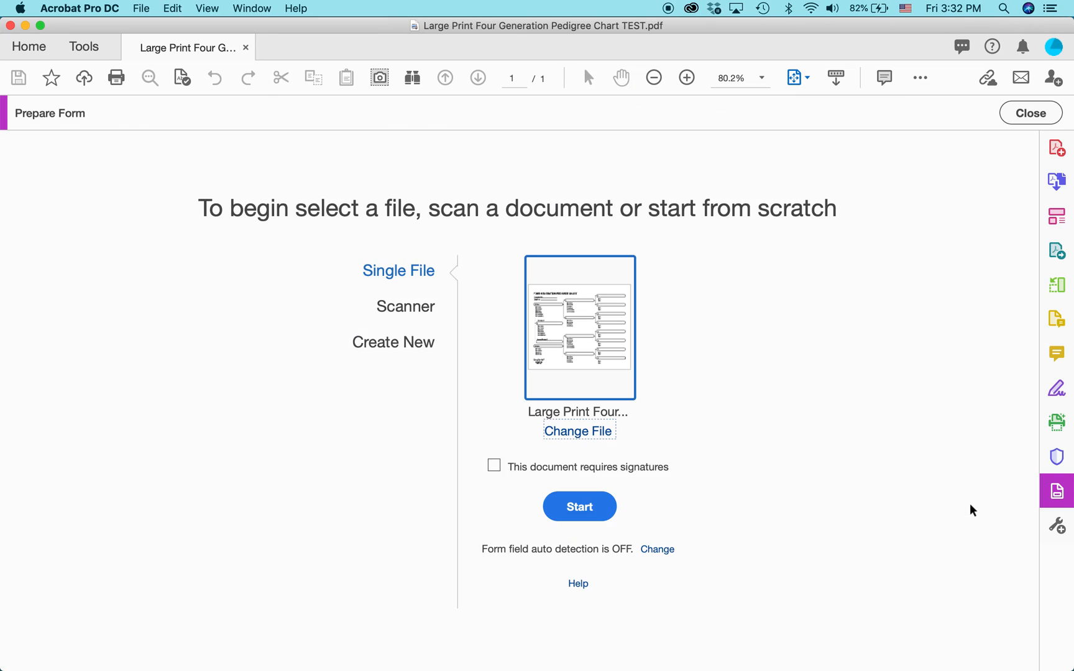
pyautogui.moveTo(755, 367)
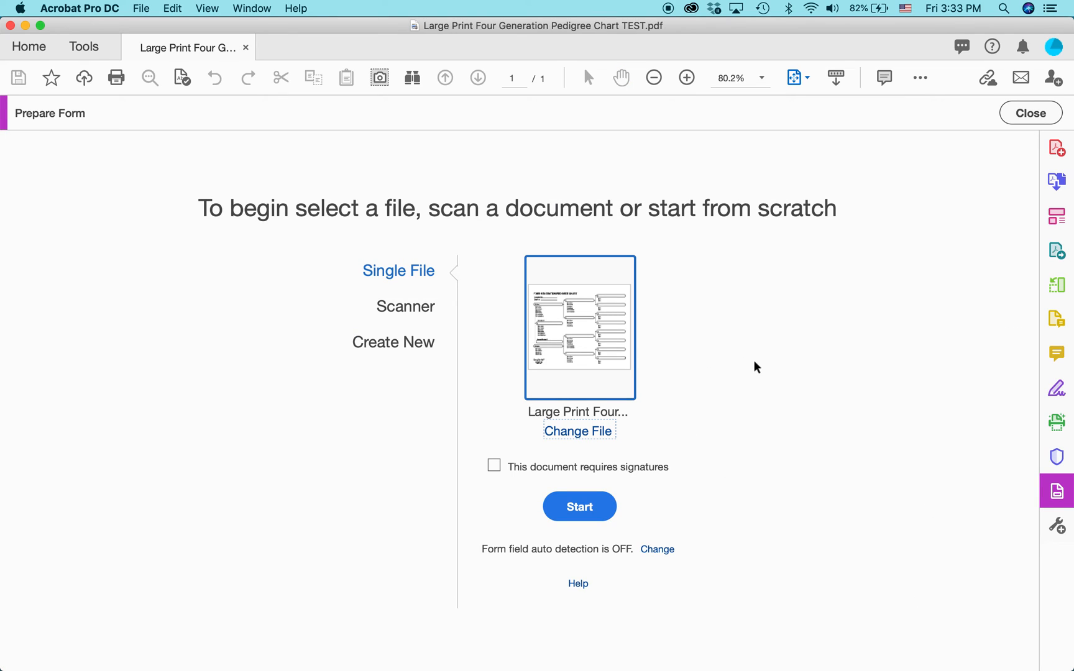
pyautogui.moveTo(680, 300)
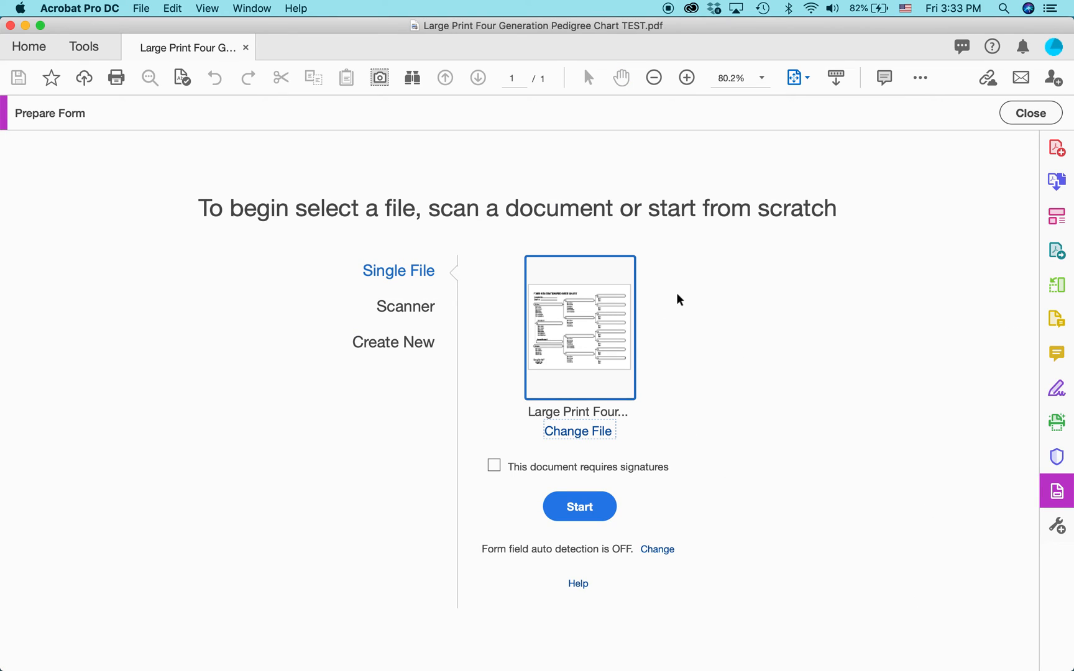
pyautogui.moveTo(591, 320)
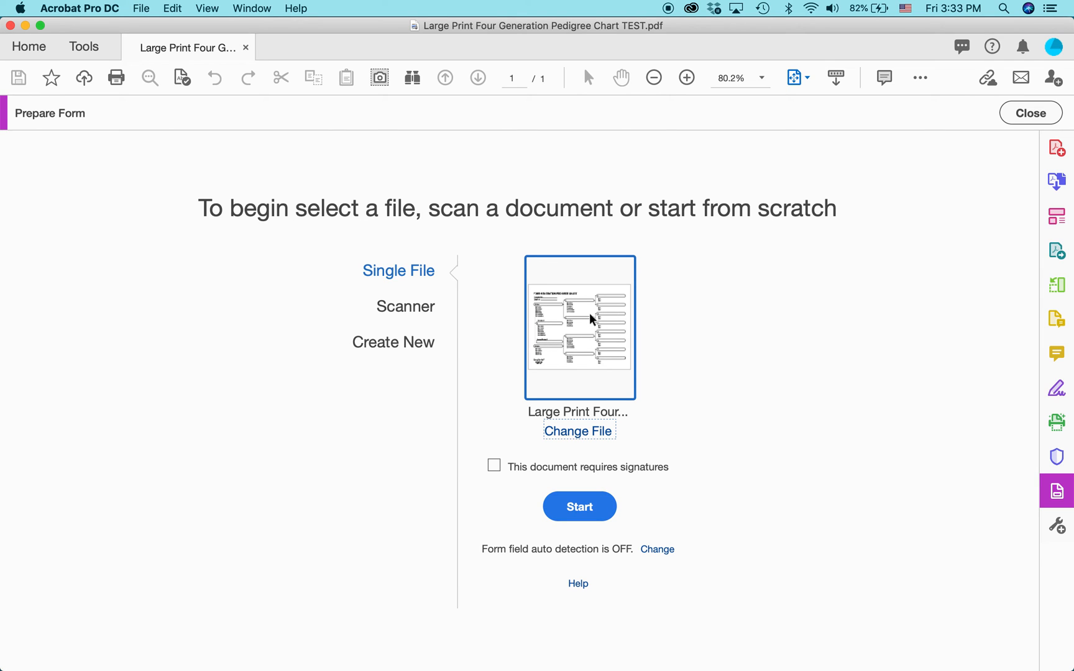
# Start form editing without field auto detection and look over the field tools.
pyautogui.click(580, 507)
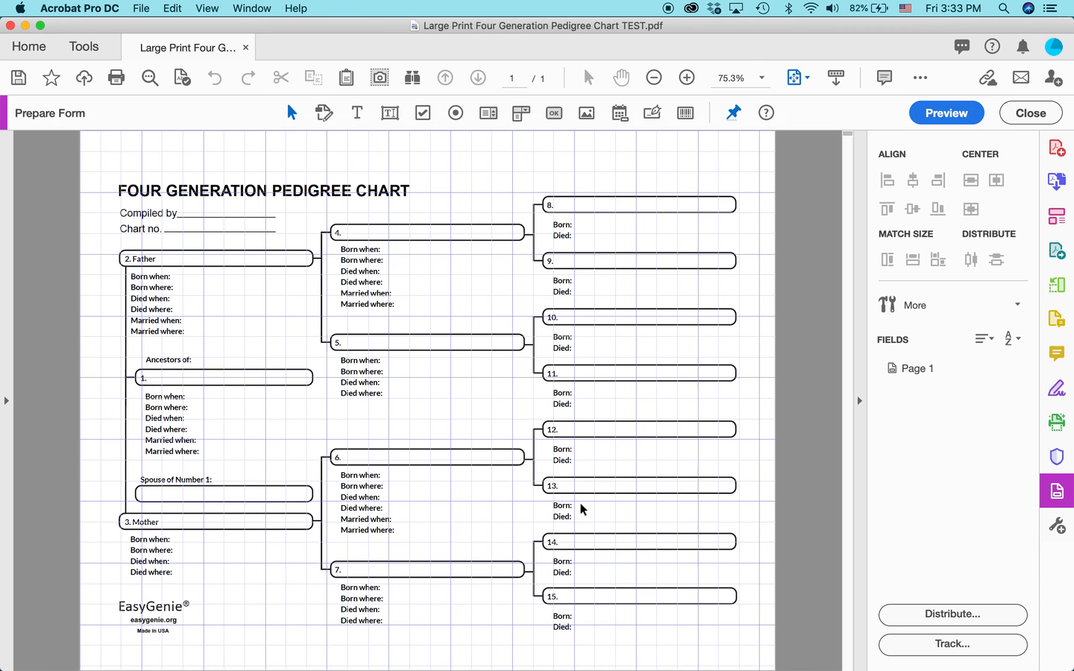
pyautogui.moveTo(377, 306)
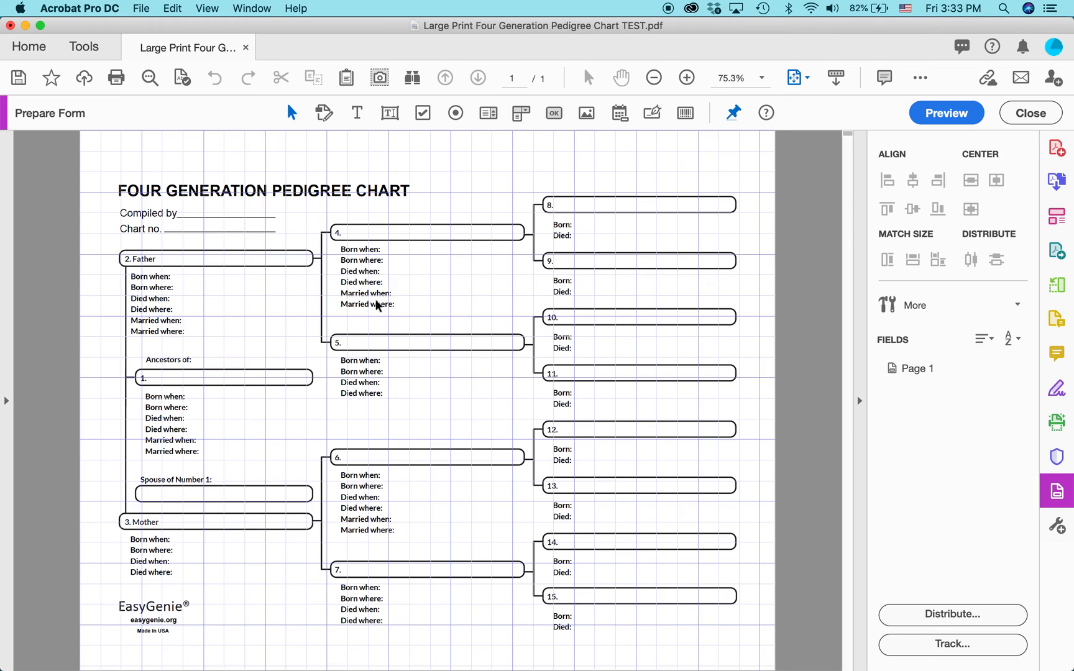
pyautogui.moveTo(82, 119)
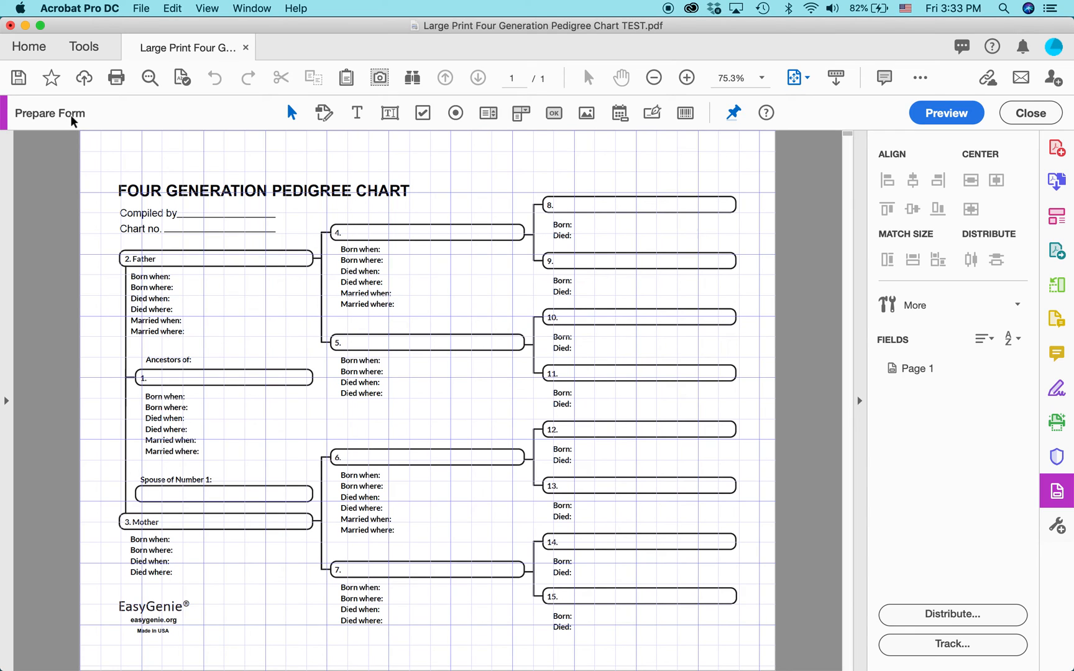
pyautogui.moveTo(77, 122)
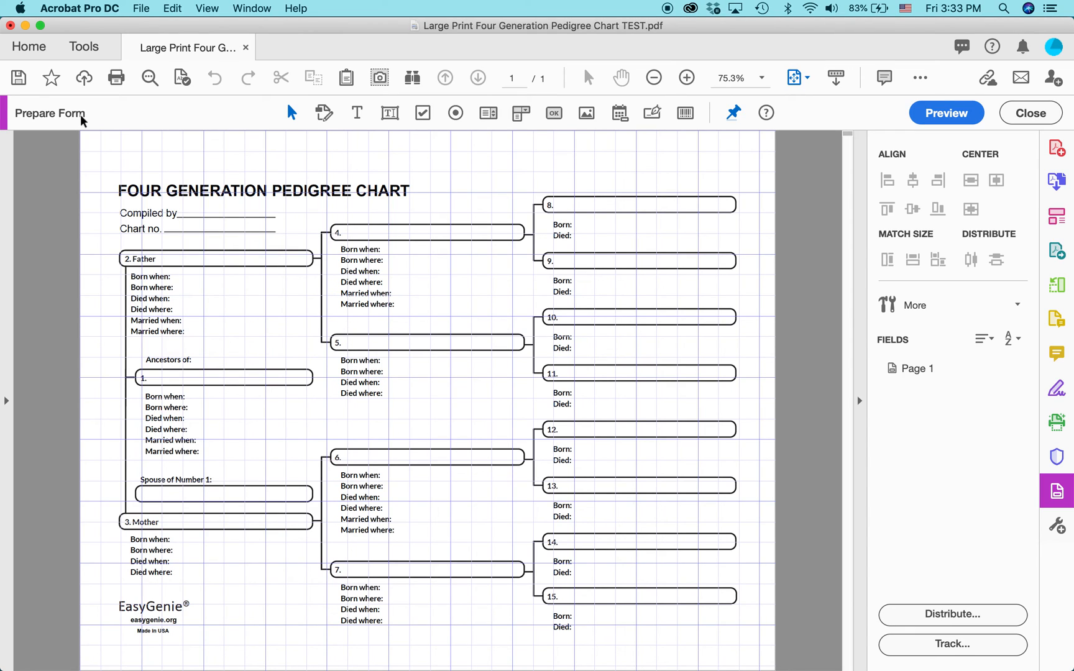
pyautogui.moveTo(278, 119)
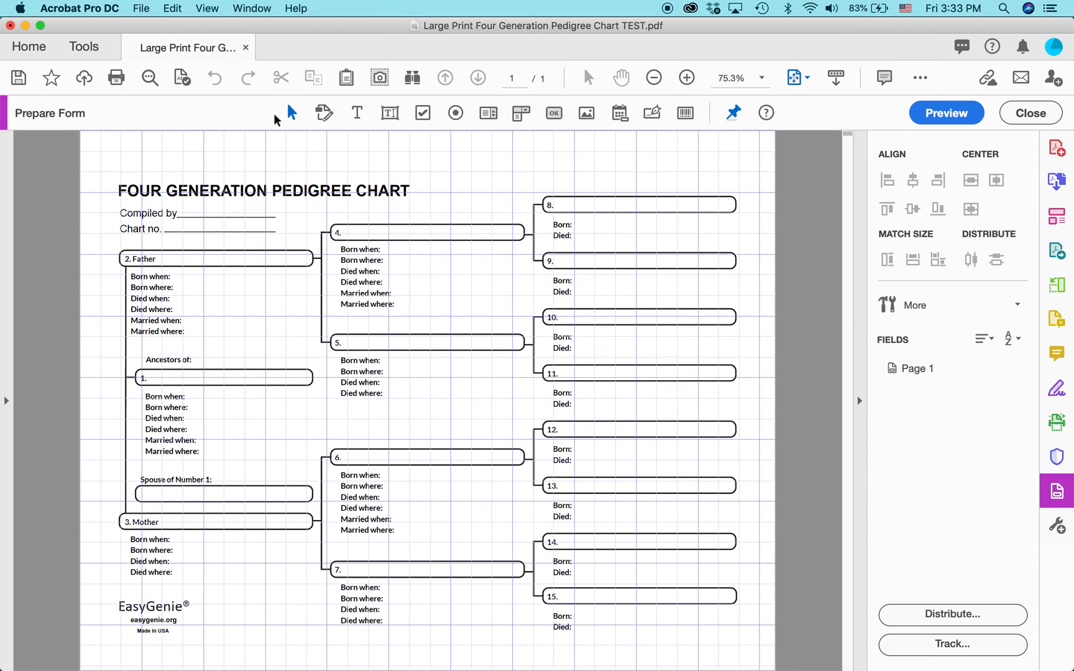
pyautogui.click(390, 112)
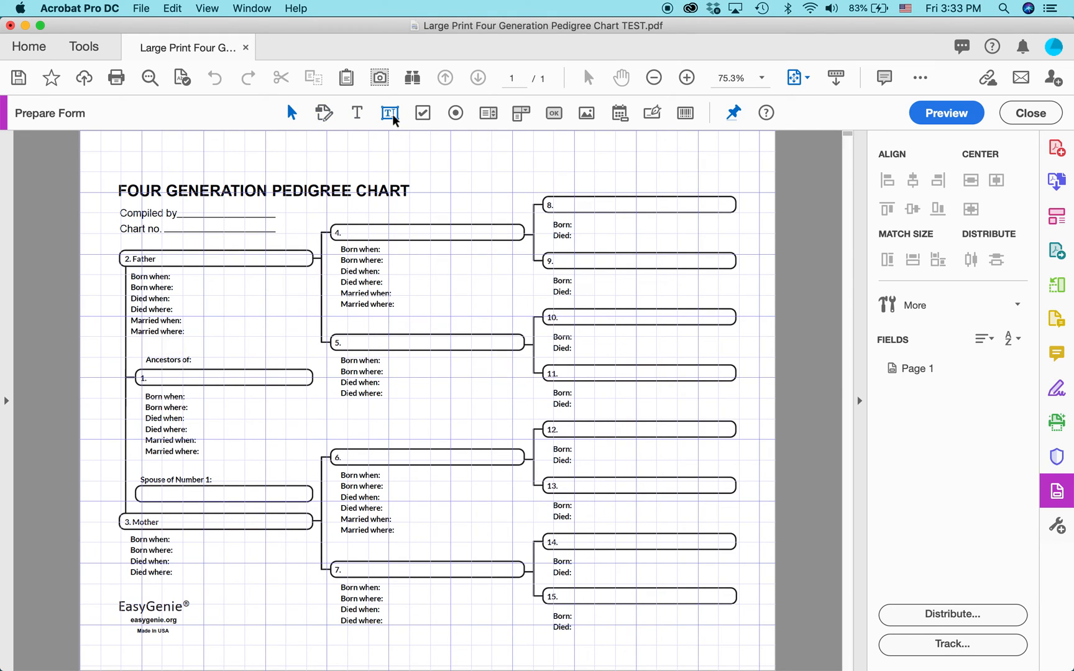
pyautogui.click(422, 112)
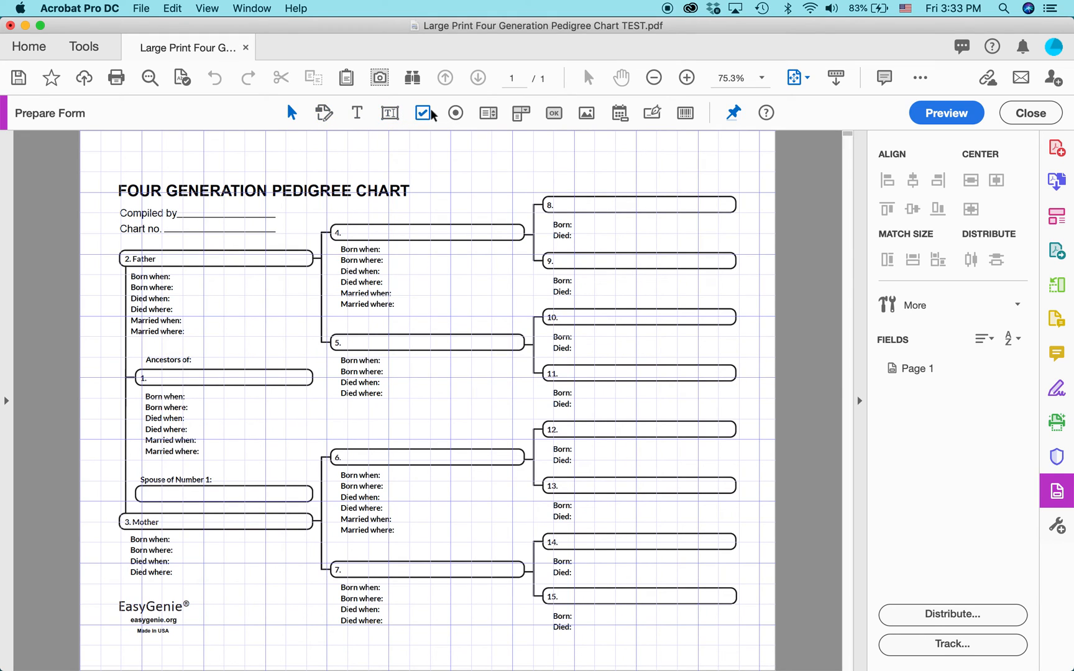
pyautogui.moveTo(455, 113)
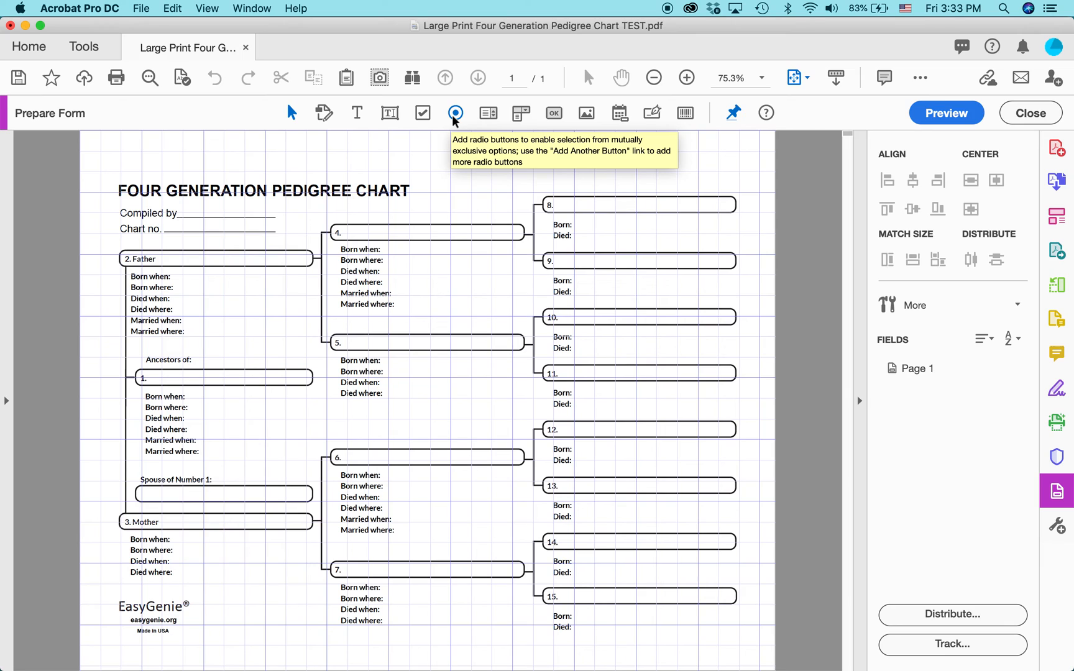
pyautogui.moveTo(521, 112)
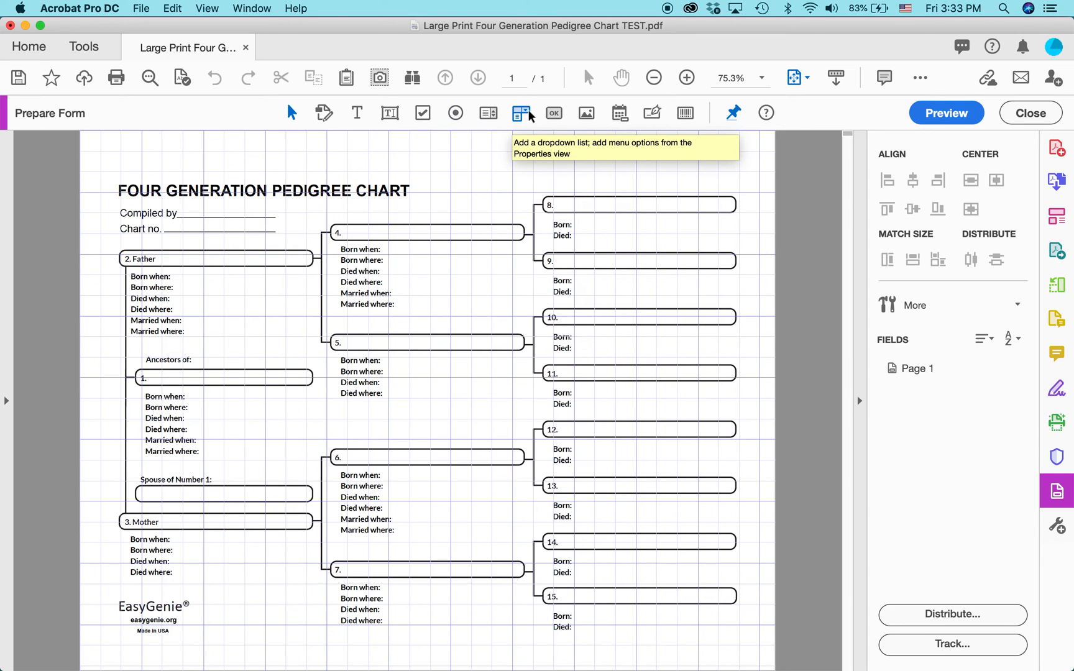
pyautogui.moveTo(555, 113)
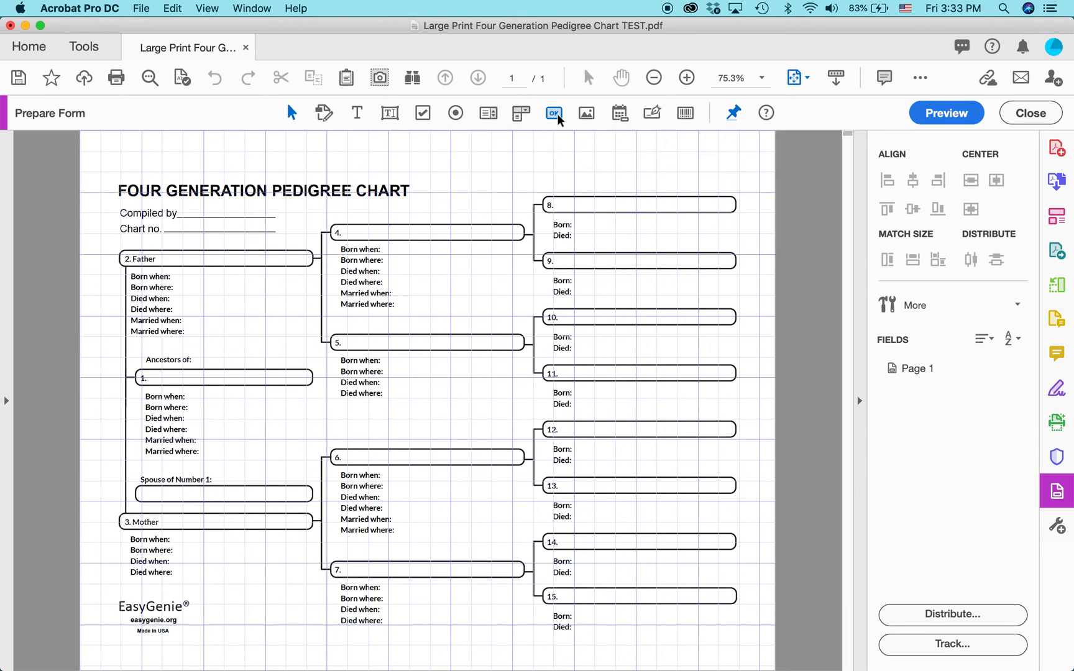
pyautogui.moveTo(553, 112)
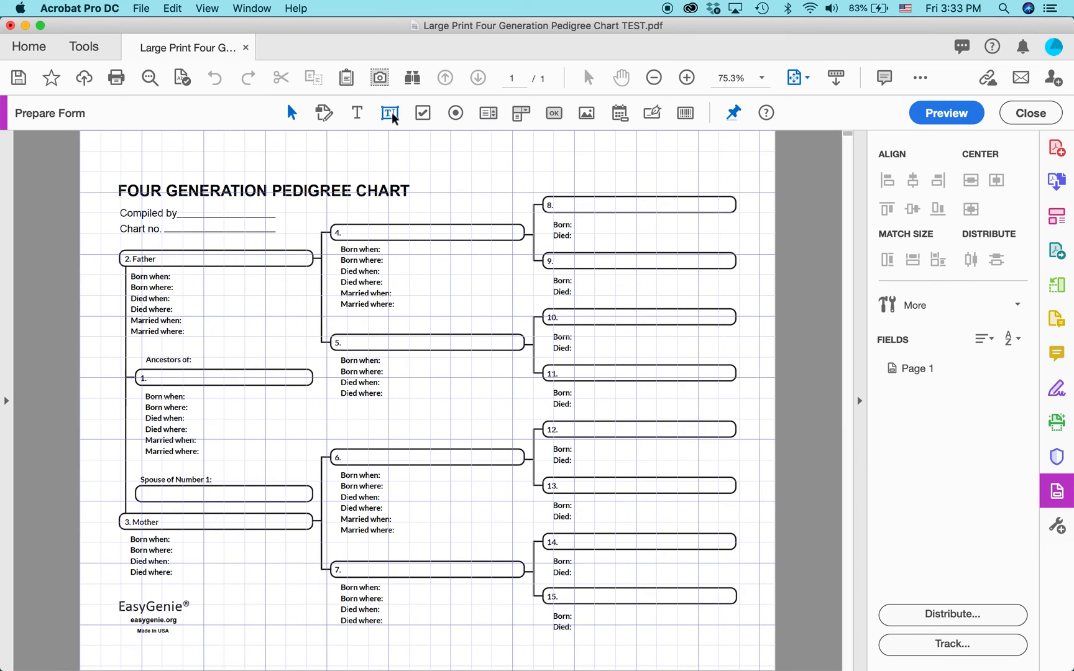
pyautogui.moveTo(390, 112)
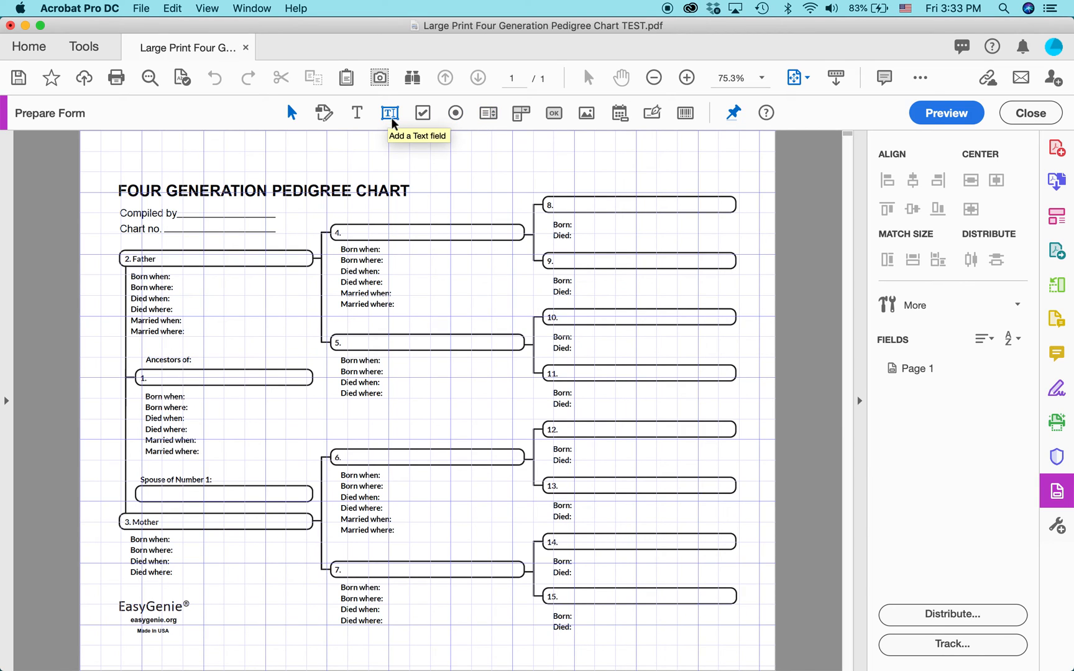
pyautogui.moveTo(391, 113)
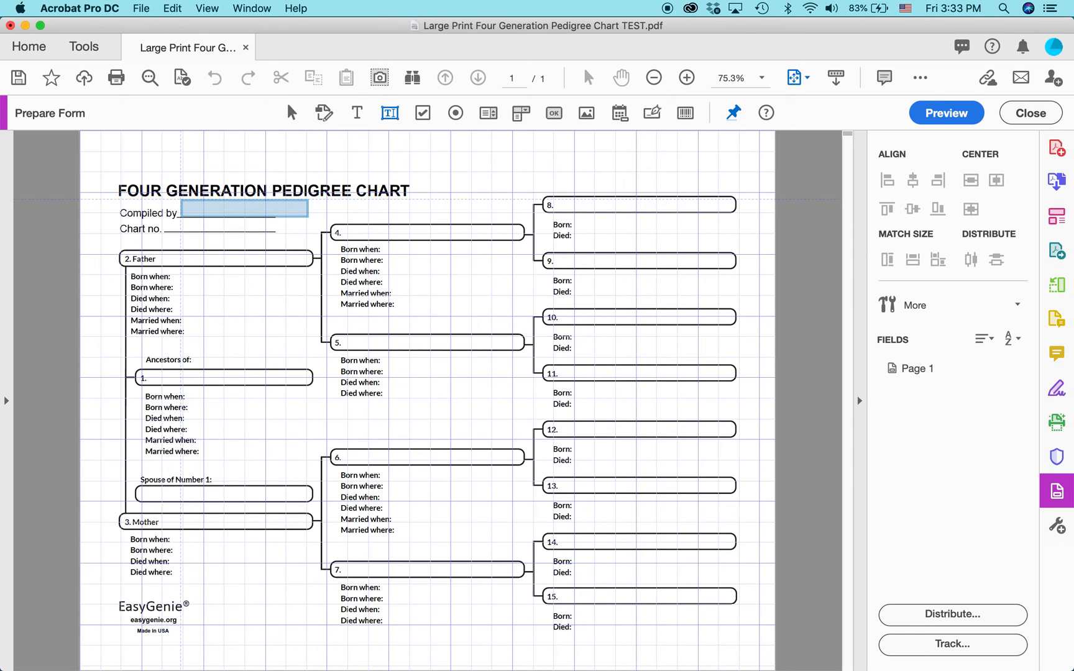
# Draw text fields Text3–Text7 beside Compiled by, Chart no., Father, Born when and Born where.
pyautogui.click(243, 209)
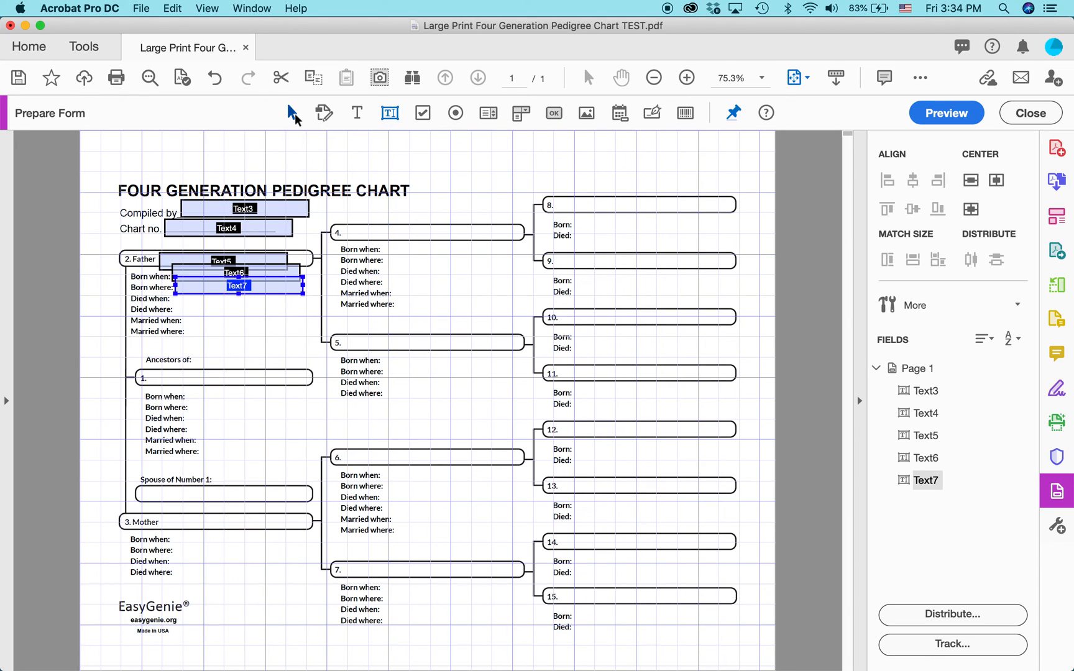
# Select the Compiled by field and zoom the chart to 100%.
pyautogui.click(244, 208)
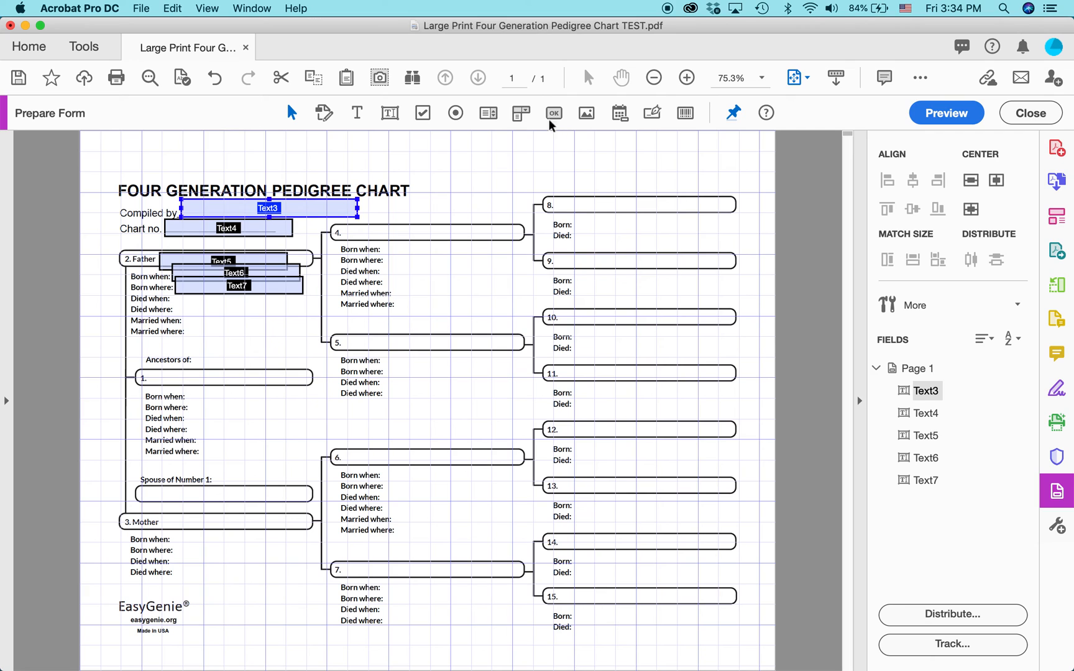
pyautogui.click(686, 77)
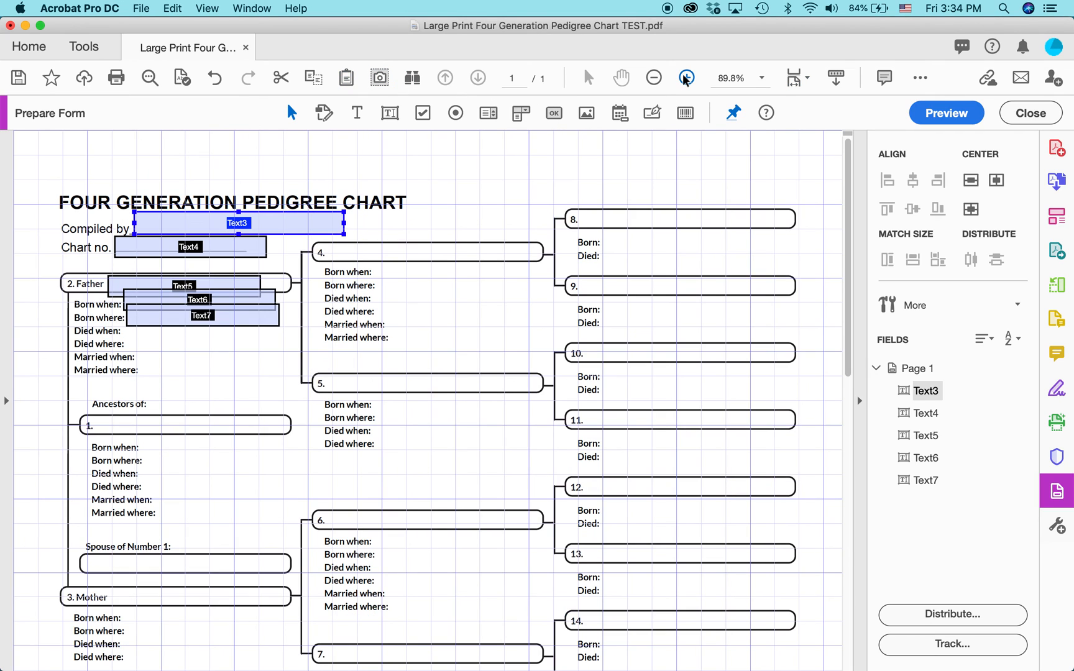
pyautogui.click(686, 77)
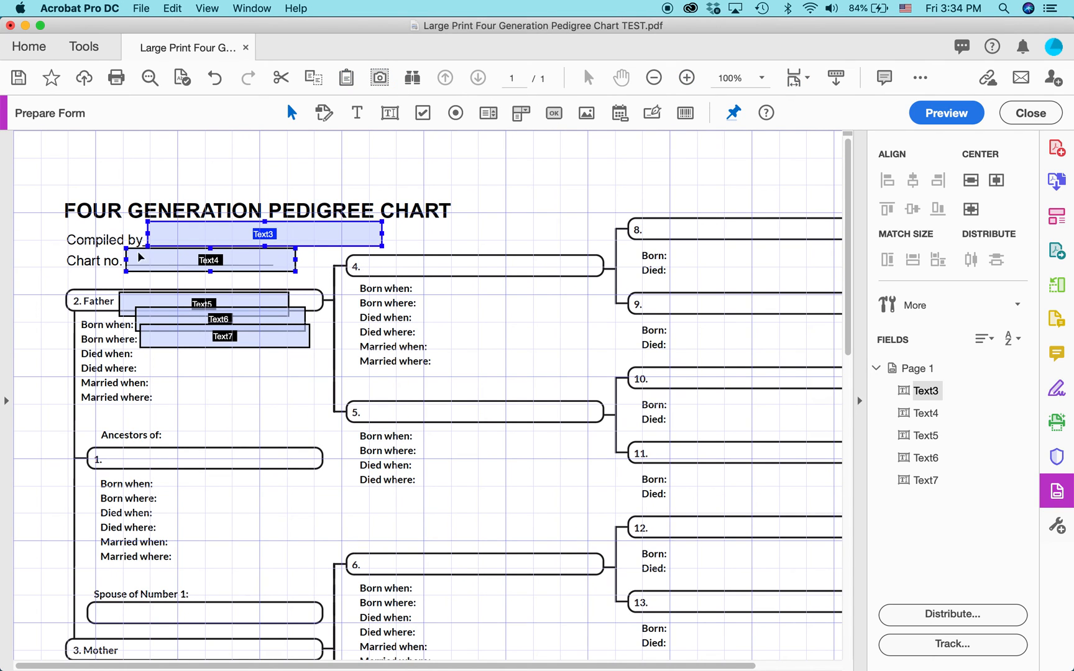
pyautogui.moveTo(209, 273)
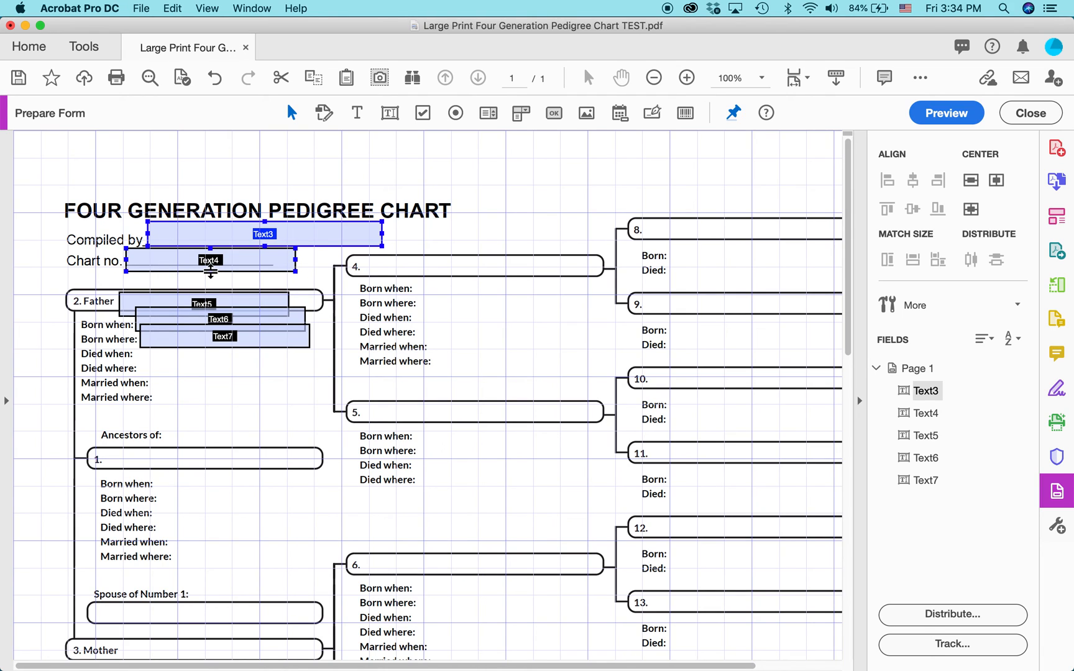
# Widen Chart no. and line up the Father and Born when fields with their labels.
pyautogui.click(209, 260)
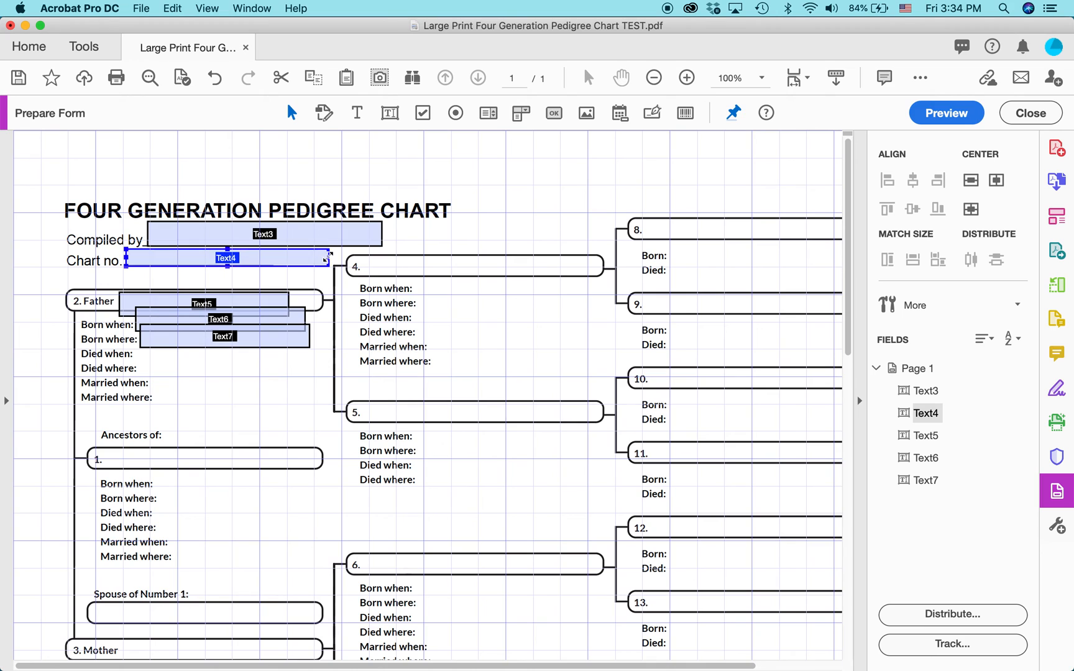
pyautogui.click(205, 303)
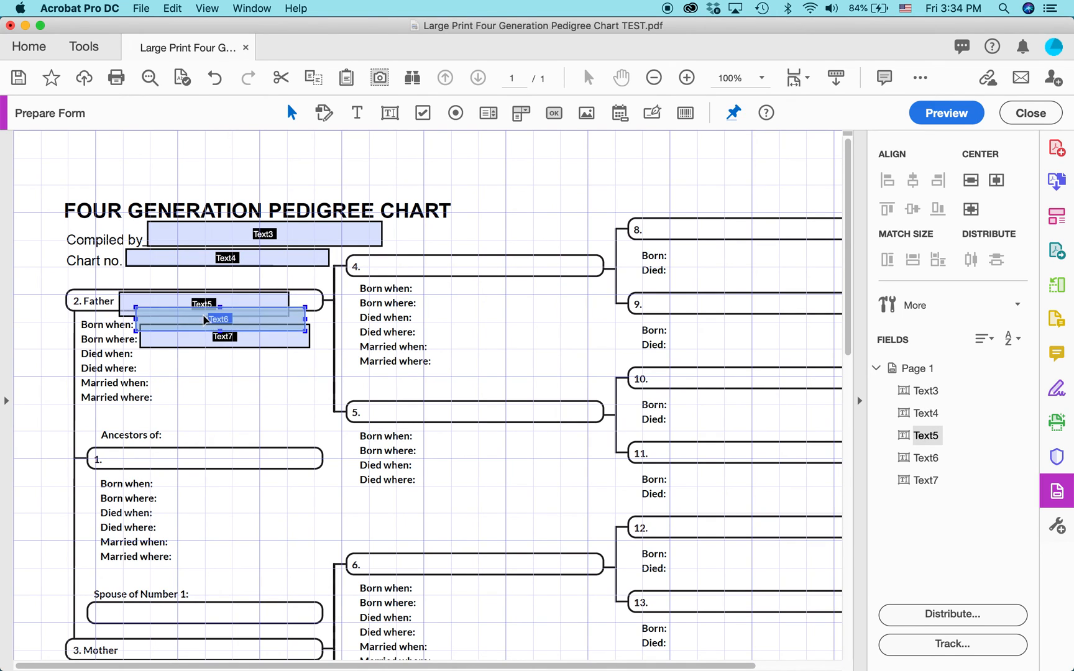
pyautogui.click(219, 322)
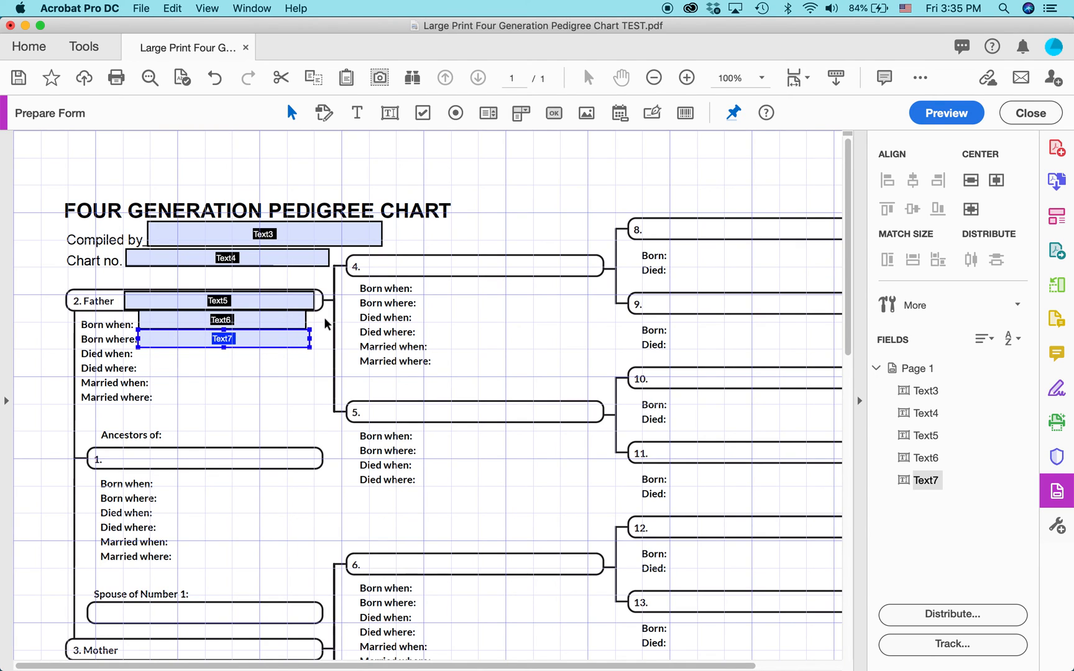
pyautogui.moveTo(992, 115)
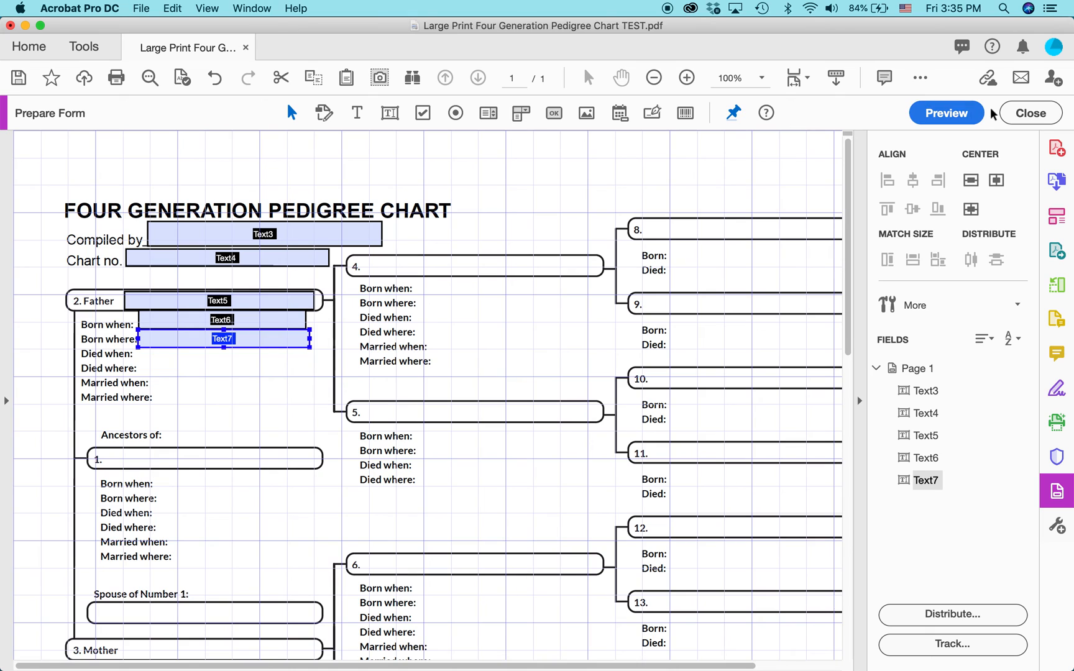
pyautogui.moveTo(1030, 113)
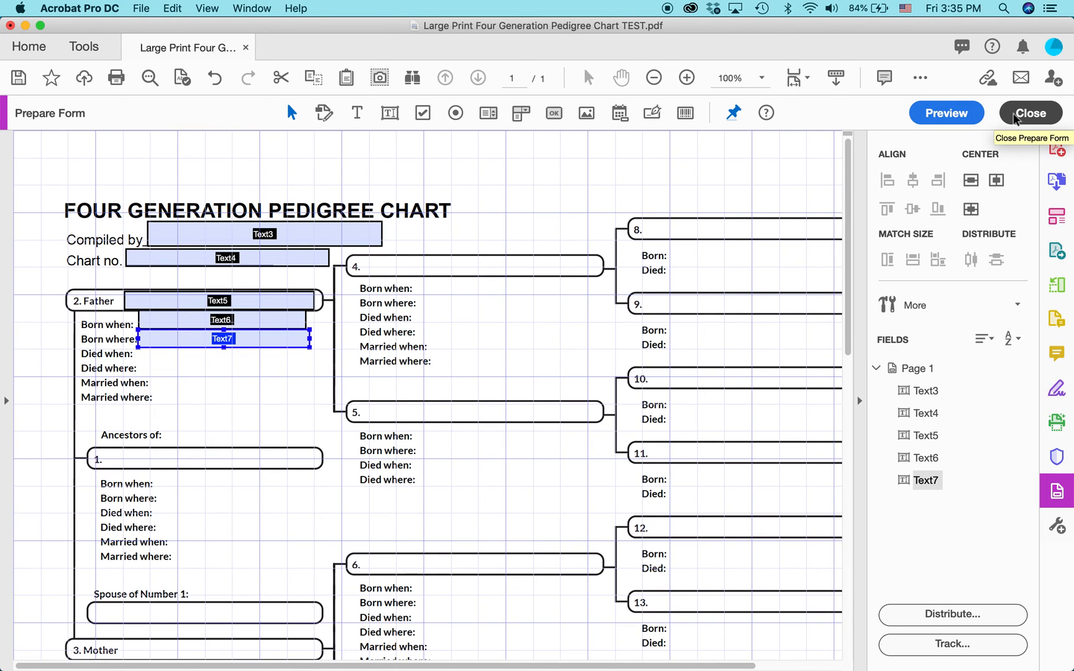
# Close Prepare Form, try the Compiled by field, and start Save As for the fillable chart.
pyautogui.click(1031, 112)
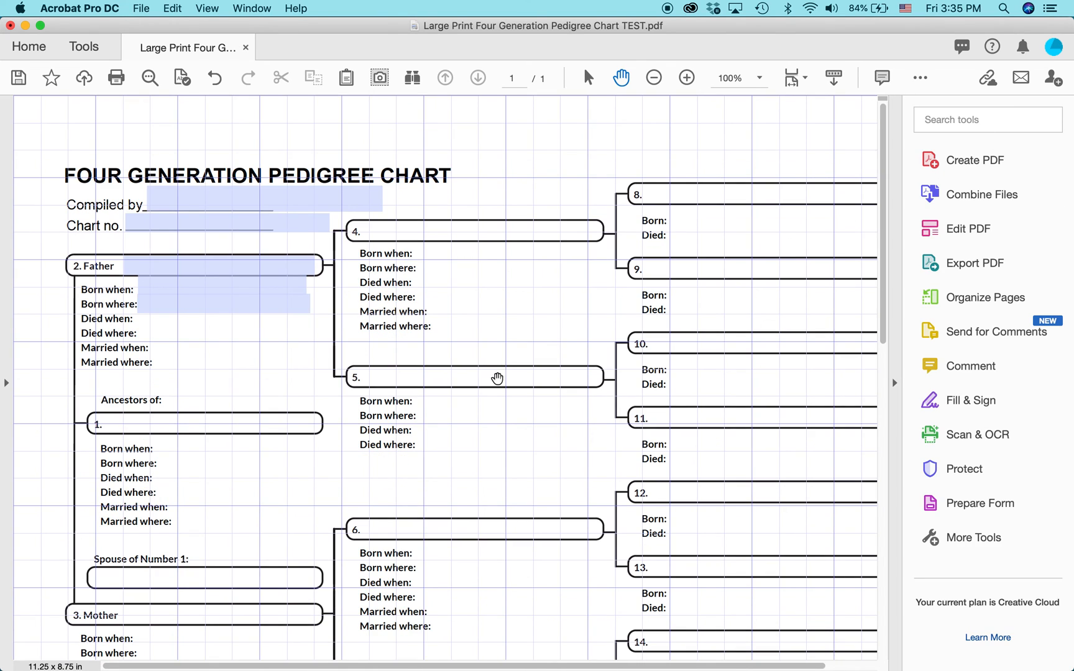
pyautogui.click(264, 199)
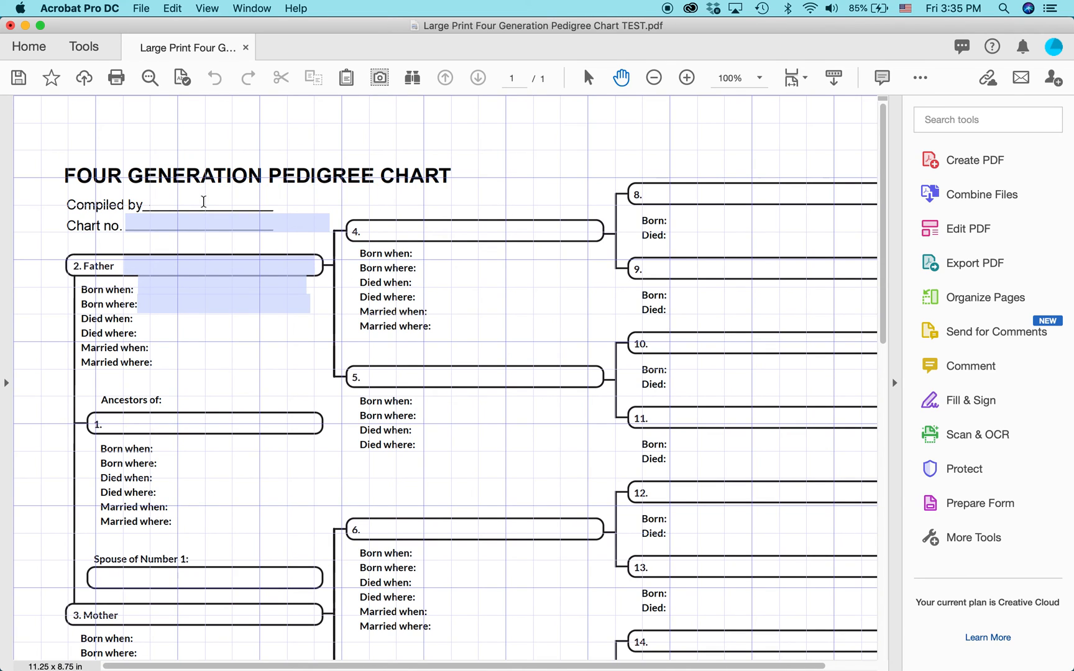
pyautogui.click(205, 202)
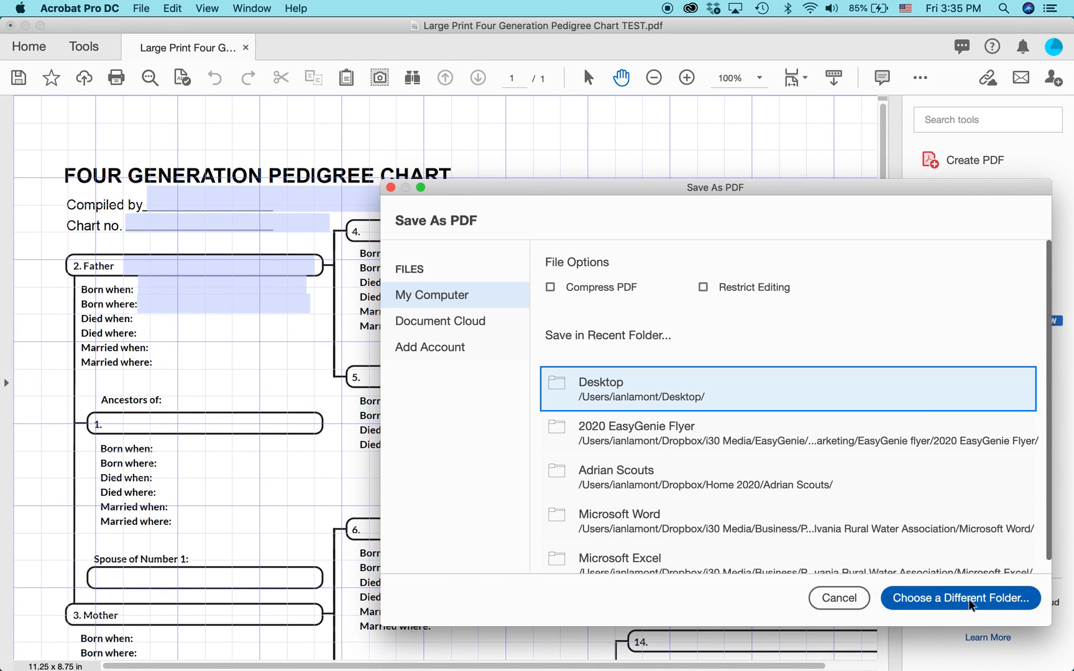
pyautogui.moveTo(873, 510)
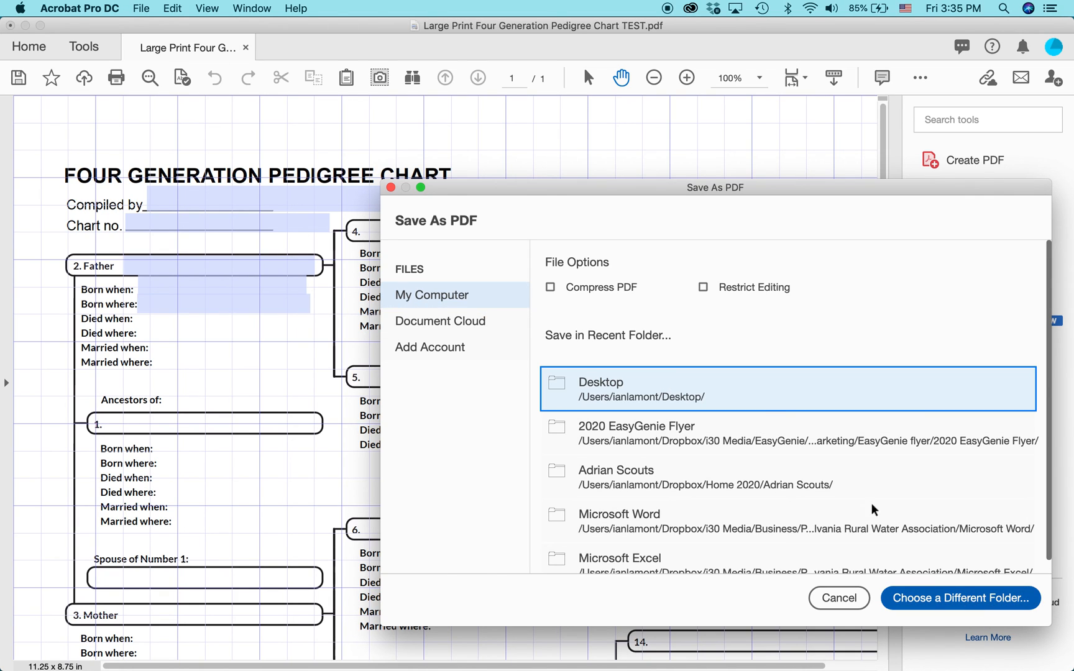
# Save the chart to the Desktop as 'Large Print Four Generation Pedigree Chart TEST FILLABLE.pdf'.
pyautogui.click(959, 598)
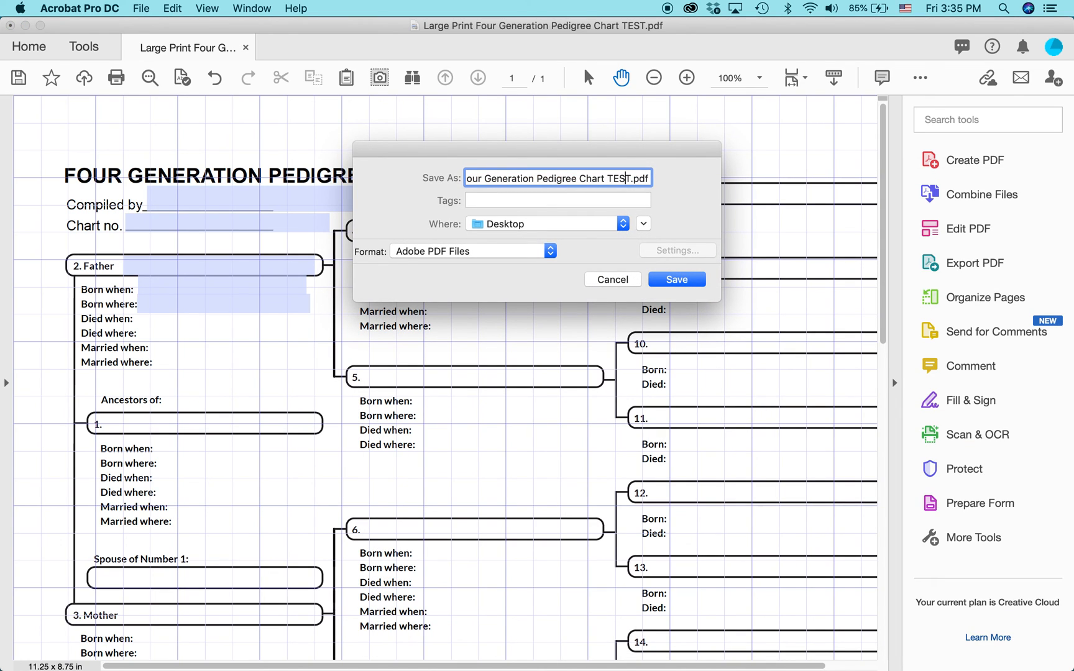
pyautogui.write('Fl')
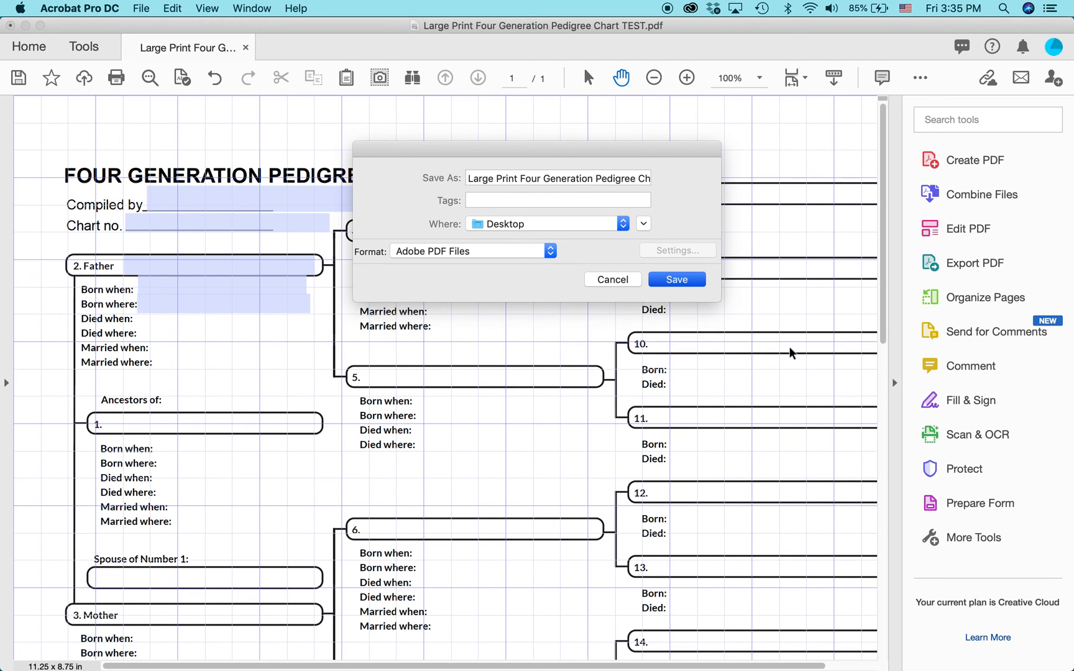
pyautogui.click(675, 278)
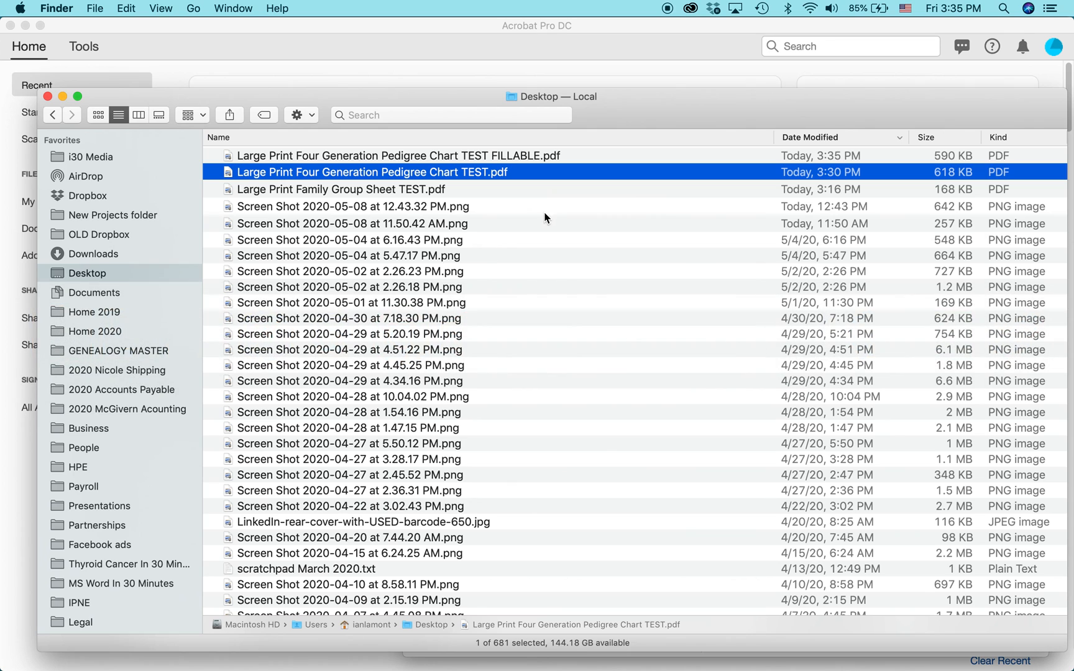
# Open the TEST FILLABLE copy from Finder in Adobe Reader.
pyautogui.rightClick(377, 156)
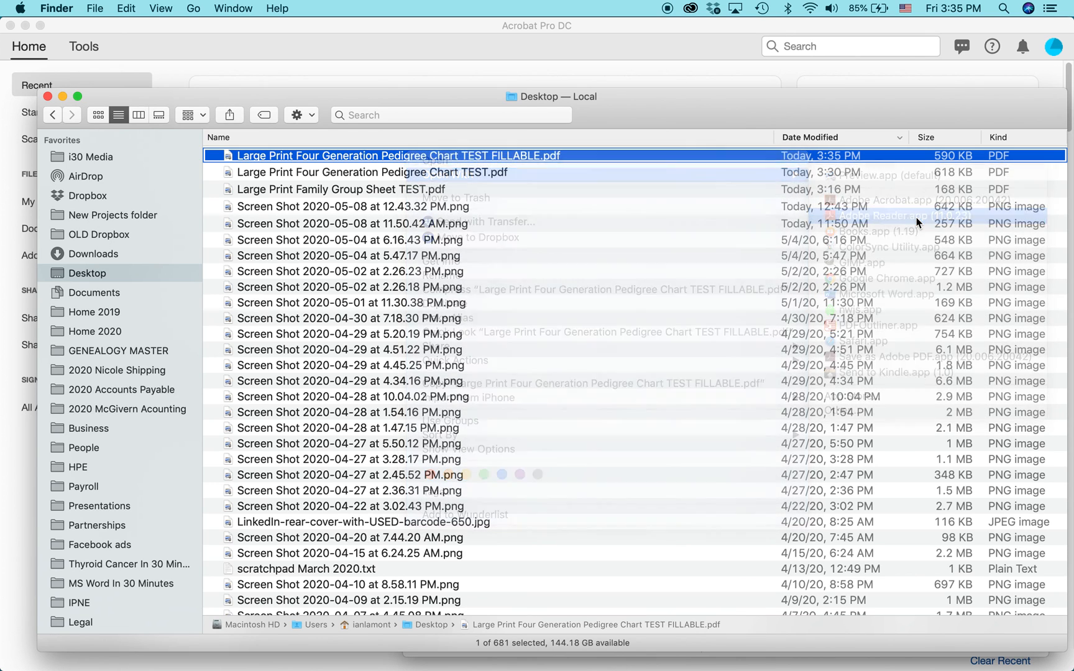
pyautogui.doubleClick(386, 155)
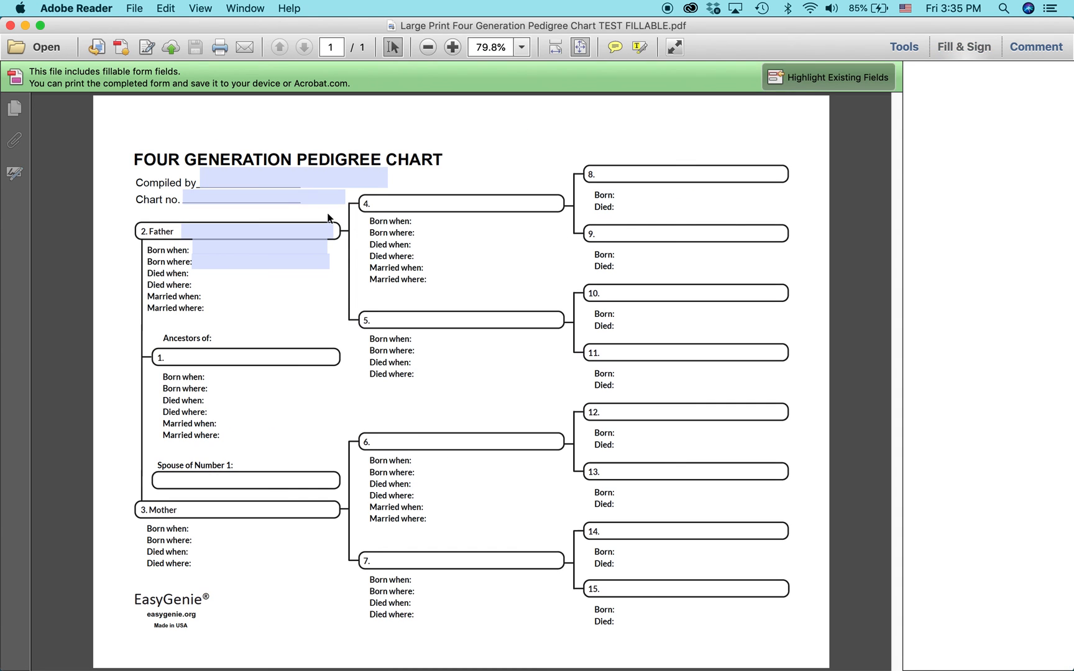
pyautogui.click(963, 46)
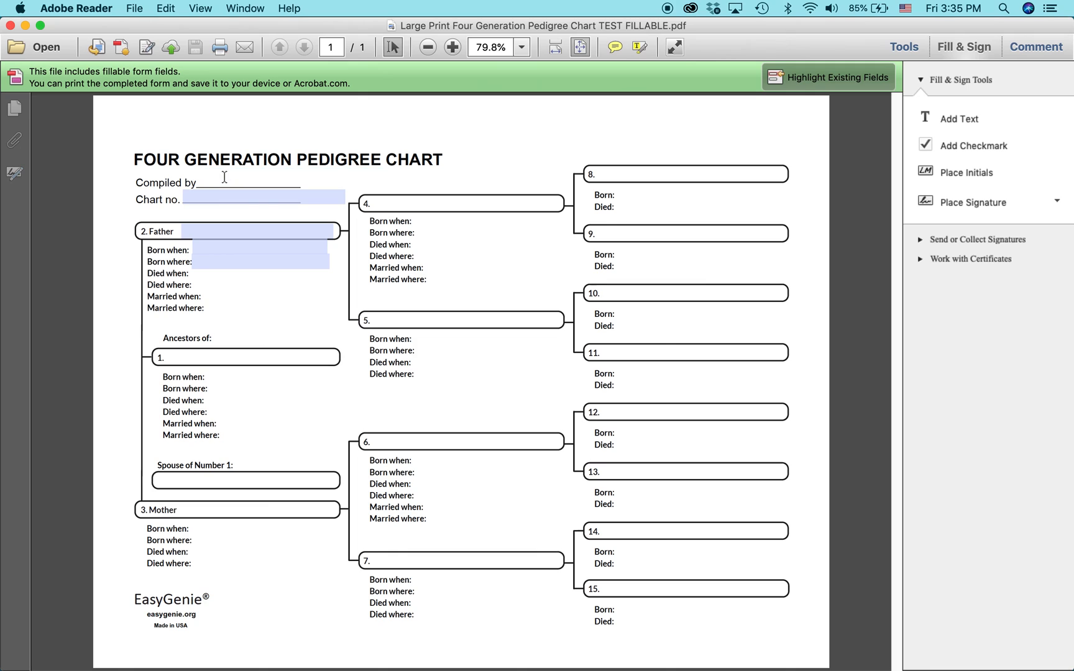
pyautogui.write('Ian')
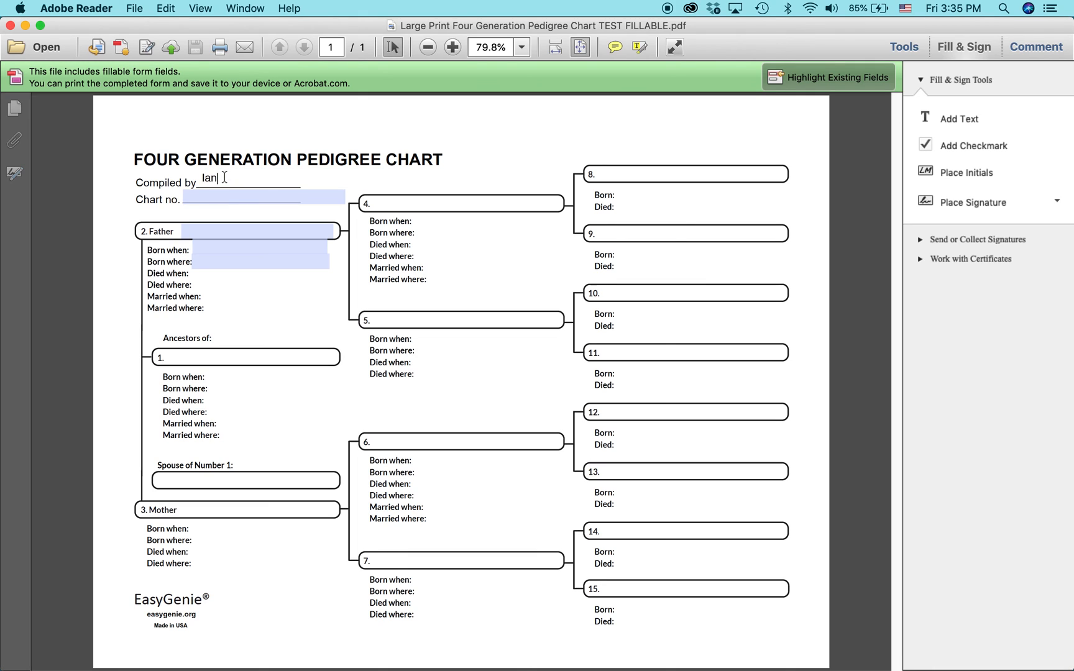
pyautogui.write('lamont')
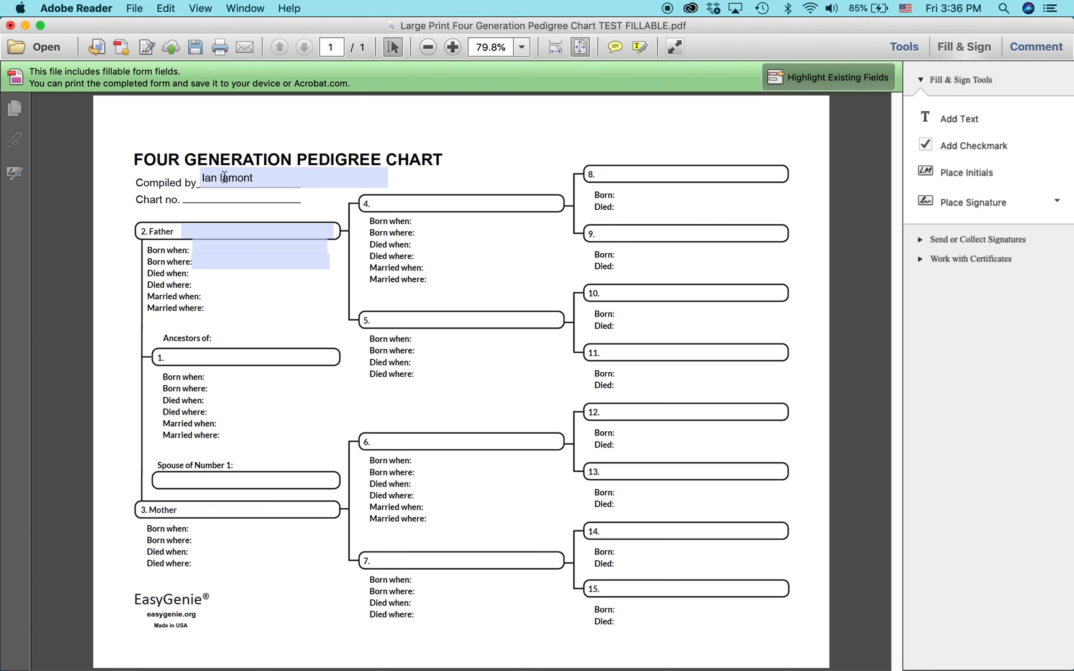
pyautogui.write('342')
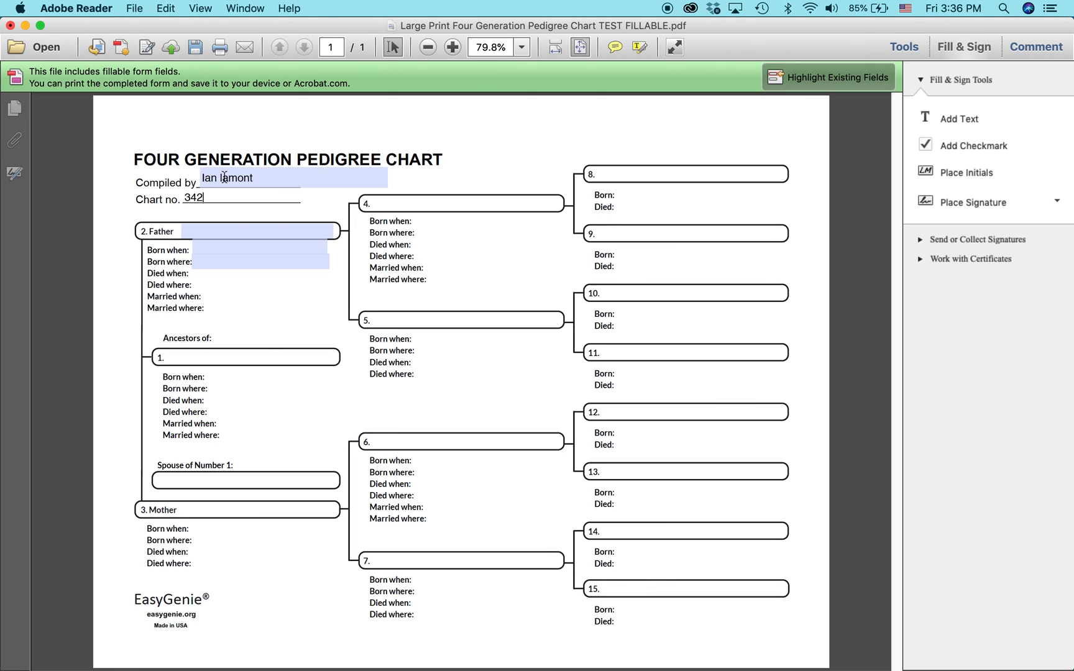
# Fill Father with 'Jim Smith' and his birthplace with 'New York'.
pyautogui.click(250, 198)
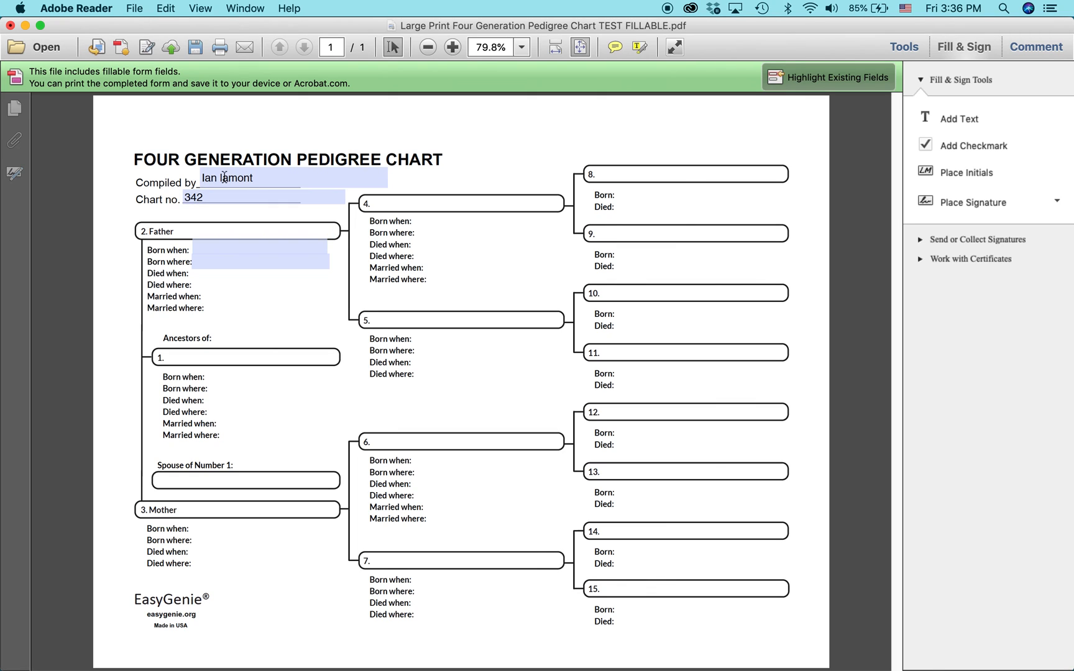
pyautogui.write('Jim Smith')
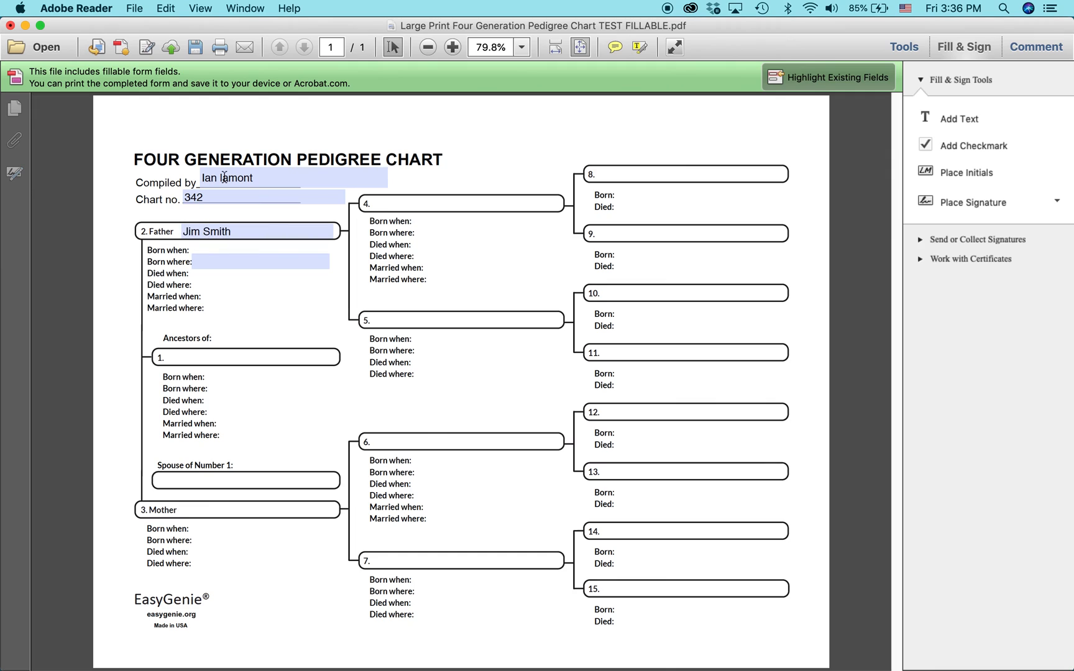
pyautogui.write('New Yor')
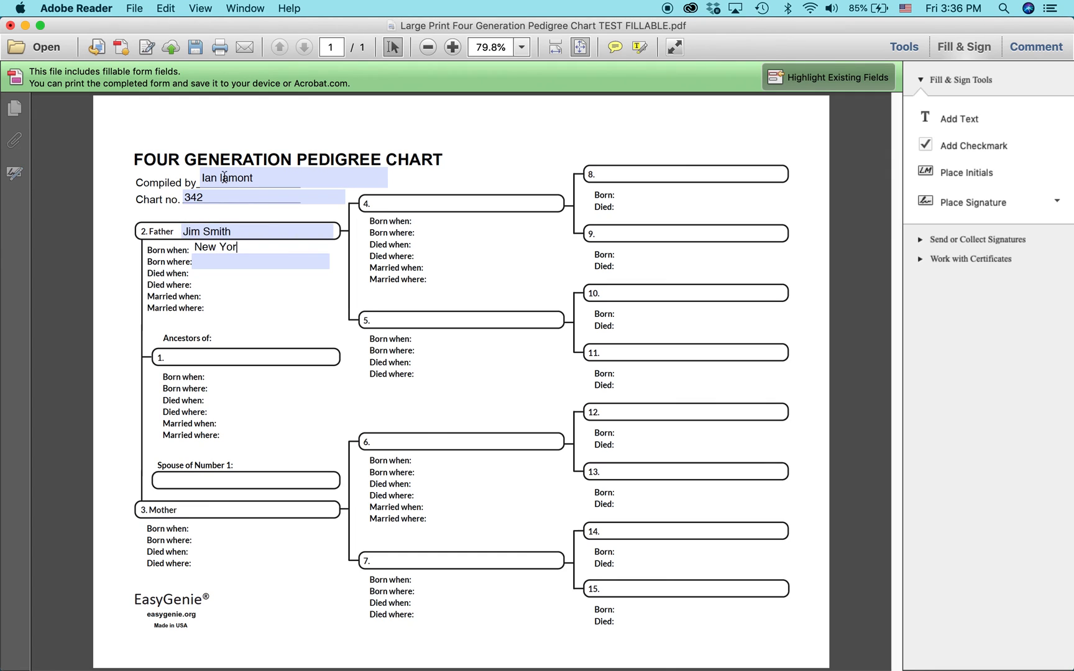
pyautogui.write('k')
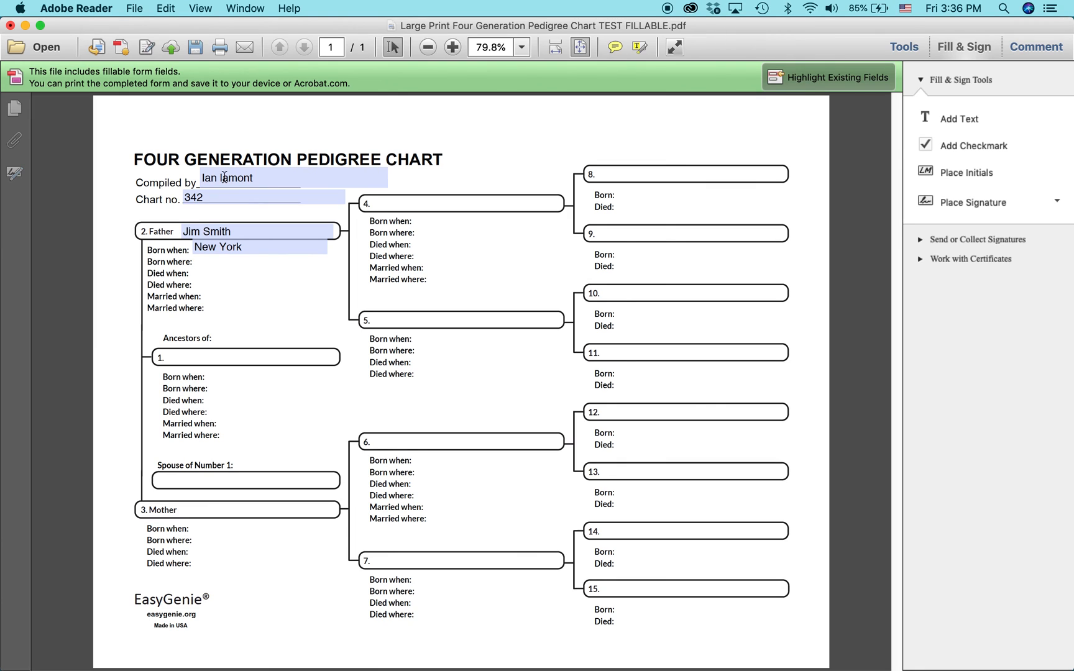
pyautogui.click(194, 261)
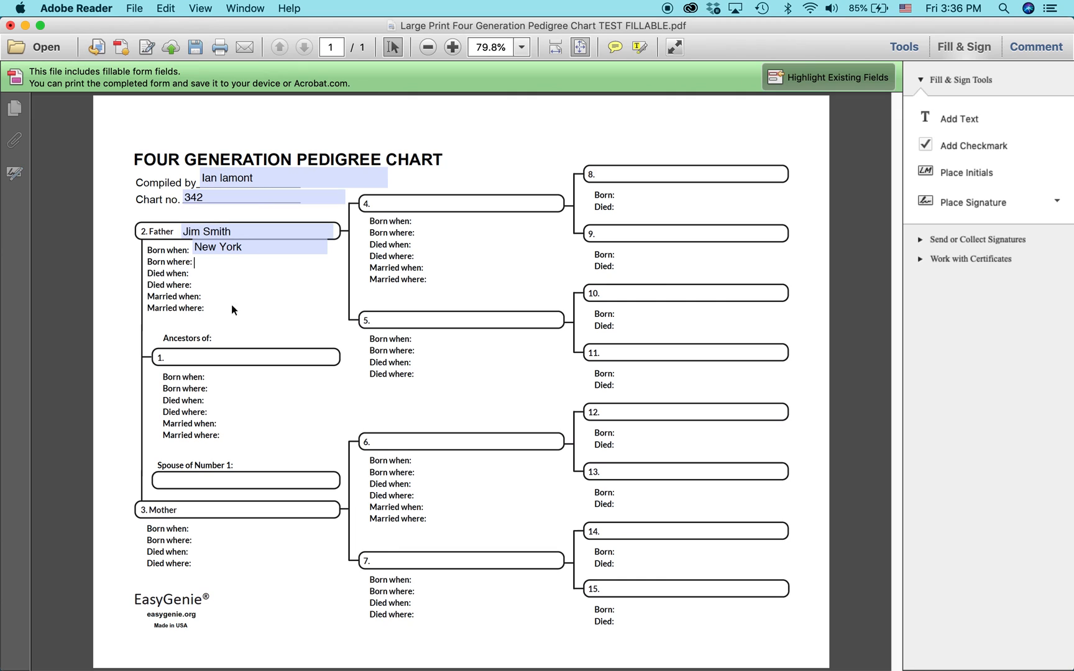
pyautogui.moveTo(452, 260)
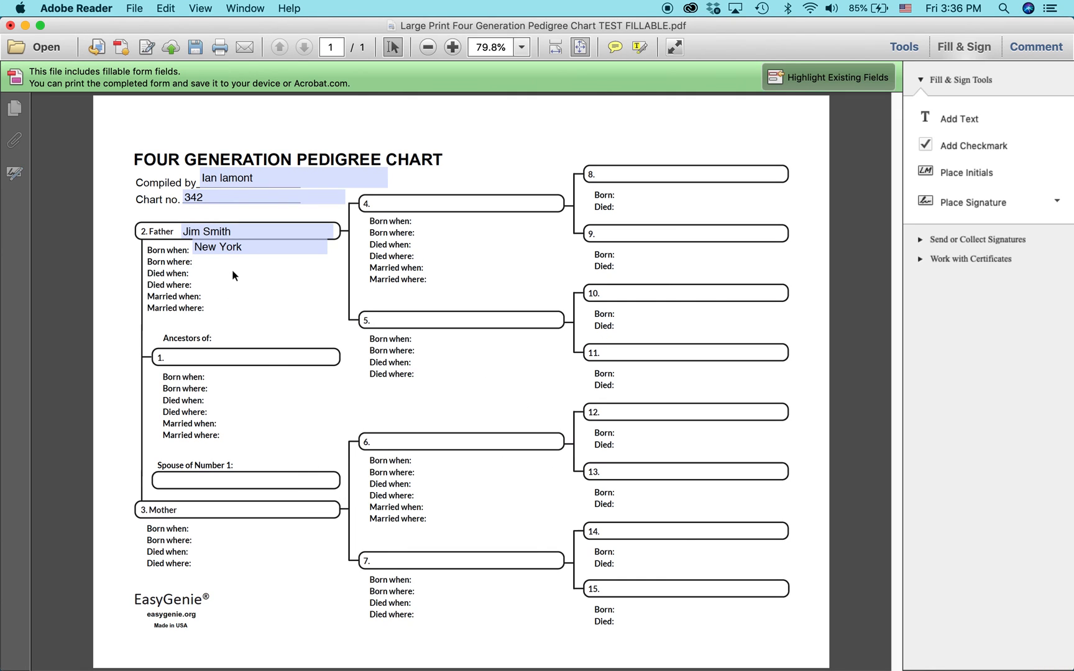
pyautogui.moveTo(245, 256)
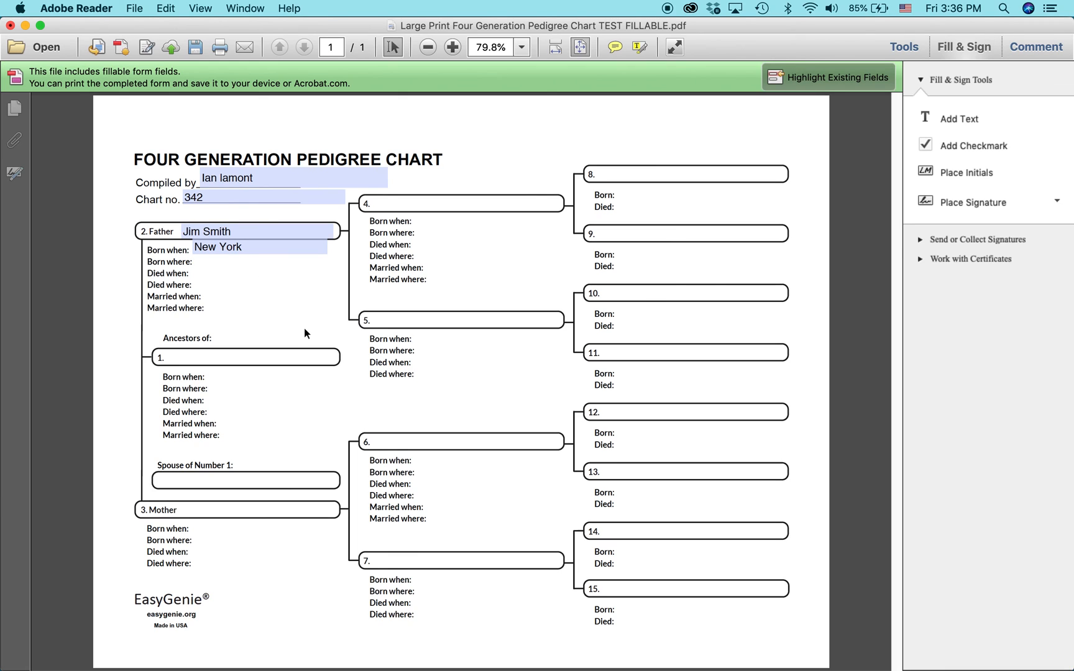
pyautogui.click(194, 261)
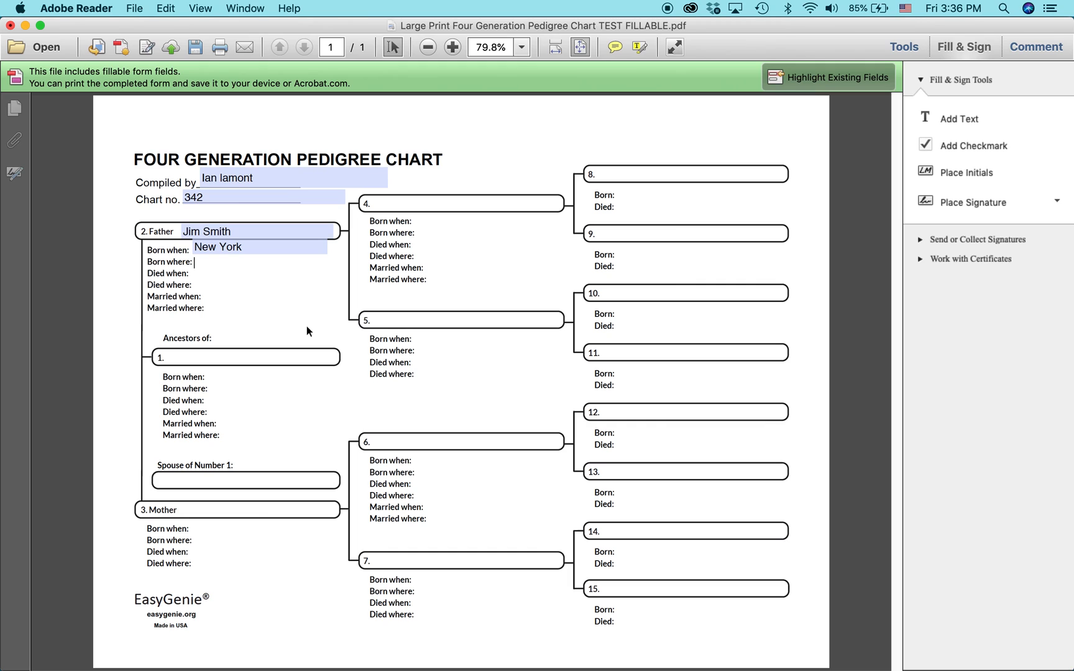
pyautogui.moveTo(360, 351)
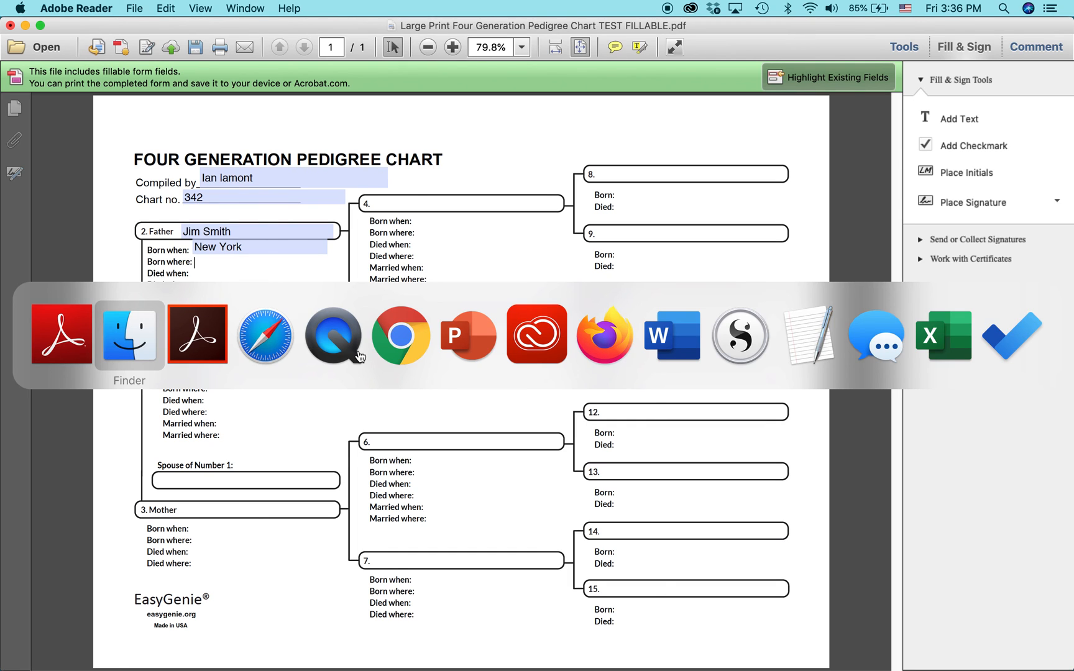
# Bring the family group sheet test file from Finder into Prepare Form in Acrobat.
pyautogui.click(129, 334)
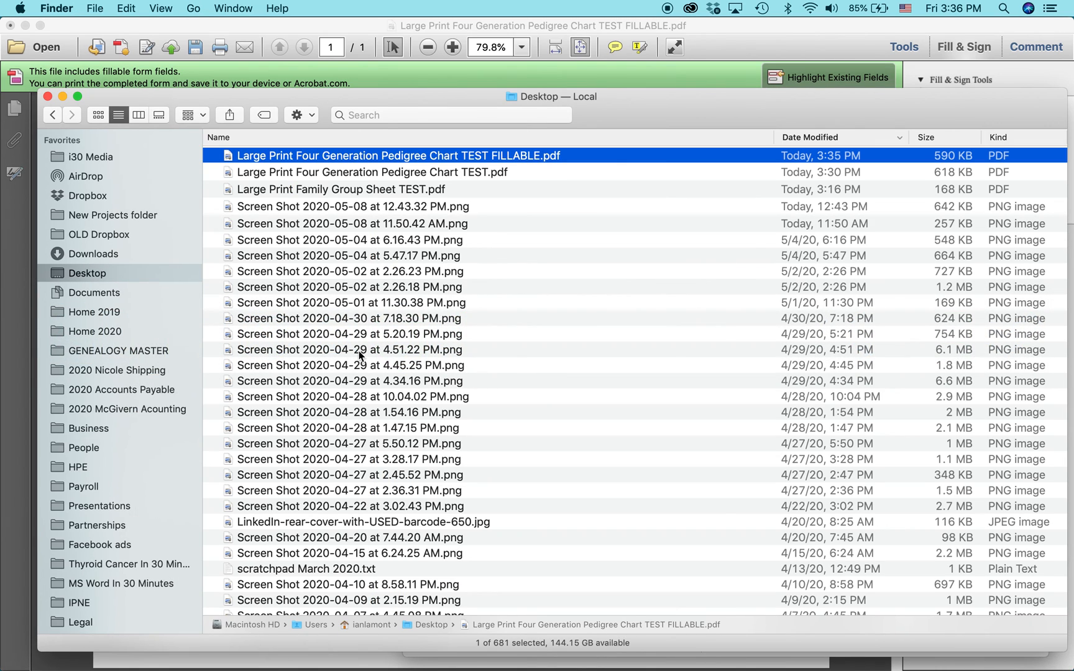
pyautogui.click(341, 189)
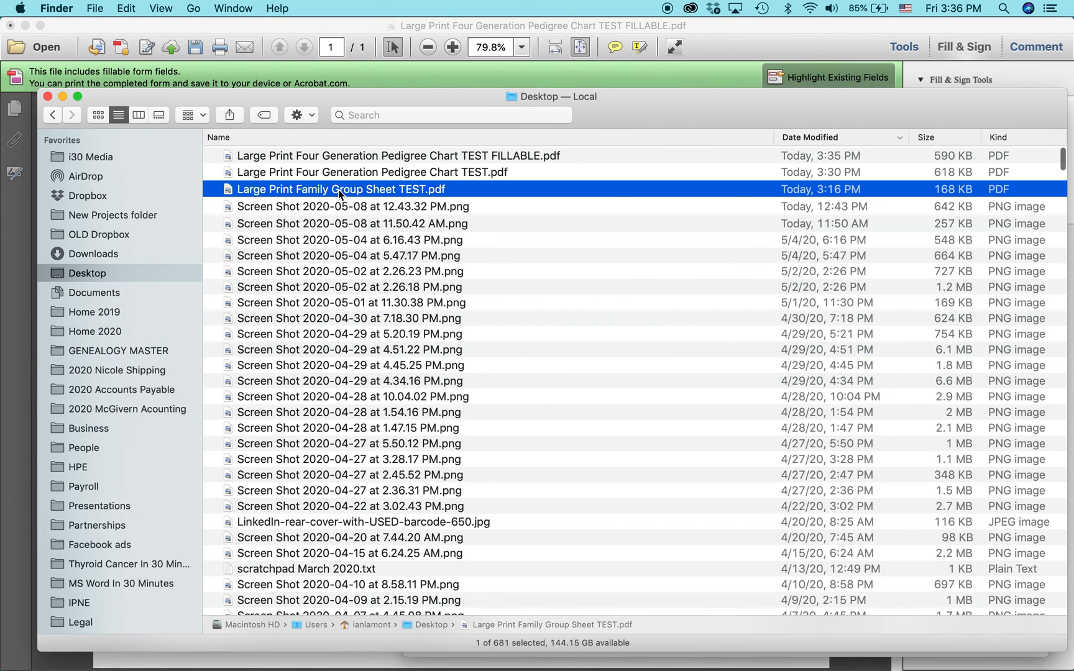
pyautogui.rightClick(341, 189)
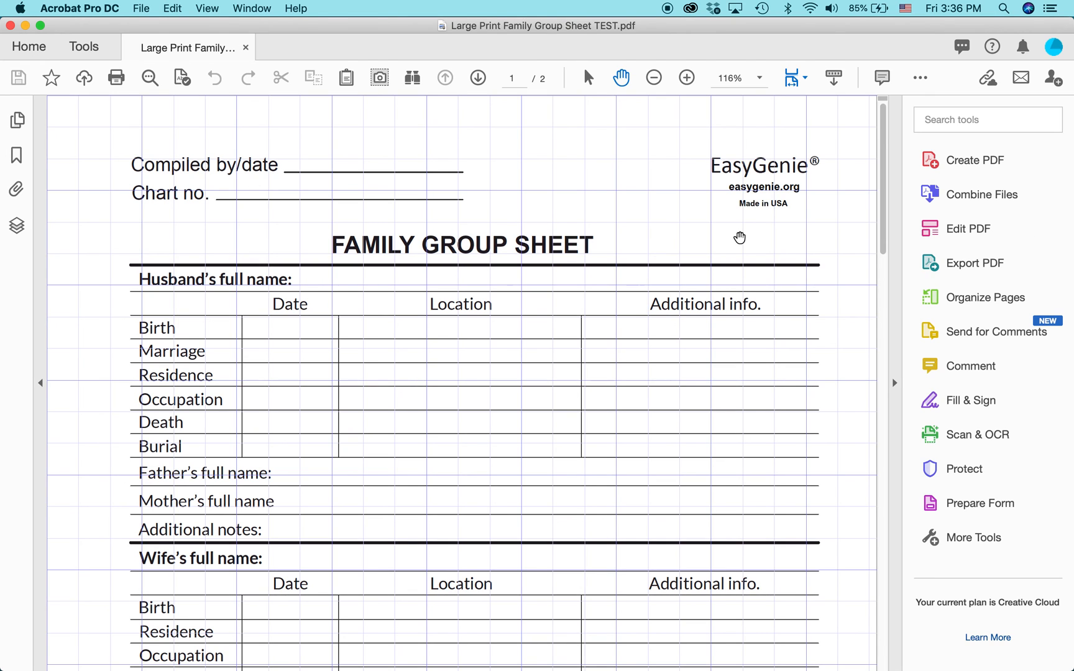
pyautogui.moveTo(986, 400)
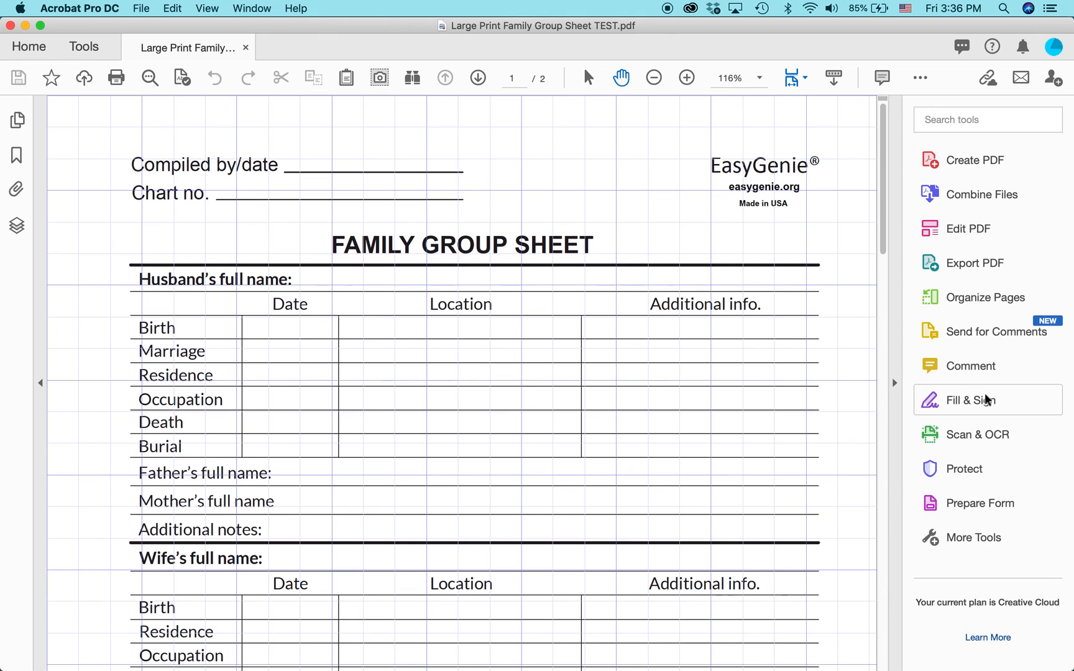
pyautogui.click(981, 502)
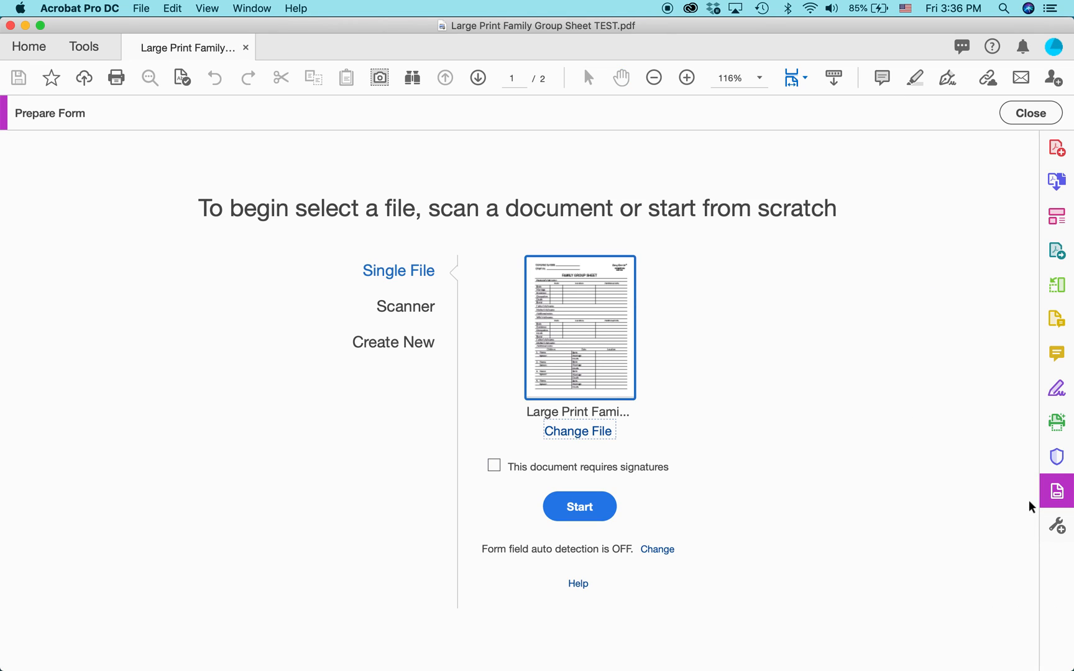
pyautogui.moveTo(656, 392)
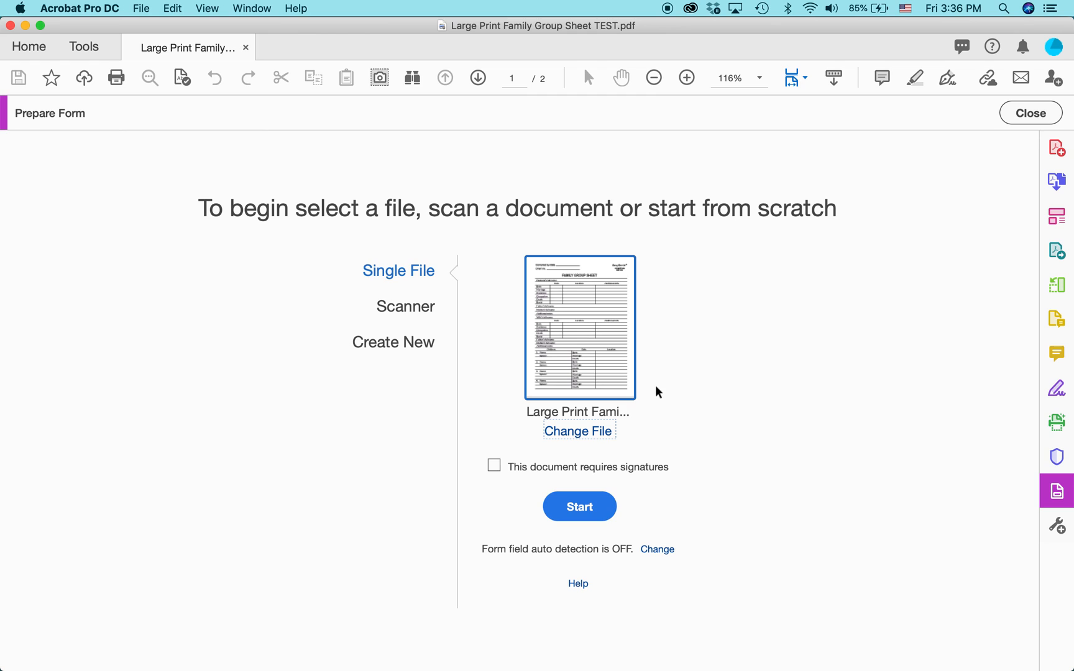
pyautogui.moveTo(511, 558)
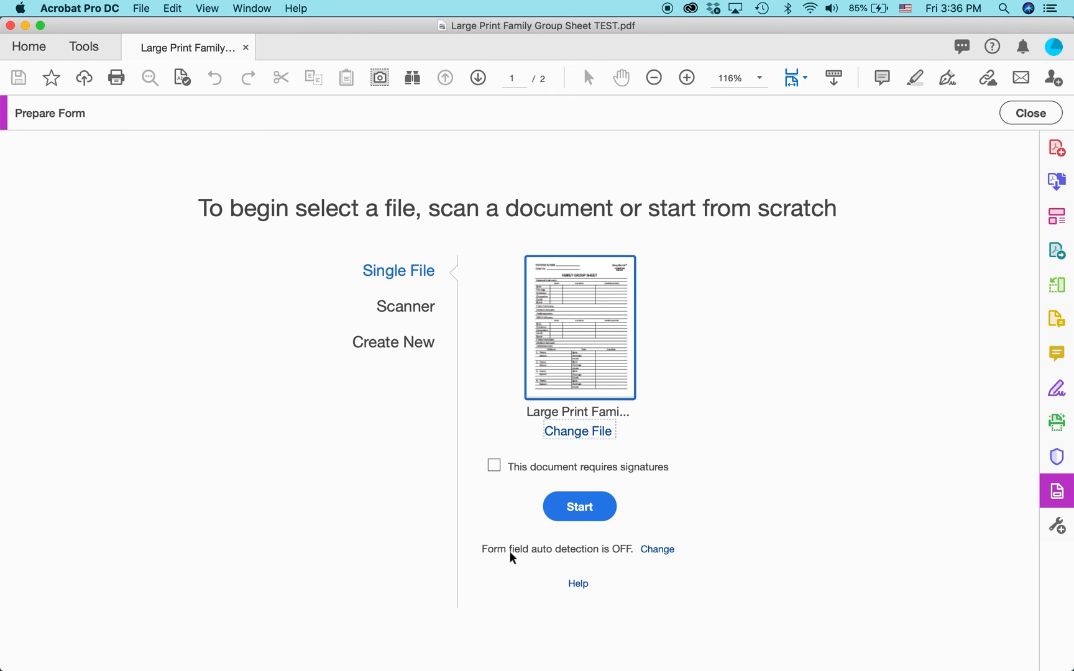
pyautogui.moveTo(655, 548)
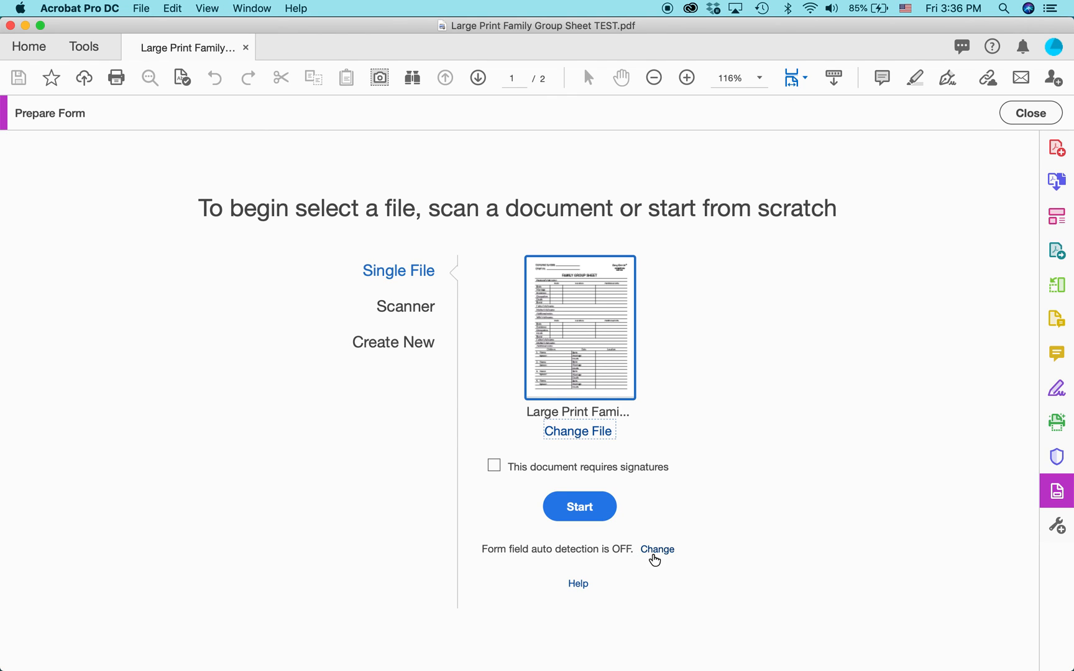
# Turn on automatic form field detection in Forms preferences and start generating the fillable fields.
pyautogui.click(656, 548)
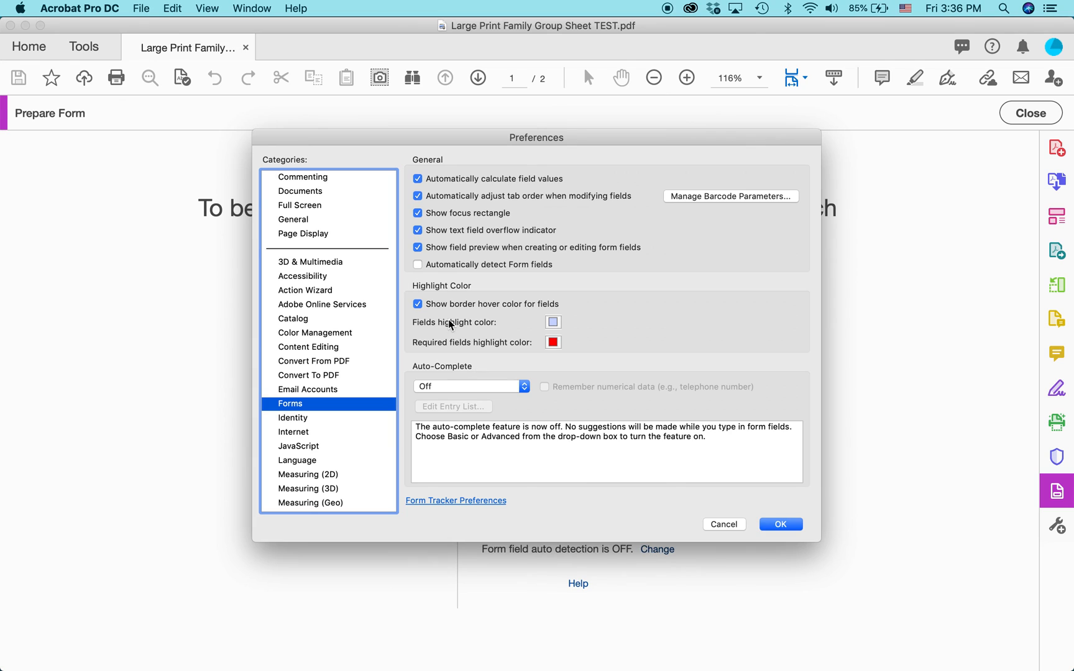
pyautogui.click(418, 265)
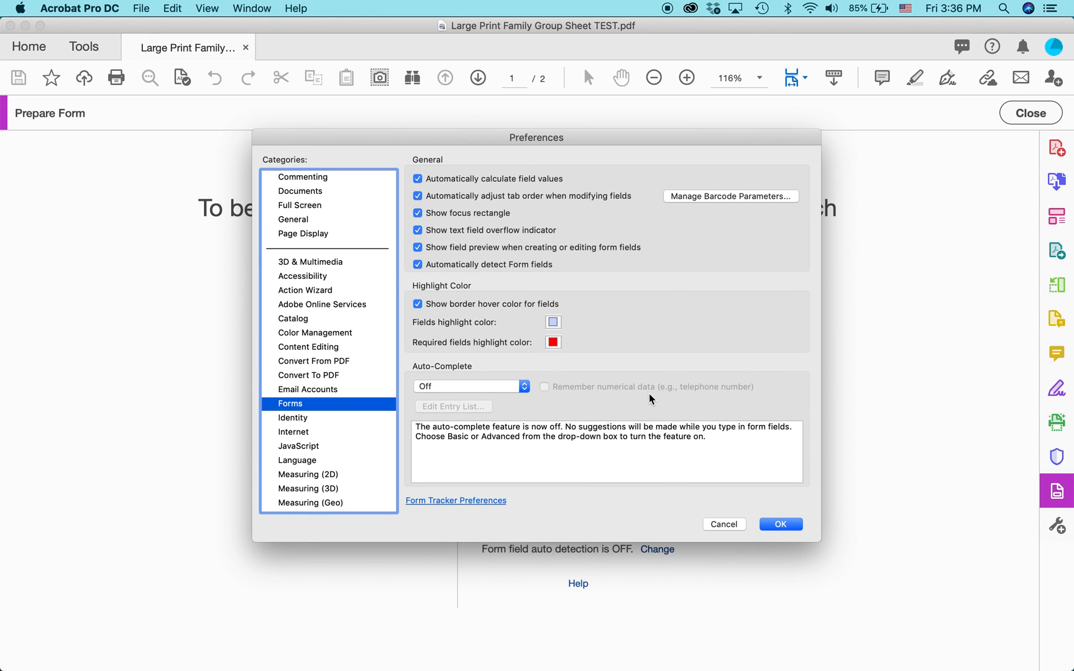
pyautogui.moveTo(312, 409)
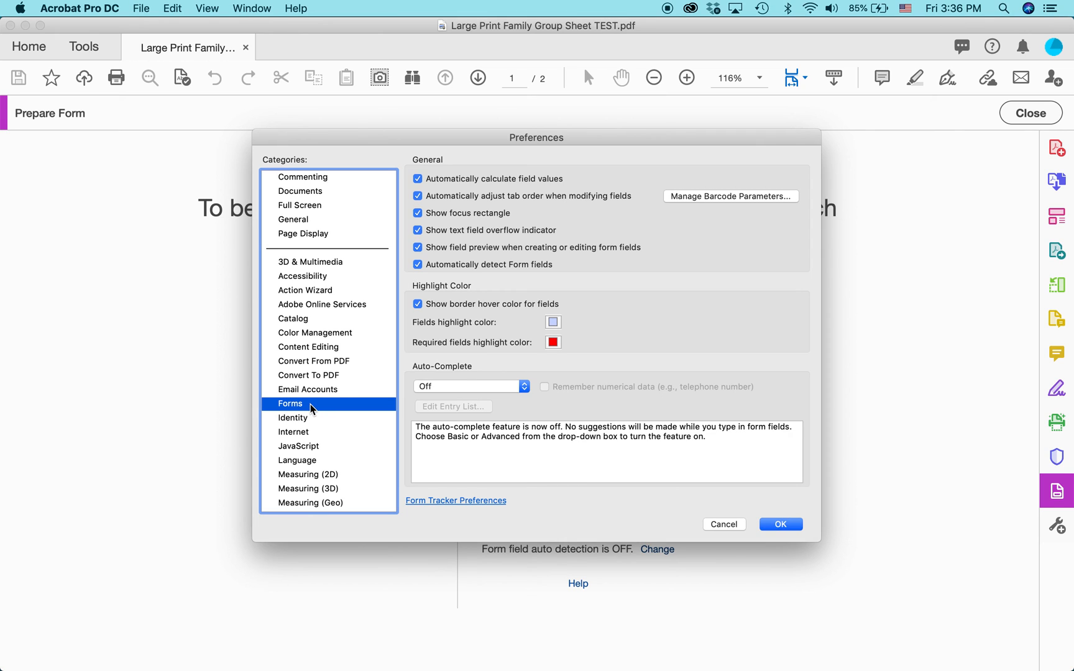
pyautogui.click(779, 524)
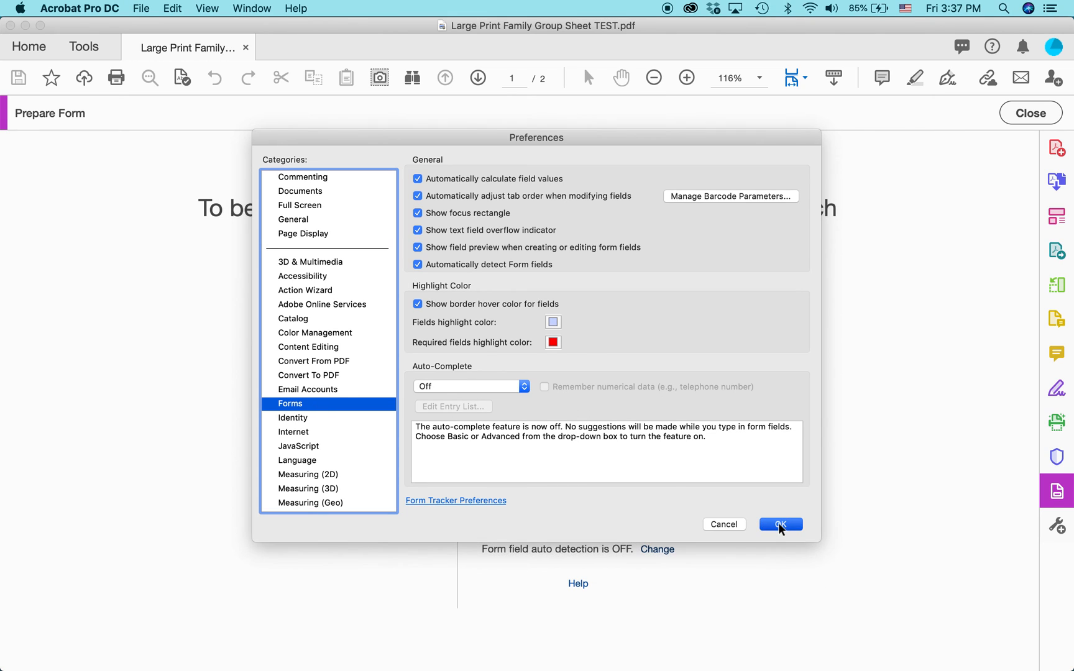
pyautogui.click(780, 524)
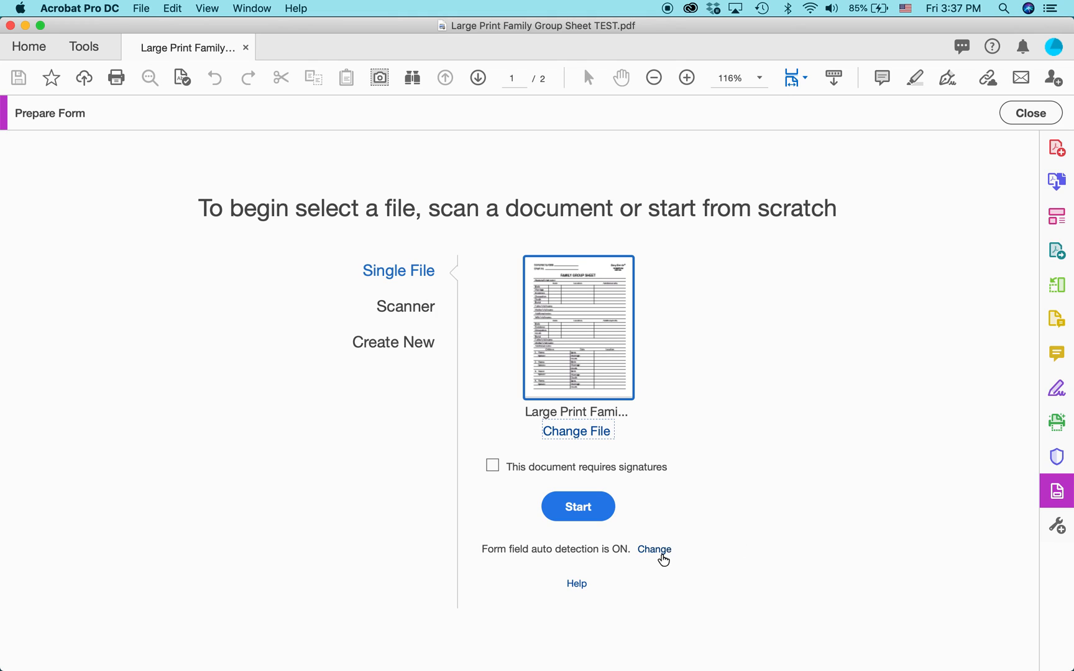
pyautogui.moveTo(669, 549)
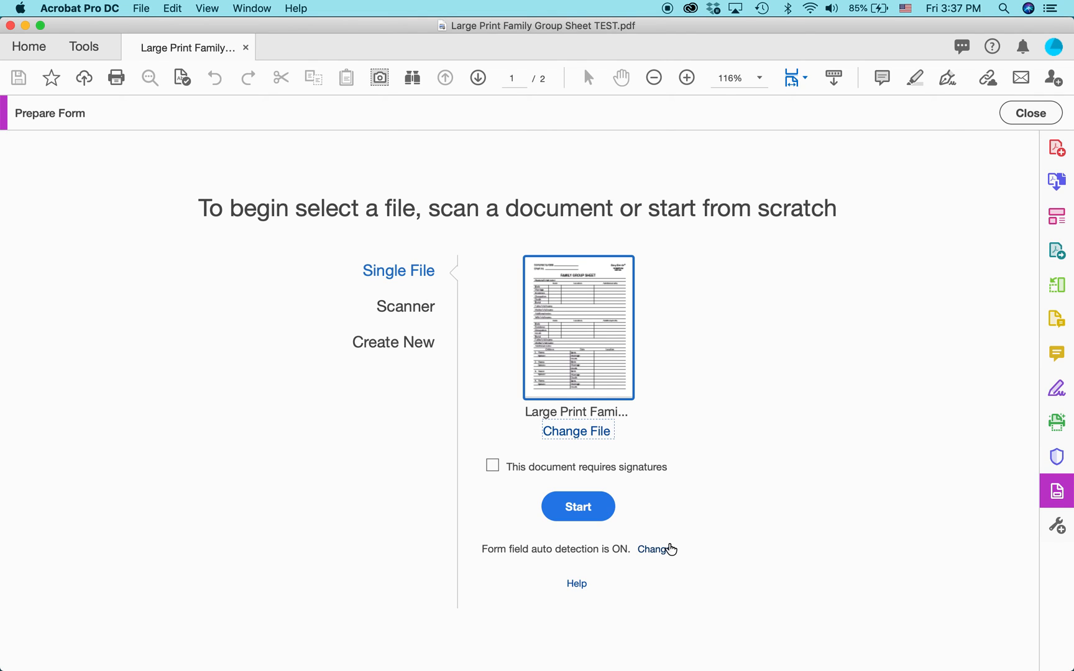
pyautogui.moveTo(589, 409)
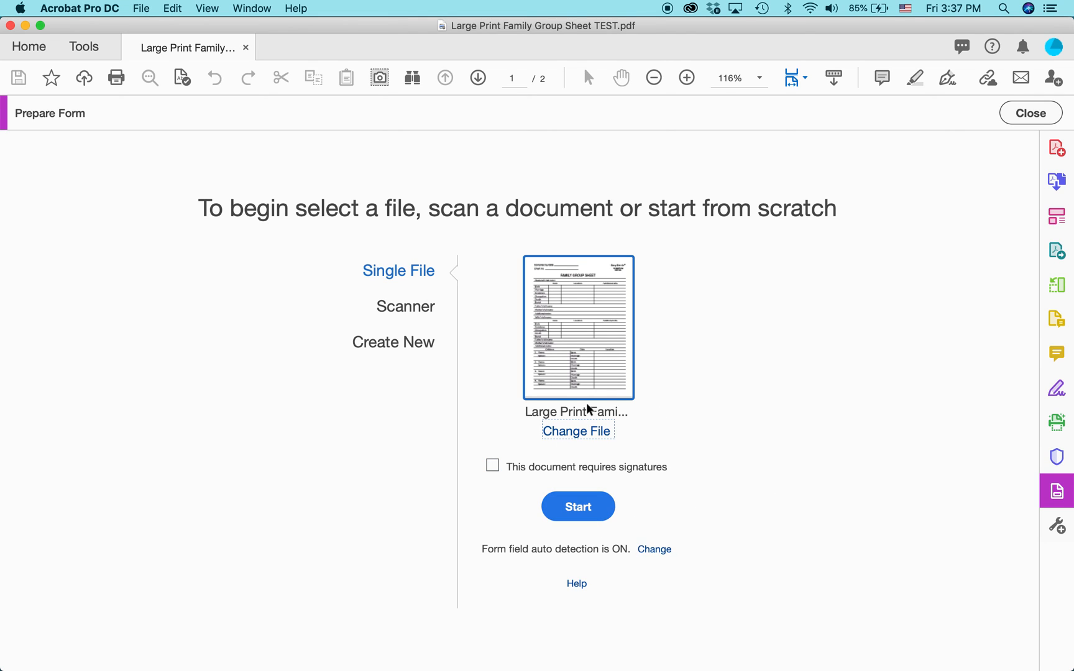
pyautogui.moveTo(654, 548)
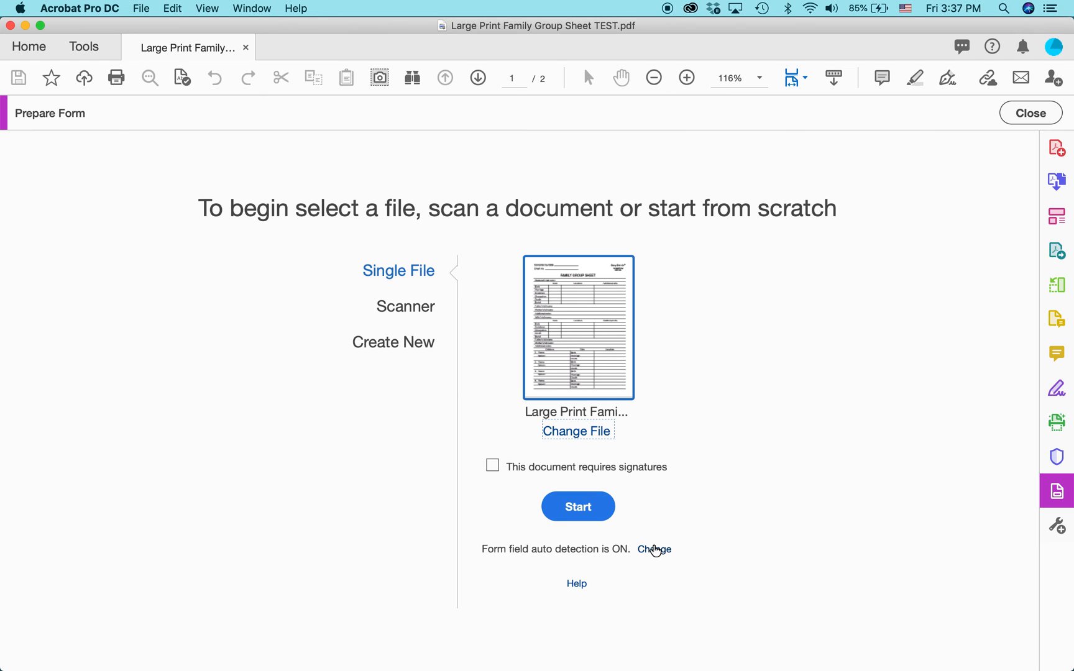
pyautogui.moveTo(578, 507)
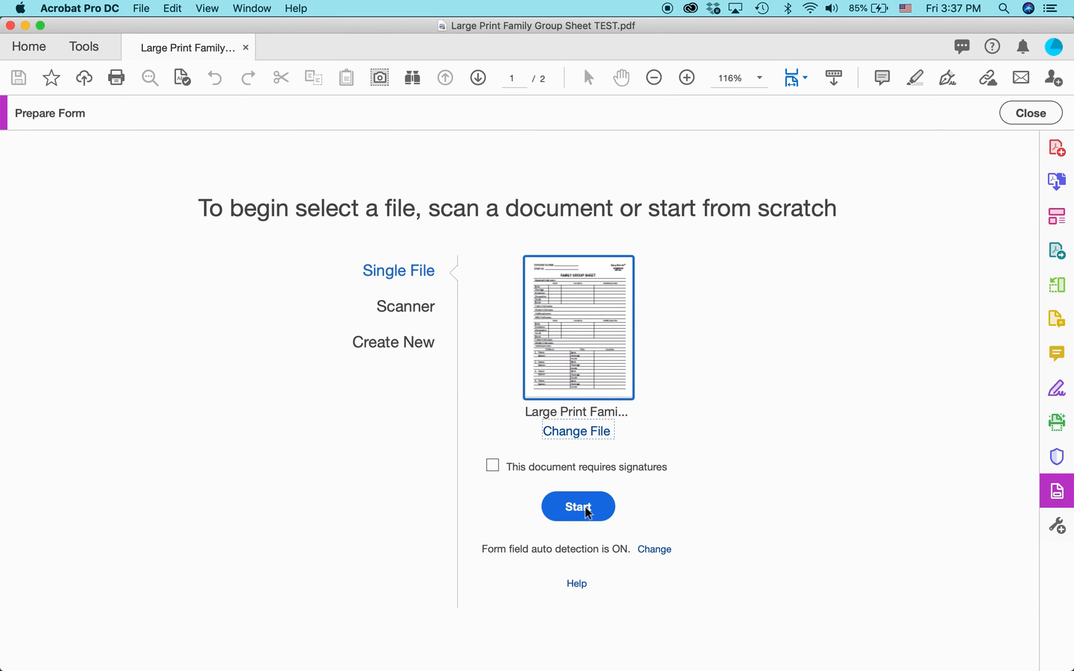
pyautogui.click(578, 506)
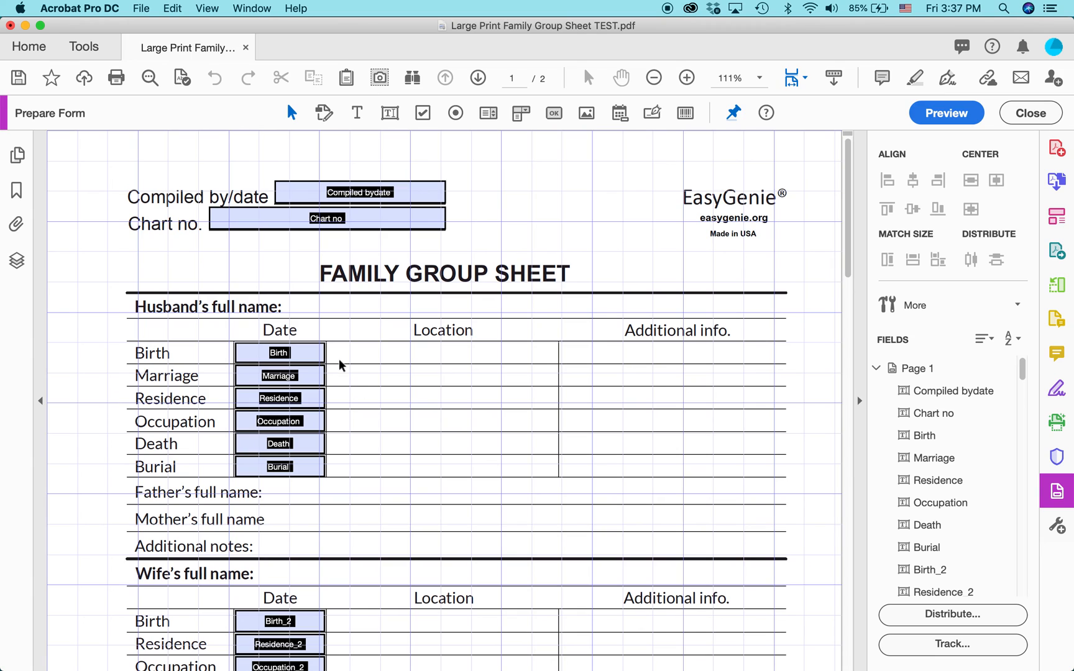
pyautogui.click(358, 192)
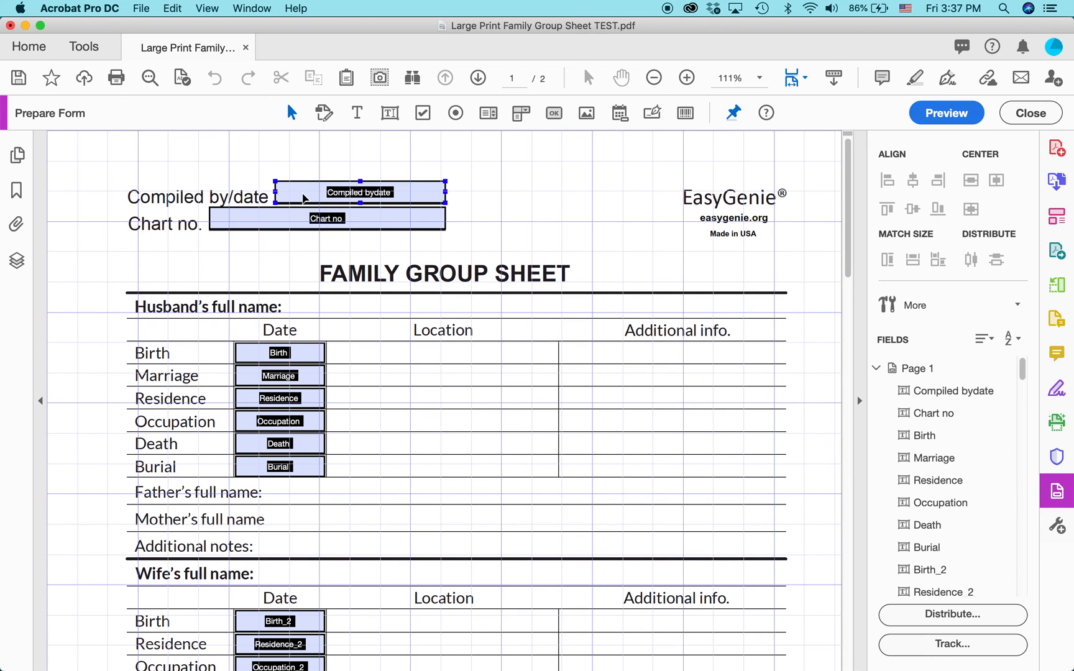
pyautogui.click(309, 286)
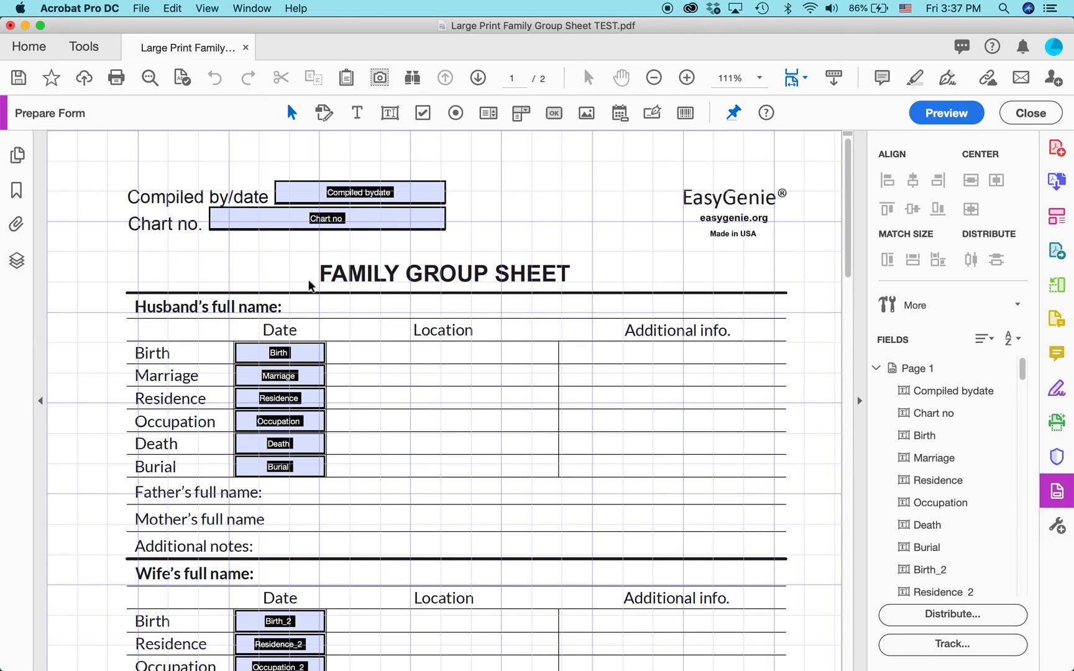
pyautogui.click(278, 420)
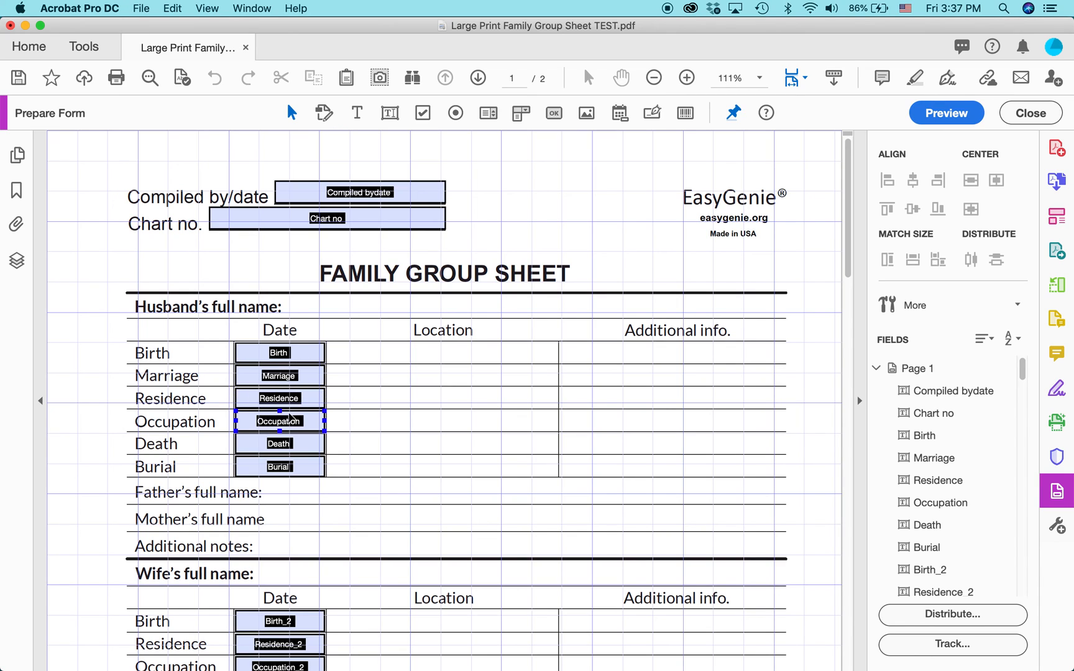
pyautogui.click(278, 466)
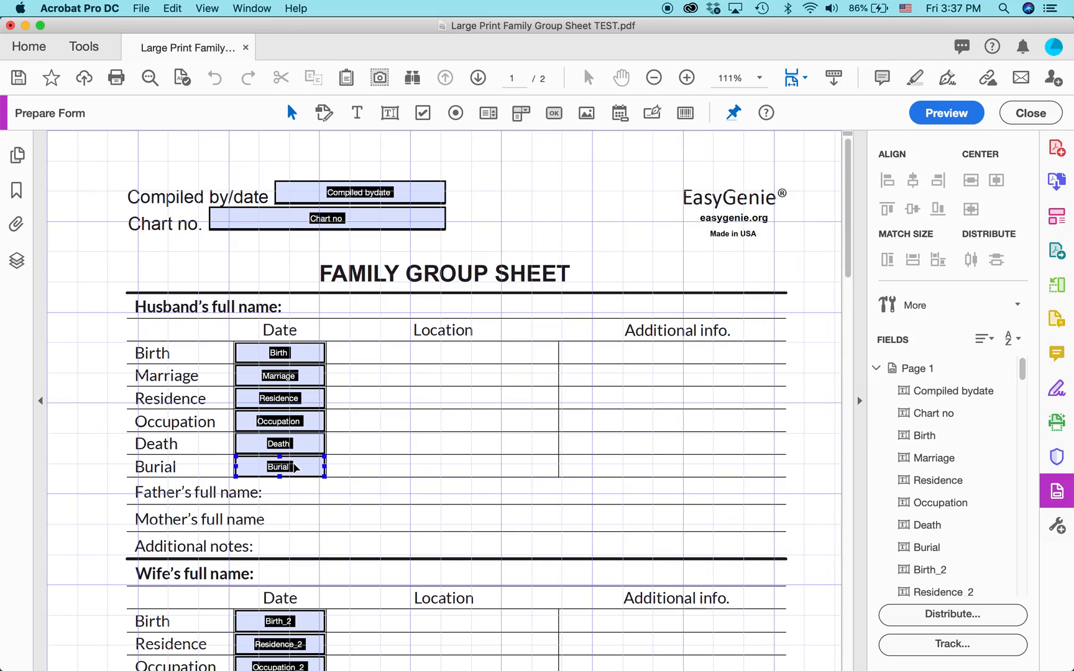
pyautogui.scroll(-3)
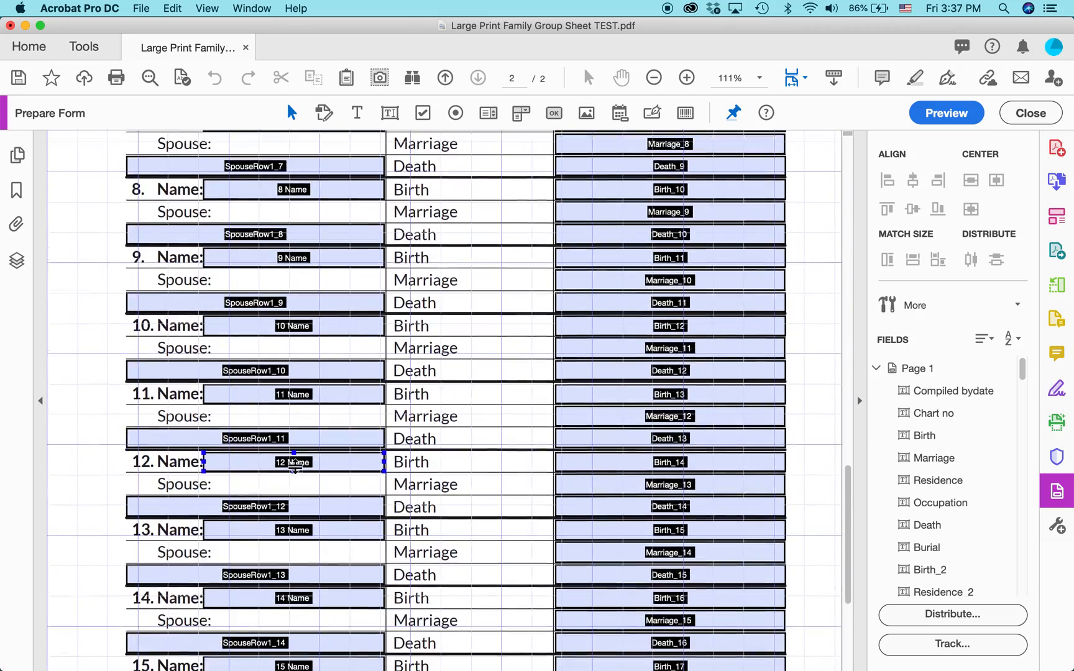
pyautogui.scroll(-3)
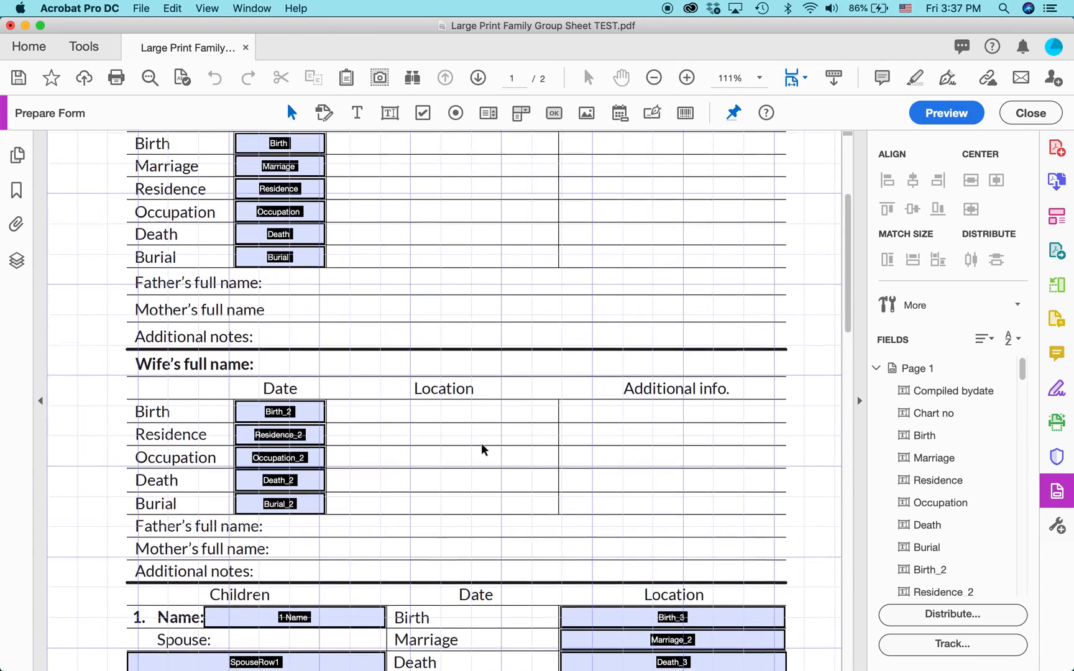
pyautogui.scroll(3)
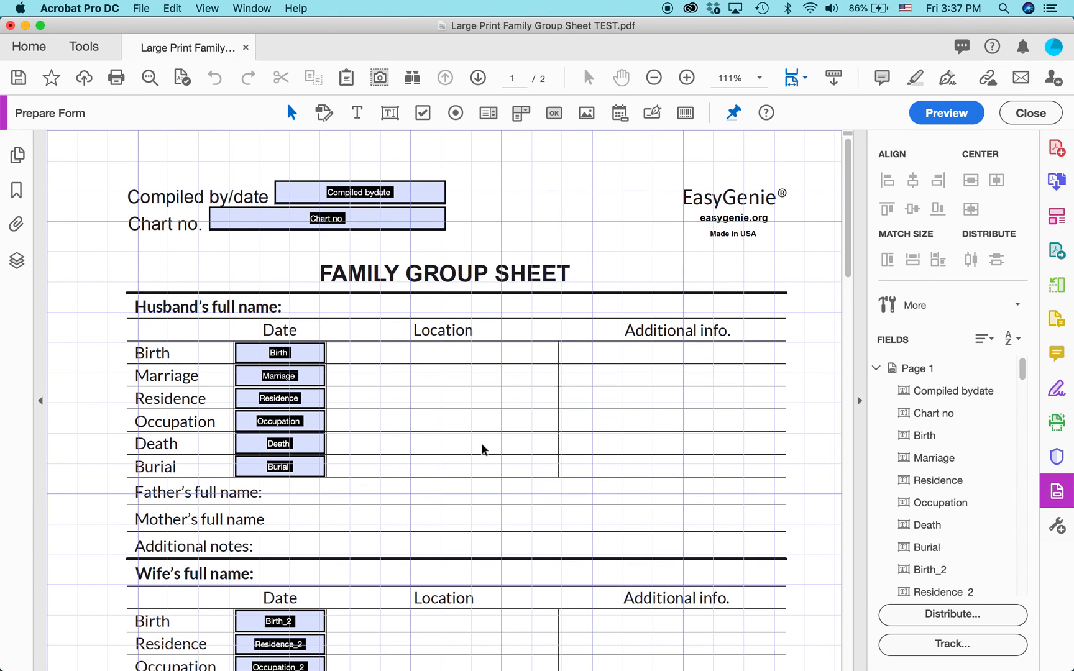
pyautogui.click(686, 77)
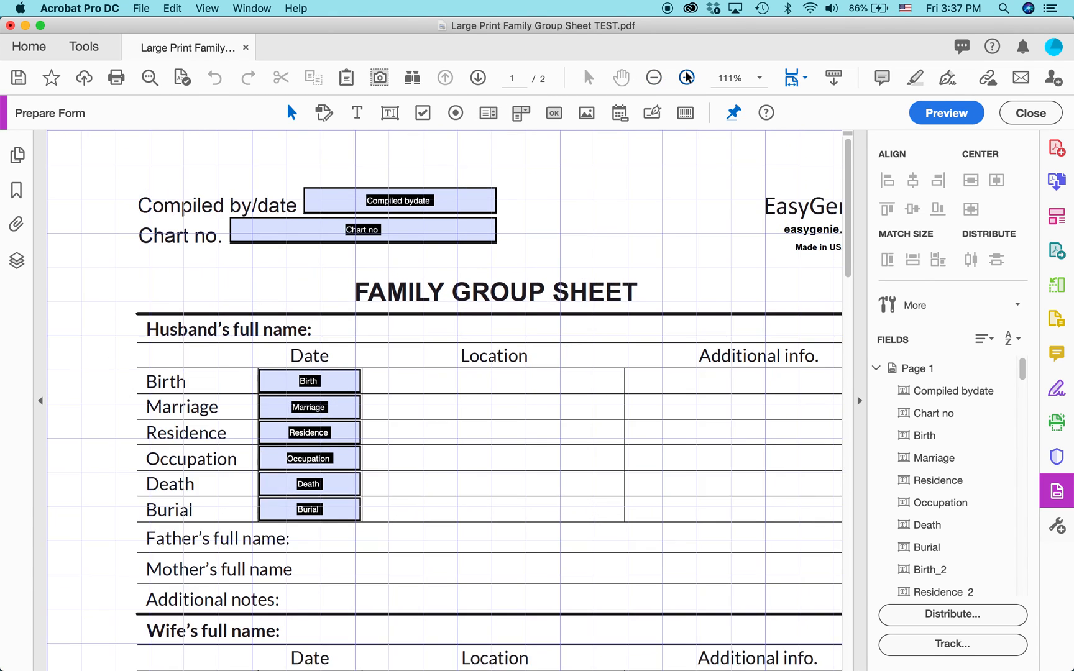
# Zoom to 200% and select the husband's Birth and Marriage date fields.
pyautogui.click(686, 77)
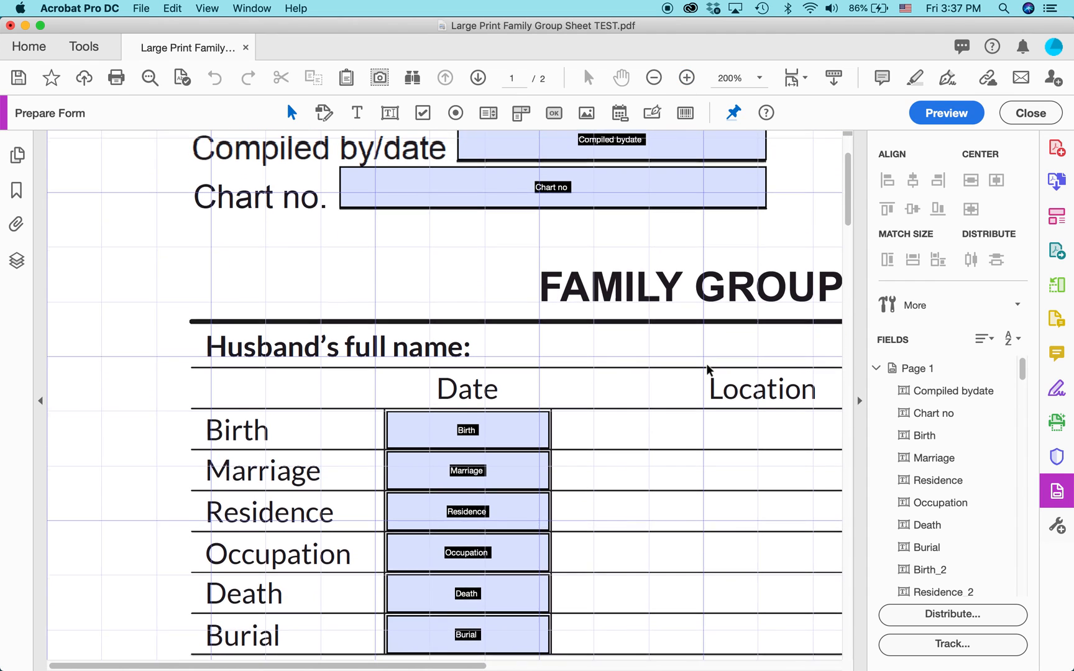
pyautogui.scroll(-3)
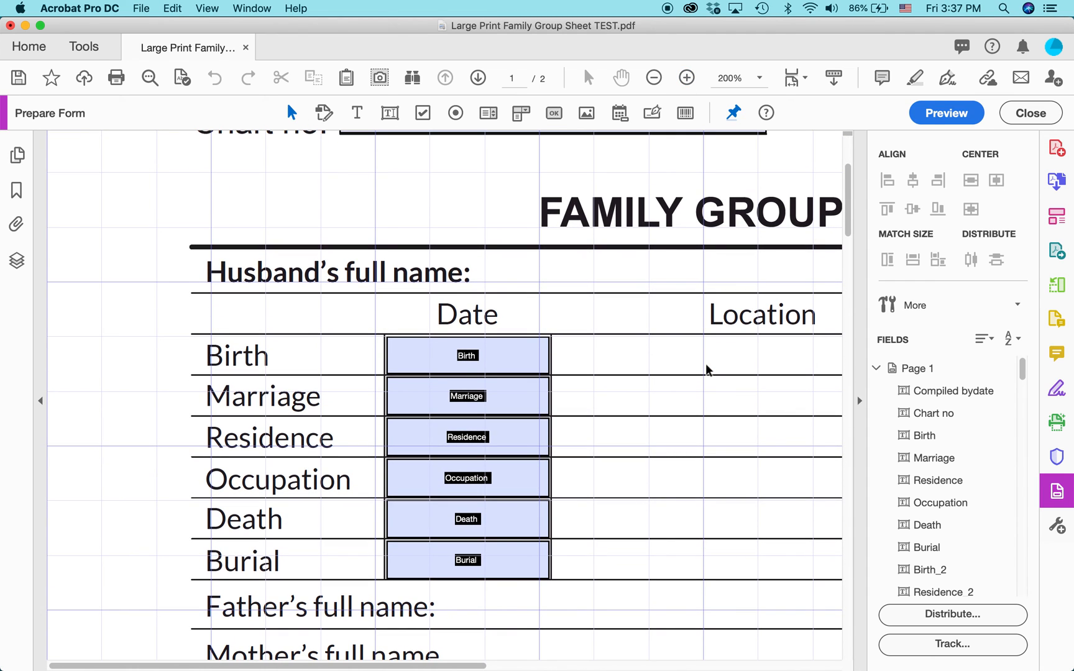
pyautogui.click(466, 355)
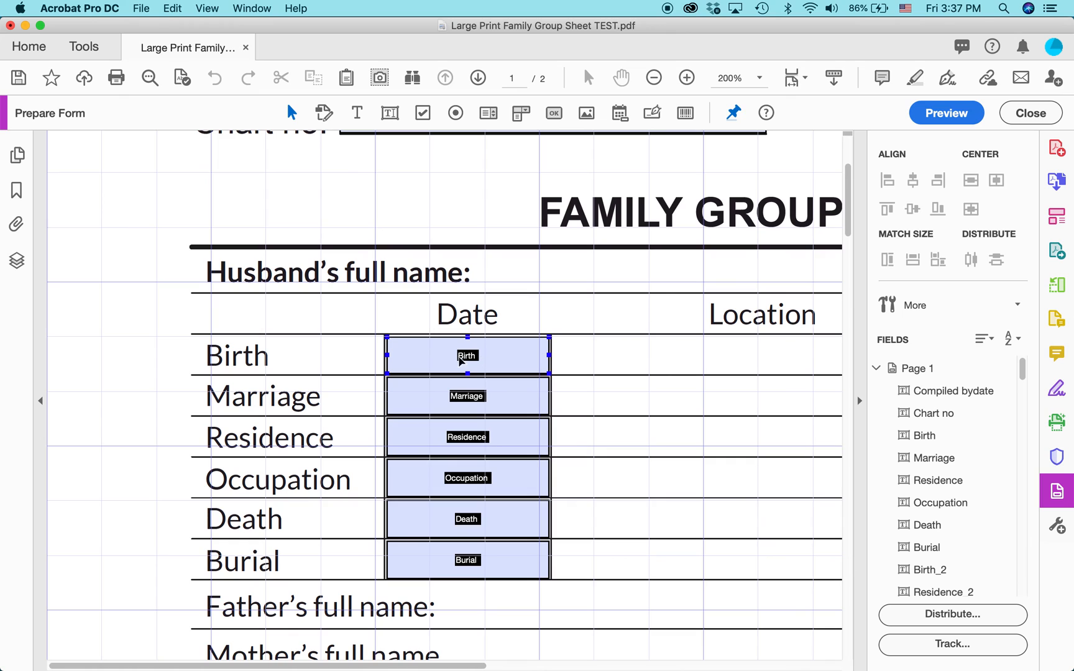
pyautogui.click(466, 395)
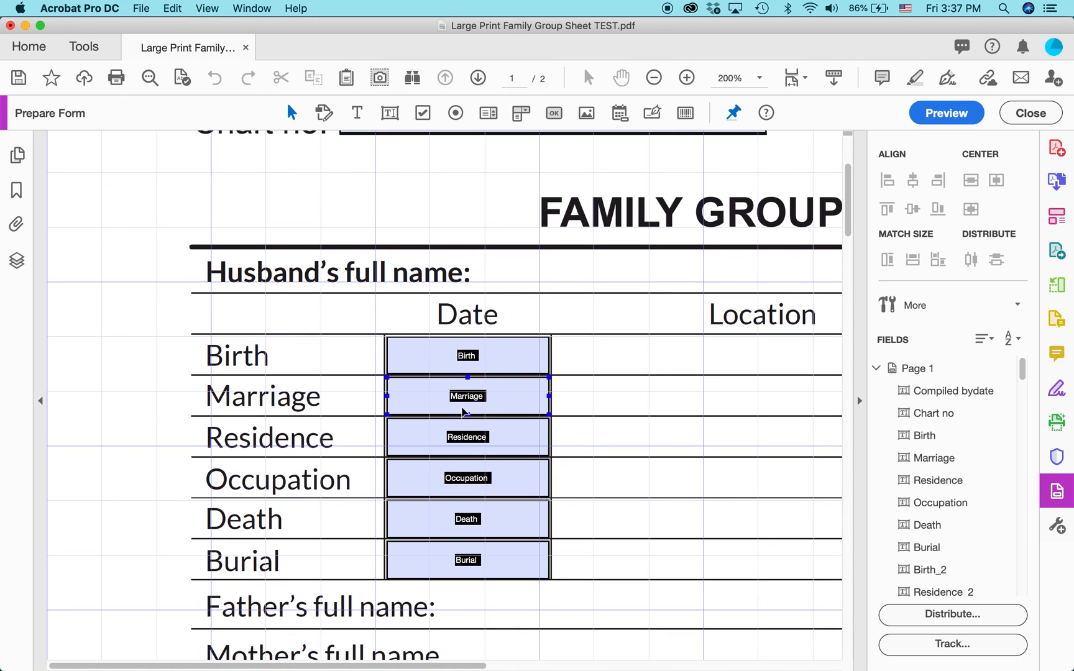
pyautogui.click(466, 355)
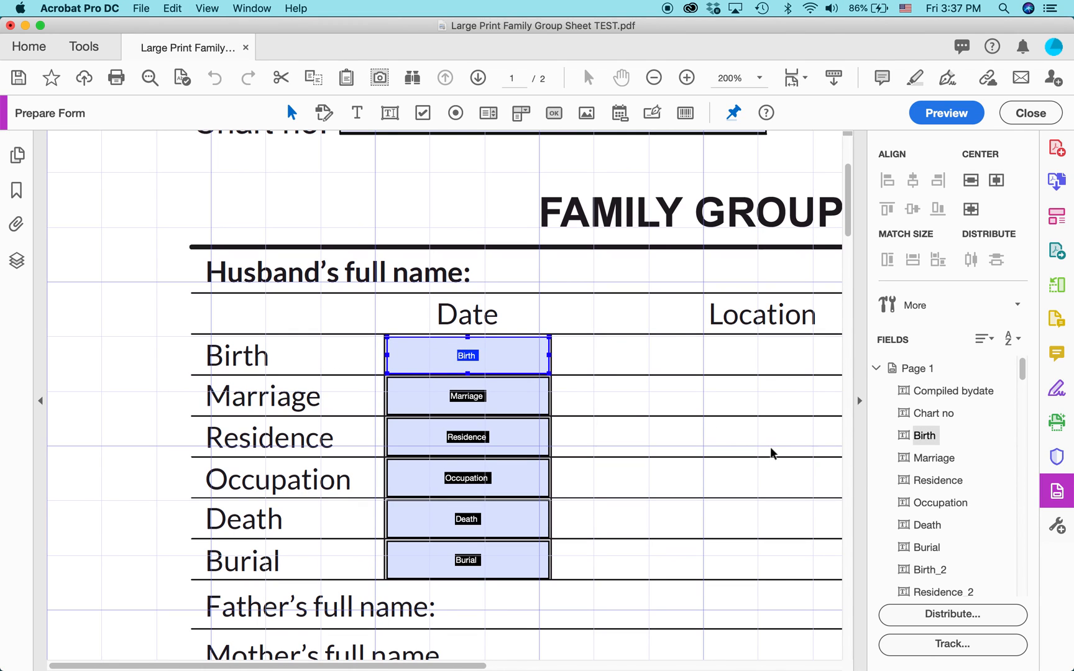
# Rename the Birth and Marriage fields to Birthdate and Marriage date.
pyautogui.doubleClick(466, 354)
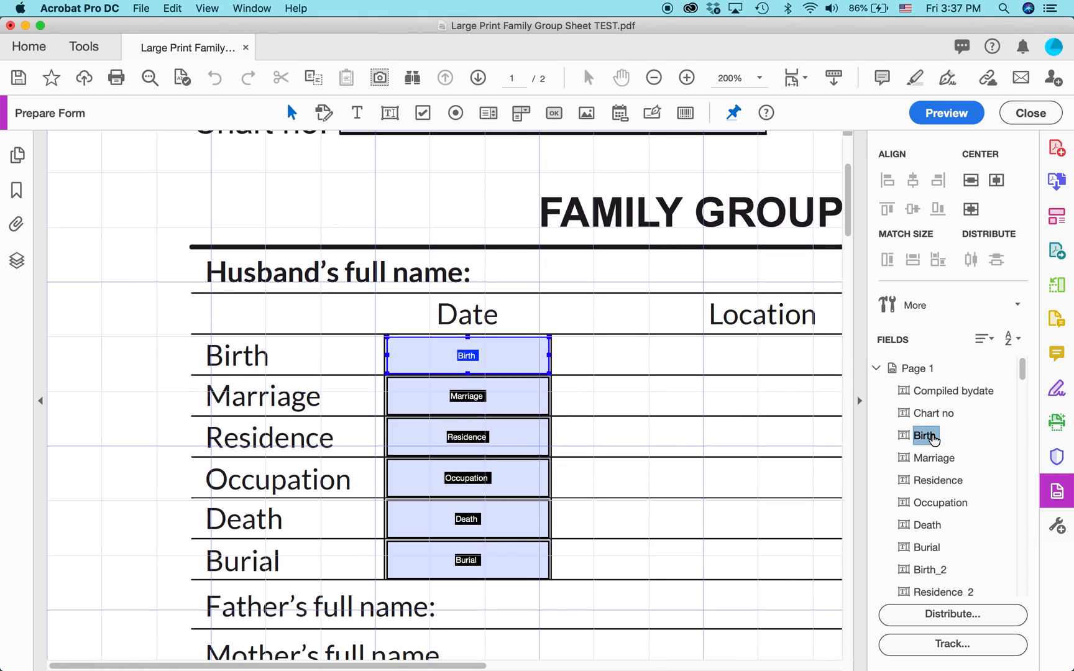
pyautogui.doubleClick(926, 435)
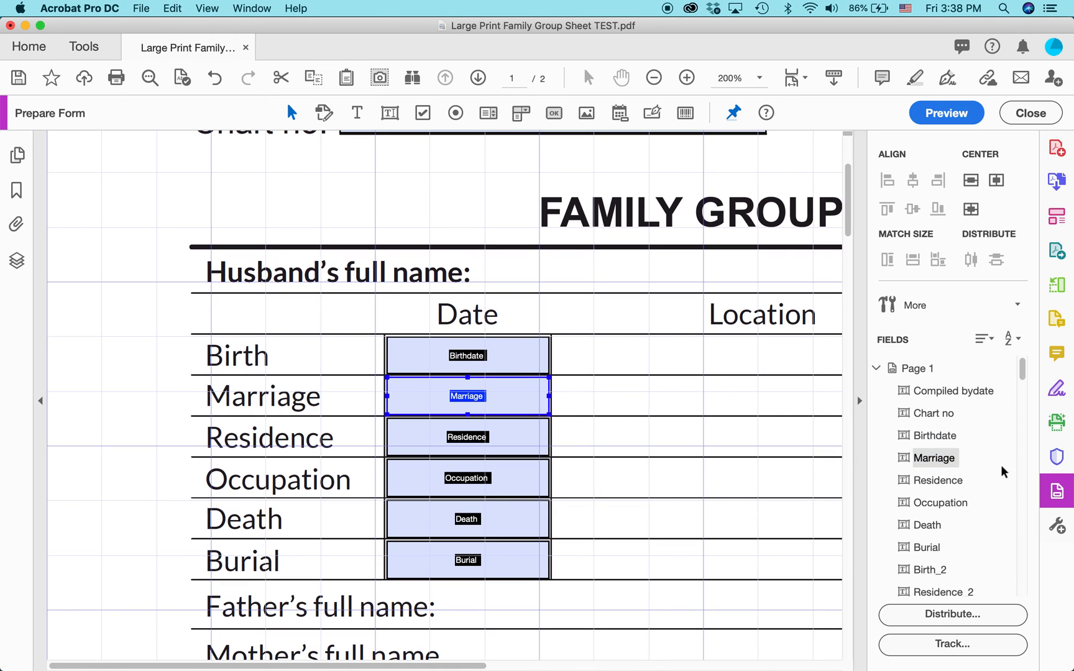
pyautogui.moveTo(934, 458)
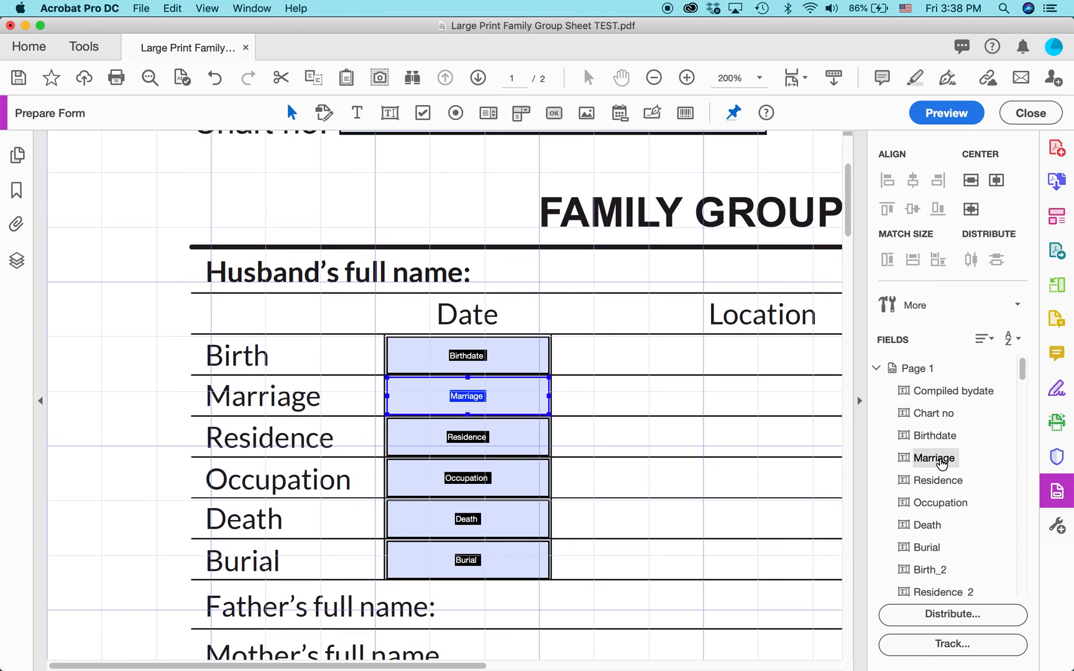
pyautogui.doubleClick(937, 457)
pyautogui.write(' date')
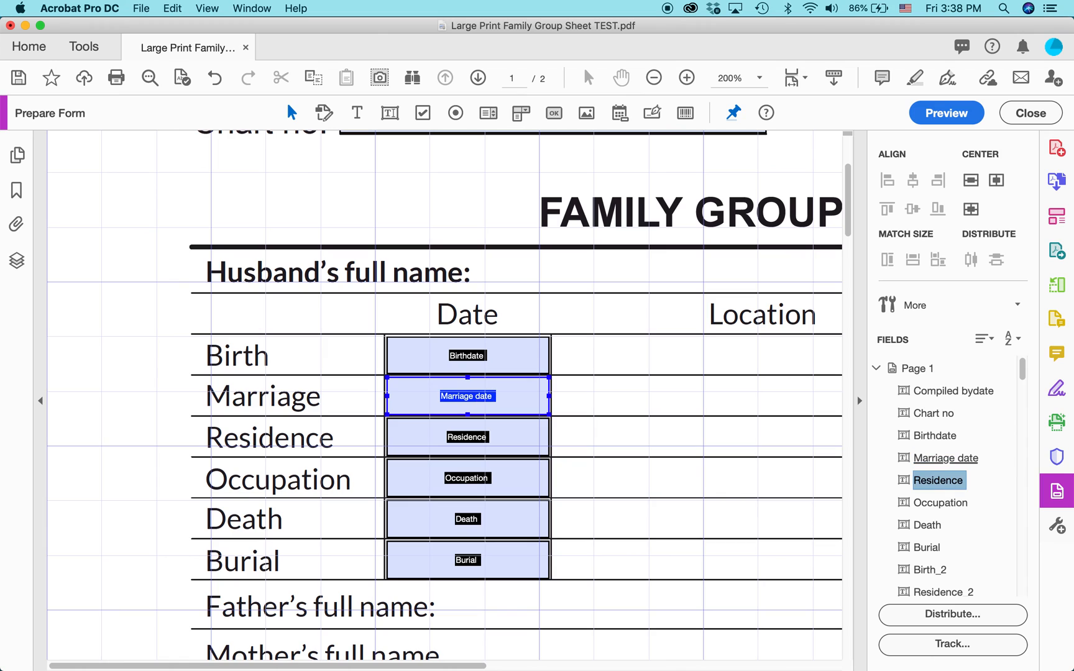
pyautogui.moveTo(616, 470)
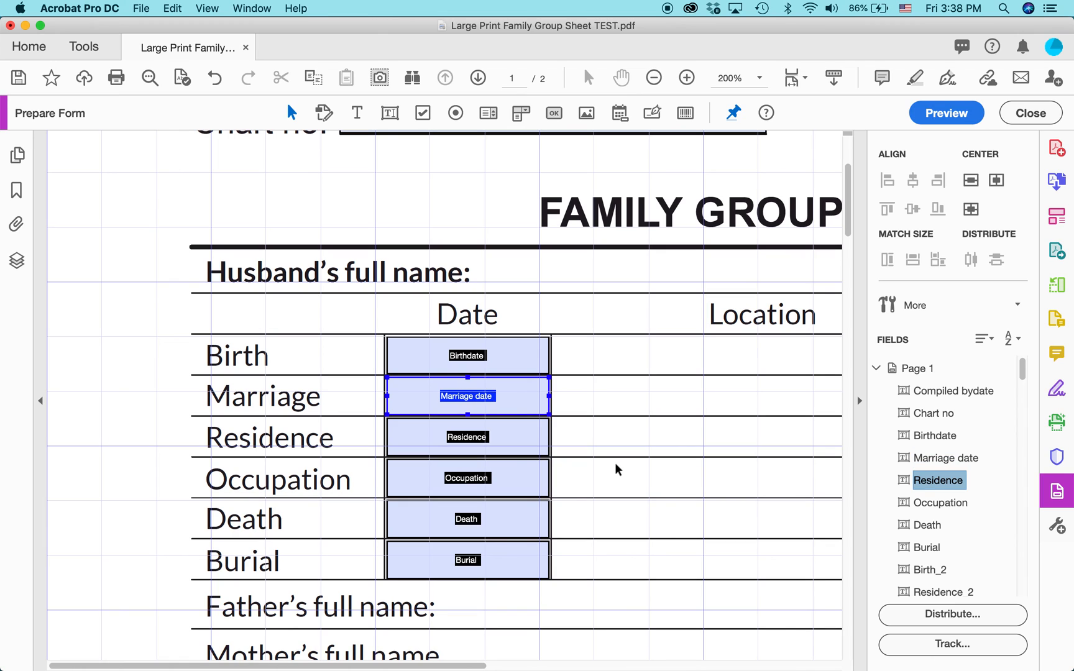
pyautogui.moveTo(570, 446)
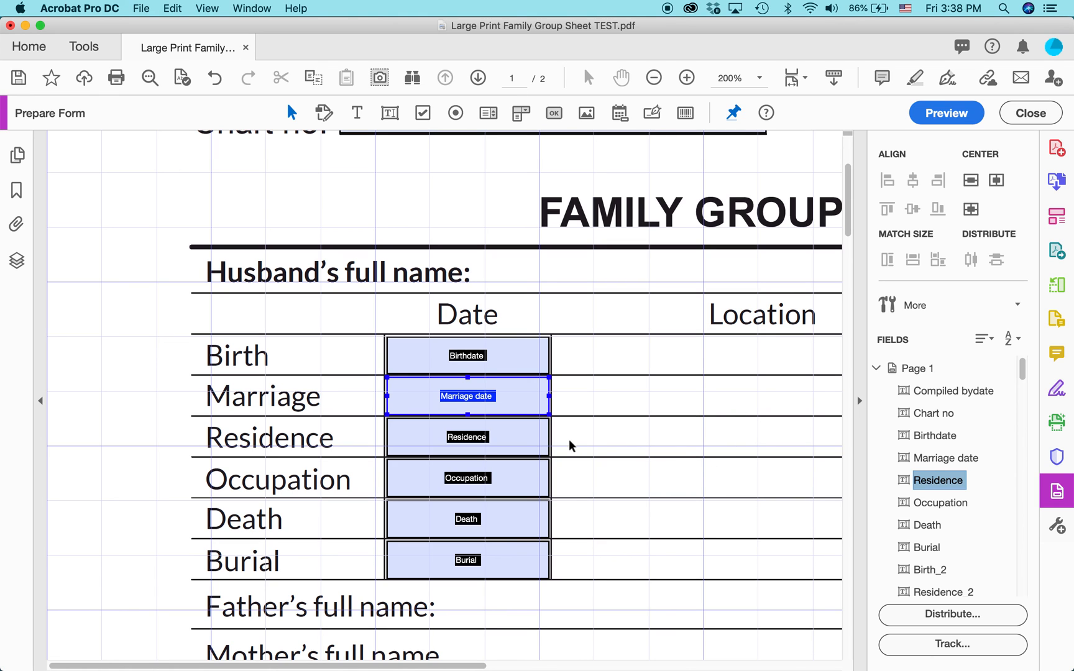
pyautogui.scroll(3)
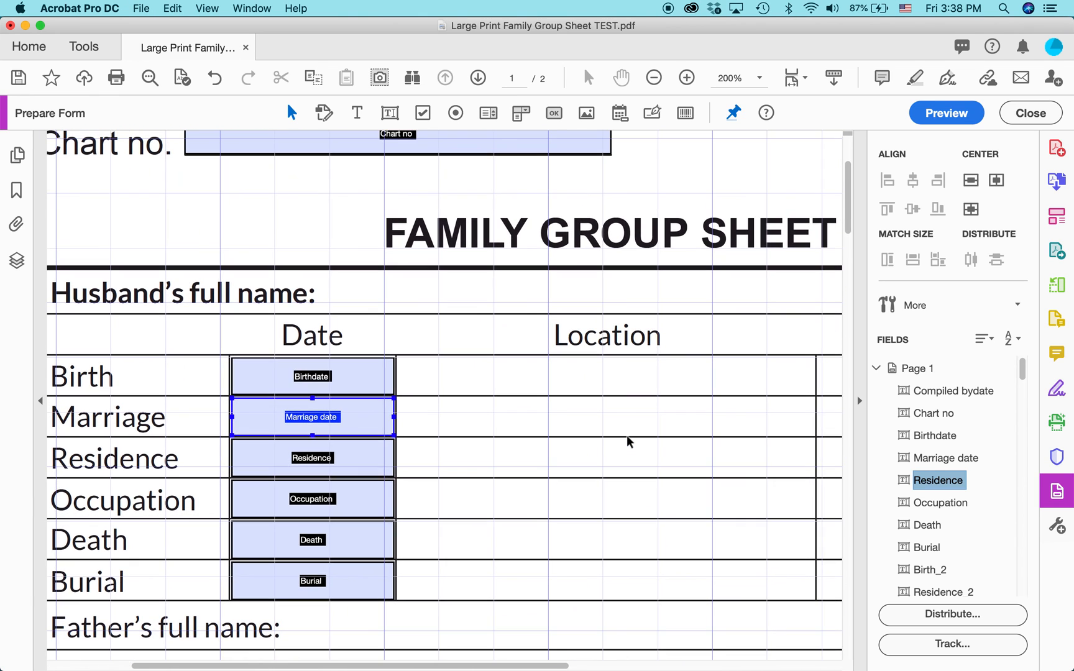
# Add text fields in the Birth and Marriage rows' Location and Additional info cells (Text8–Text11).
pyautogui.scroll(-3)
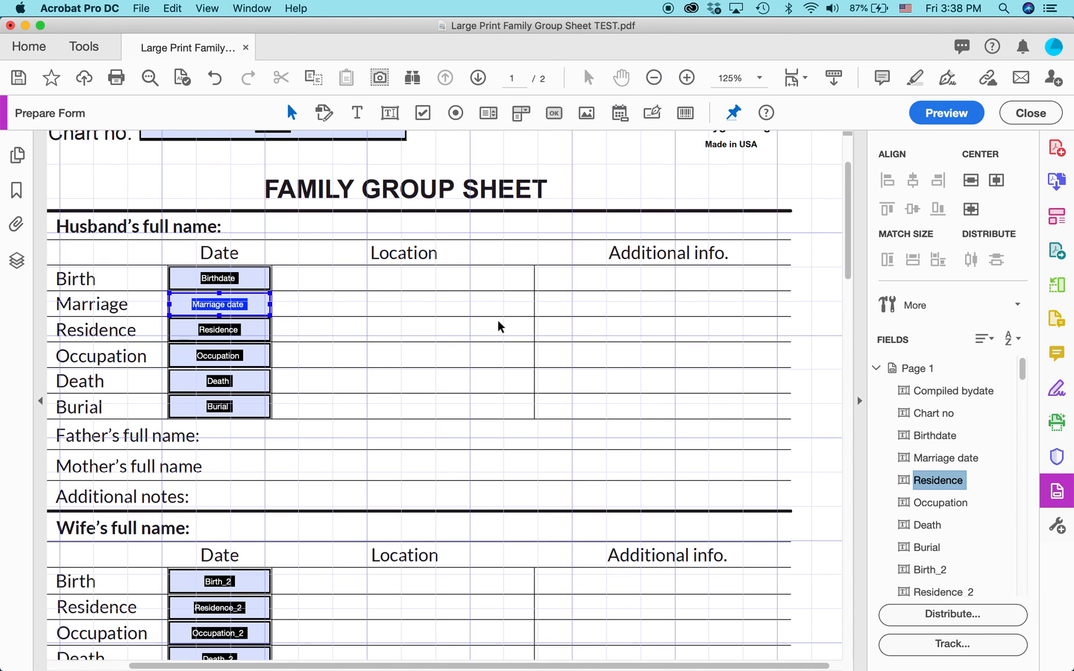
pyautogui.scroll(3)
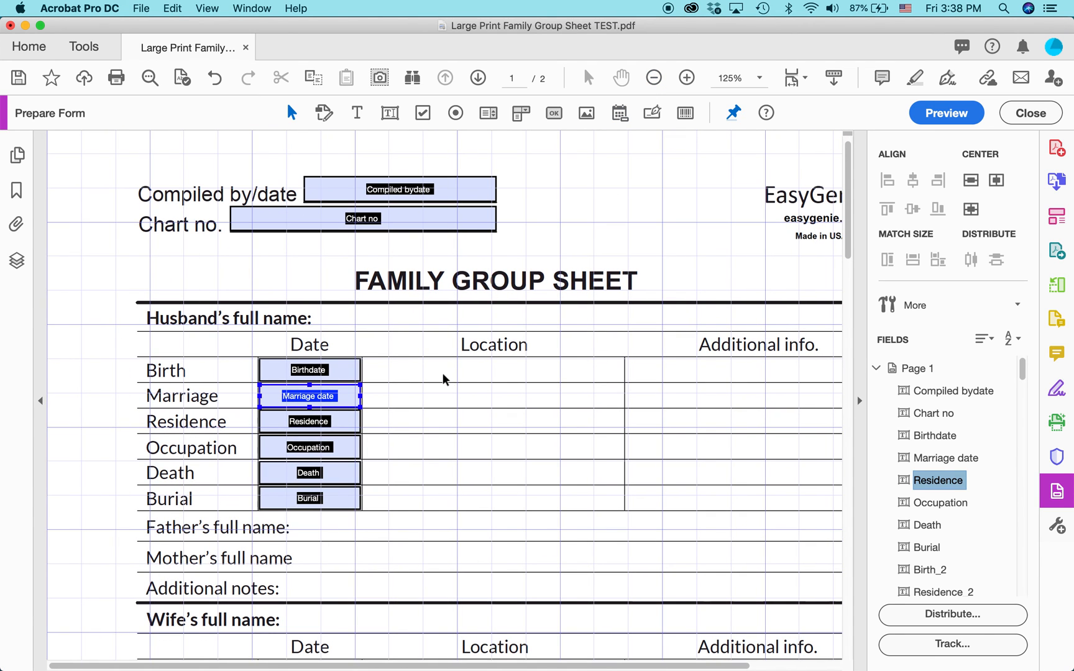
pyautogui.moveTo(697, 376)
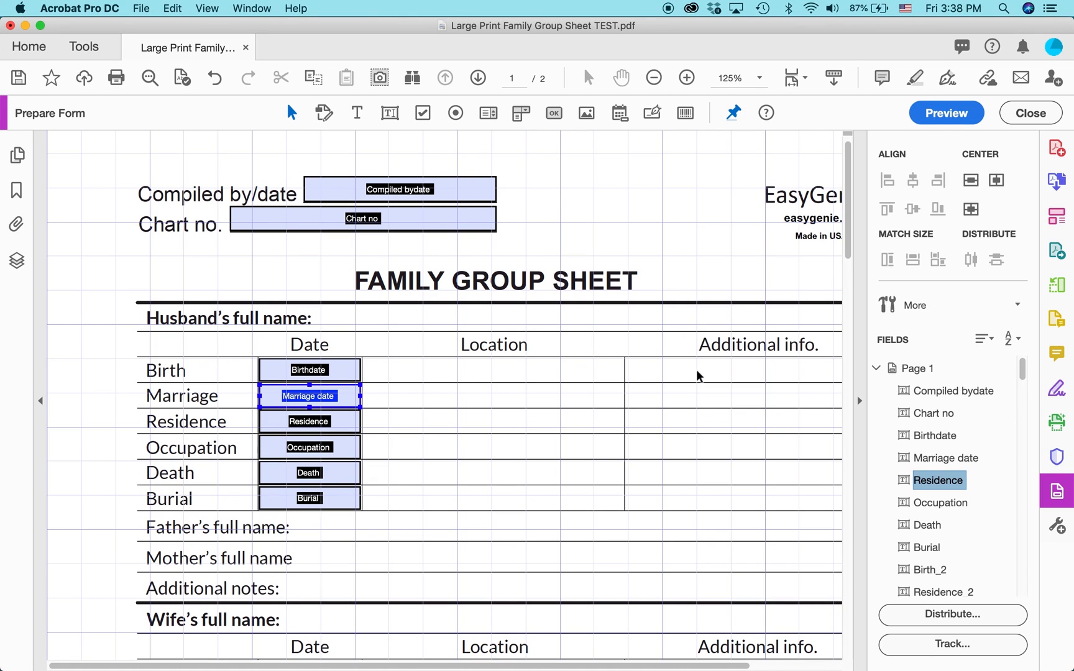
pyautogui.moveTo(442, 395)
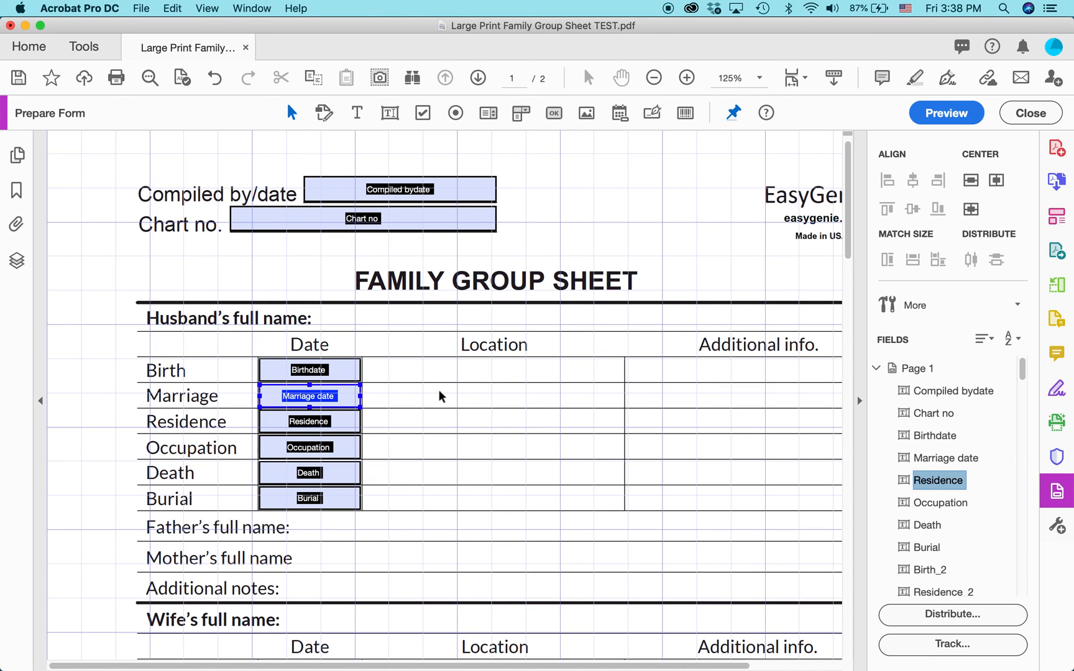
pyautogui.moveTo(392, 404)
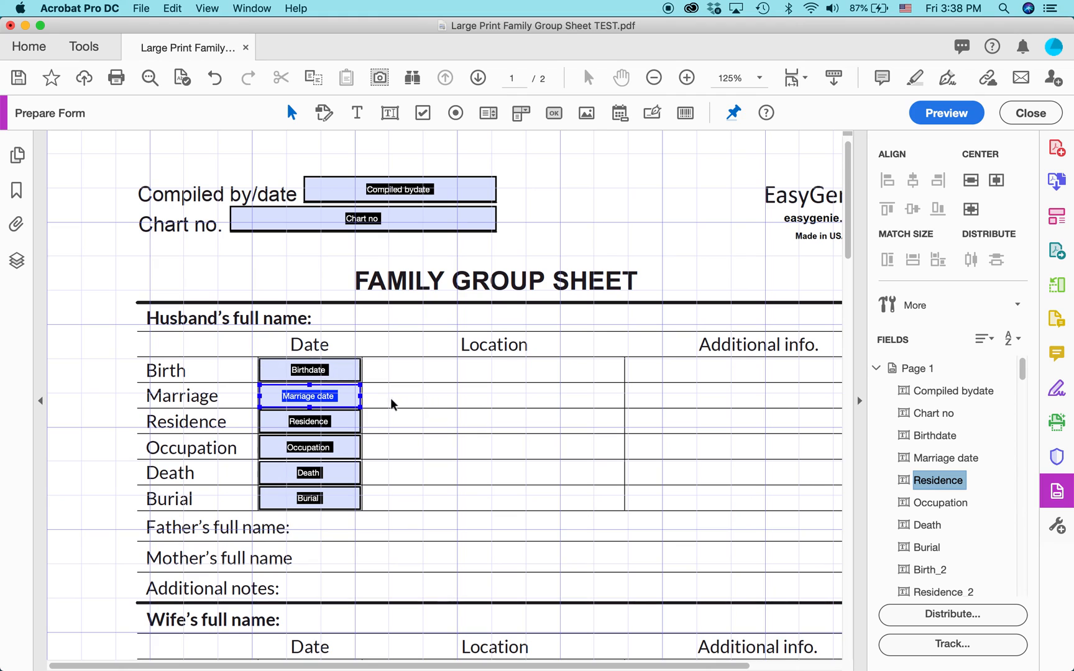
pyautogui.moveTo(538, 410)
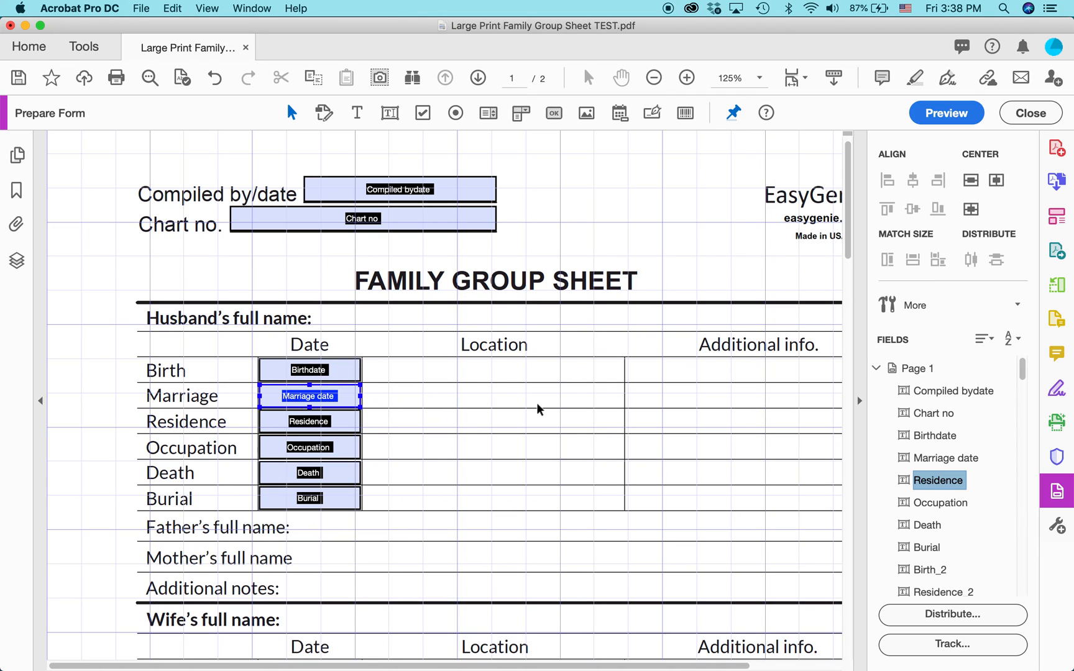
pyautogui.moveTo(246, 146)
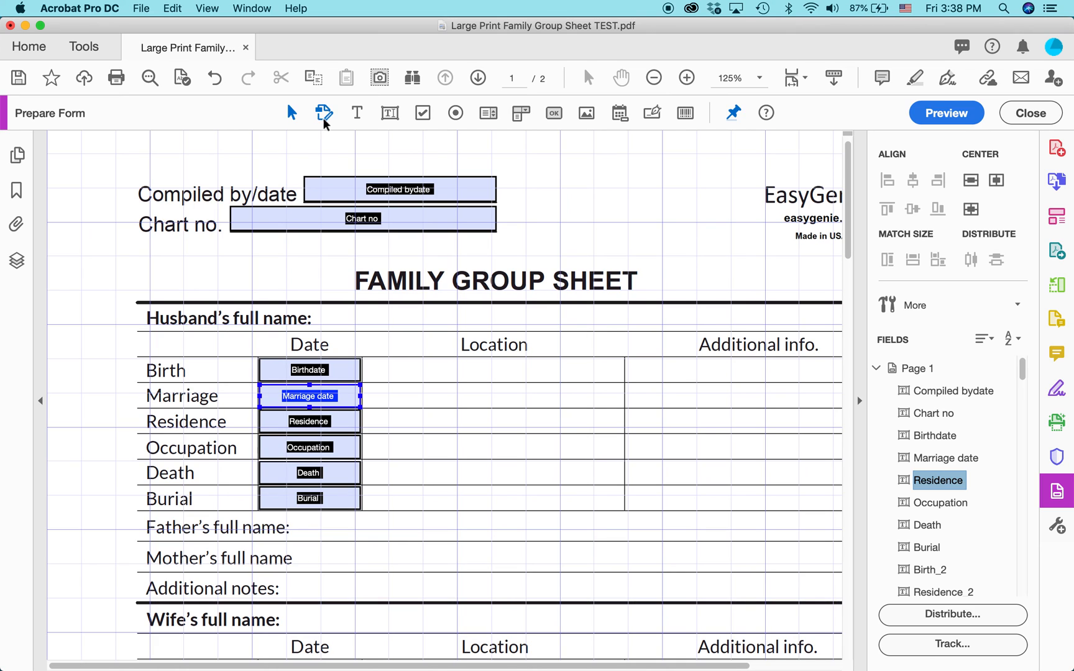
pyautogui.moveTo(389, 113)
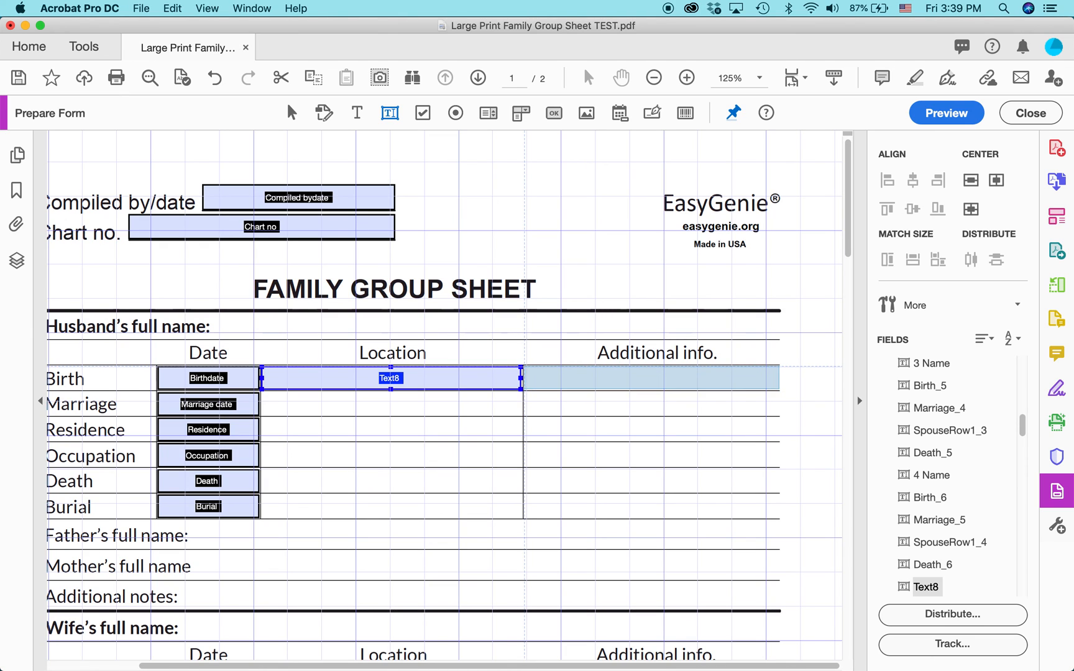
pyautogui.click(649, 378)
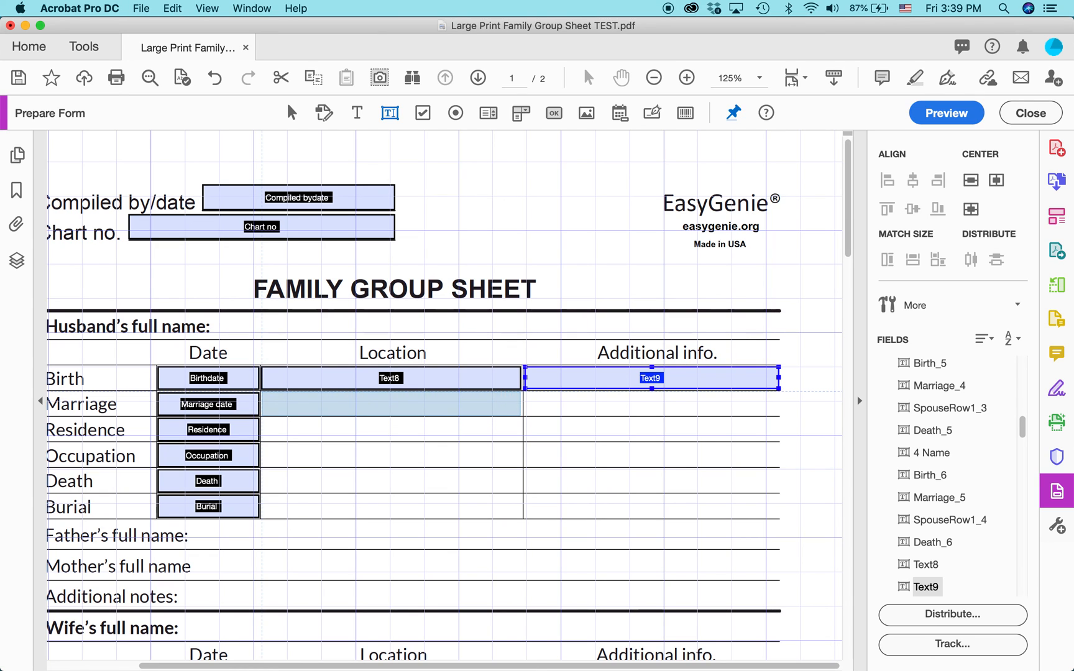
pyautogui.click(390, 404)
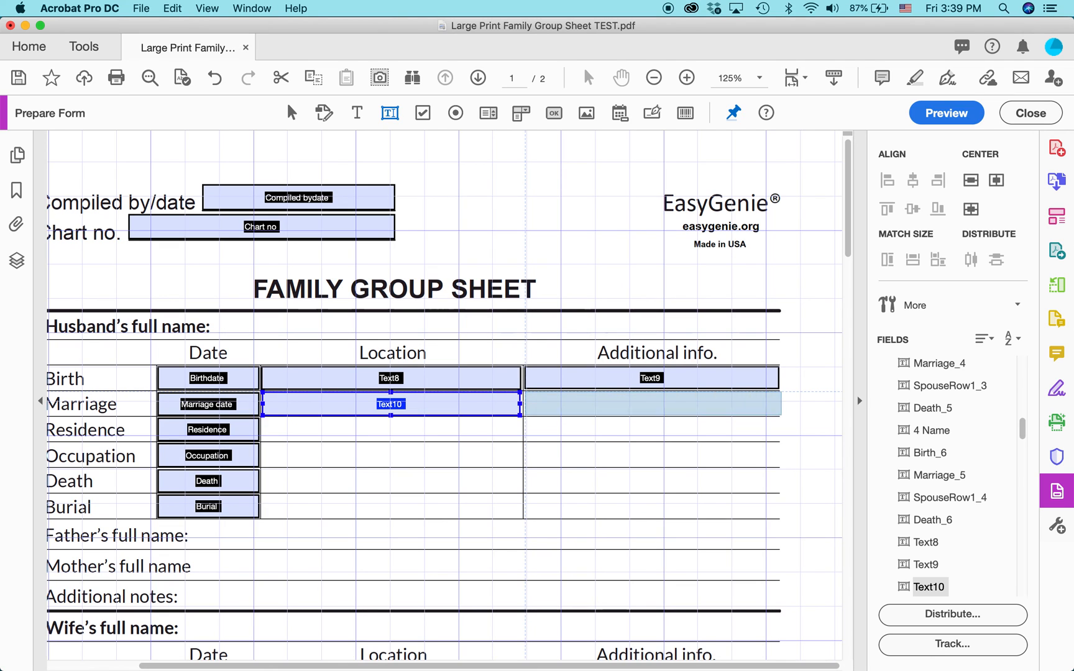
pyautogui.click(649, 404)
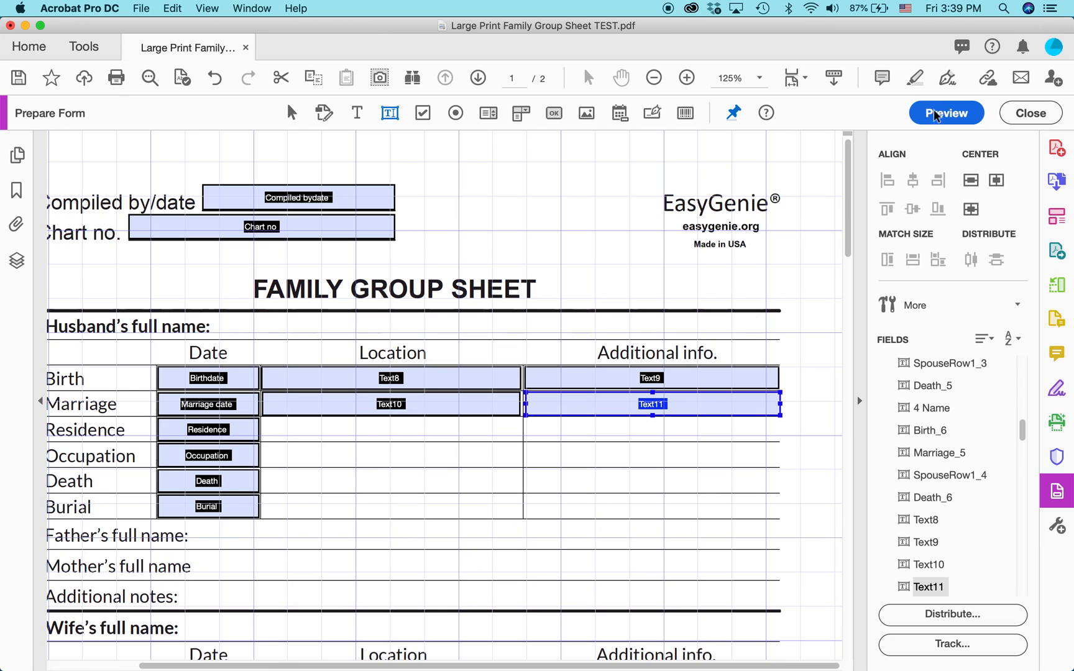
# Switch to Preview and test entering the Compiled by/date field.
pyautogui.click(946, 113)
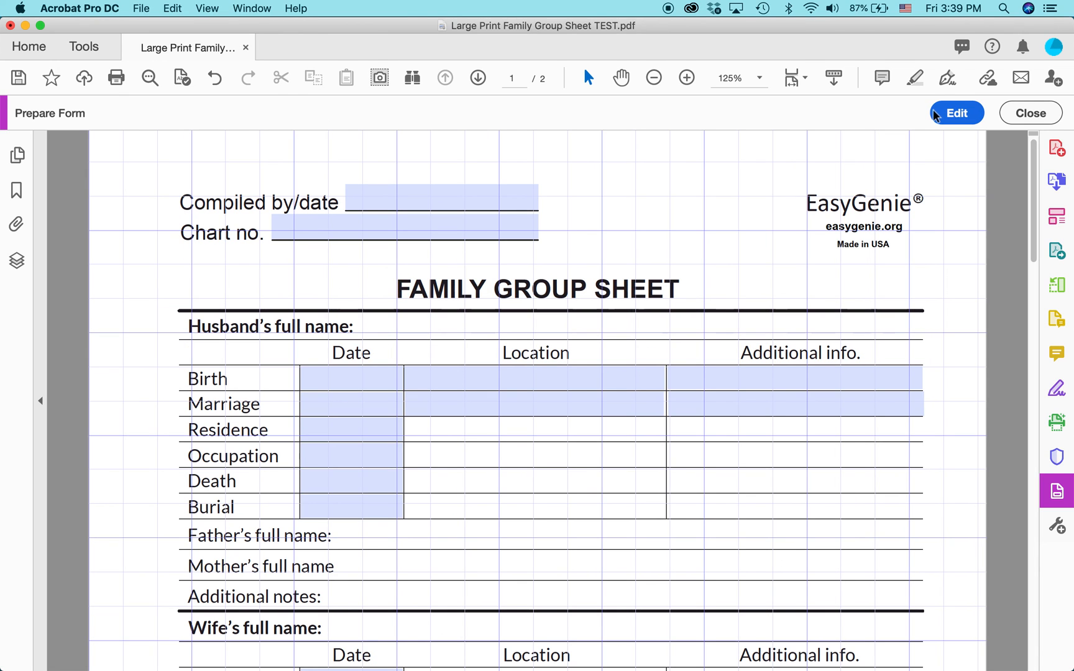
pyautogui.click(351, 429)
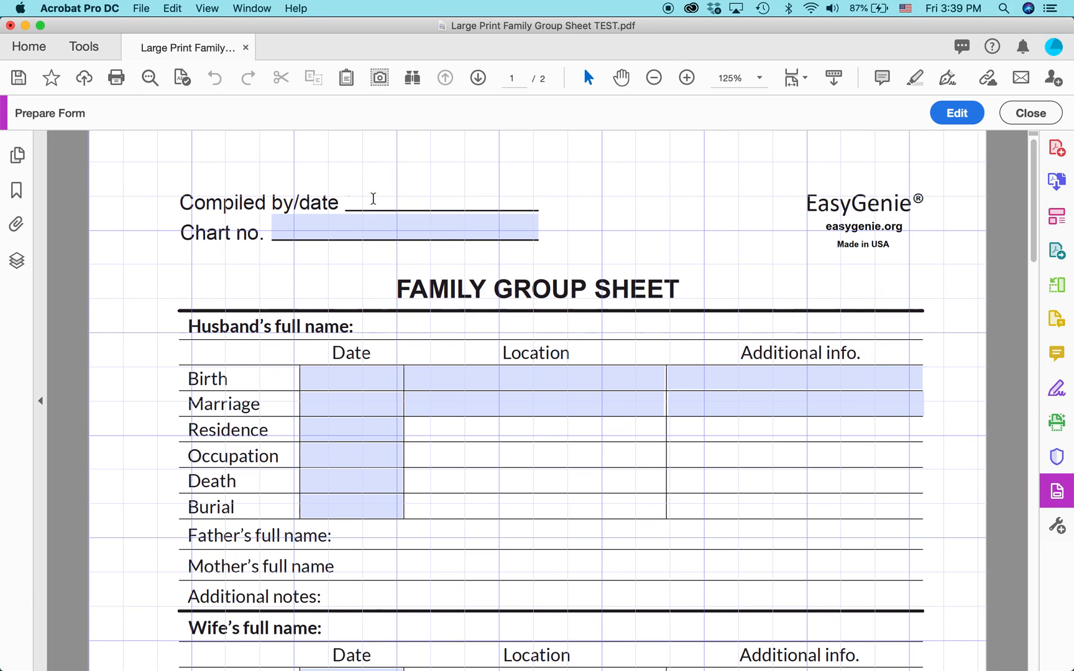
pyautogui.click(357, 202)
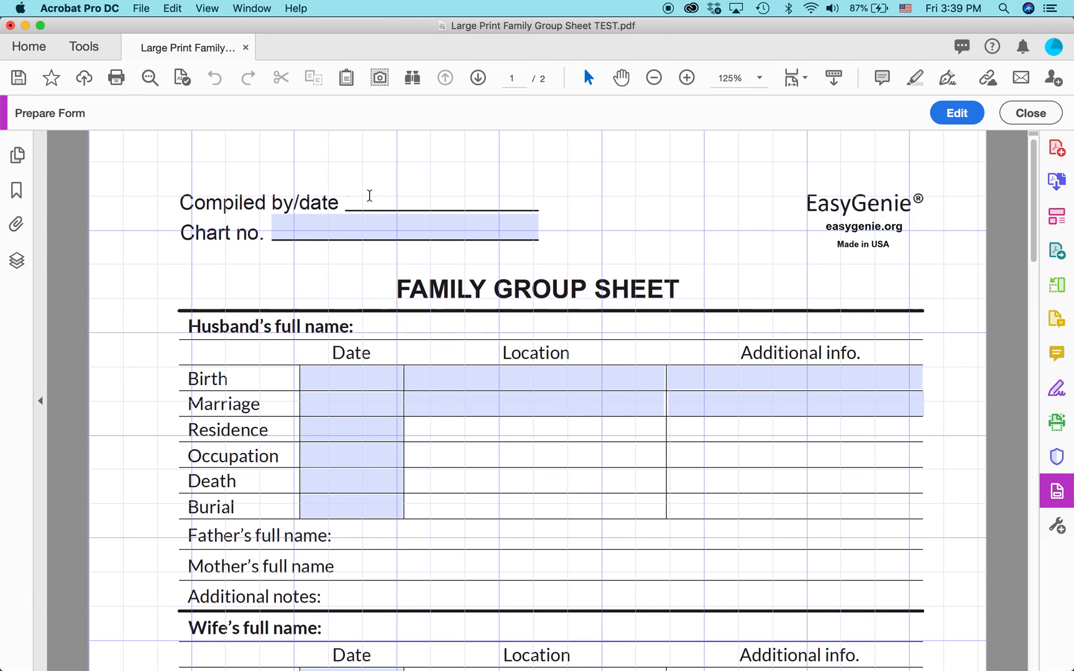
pyautogui.click(442, 199)
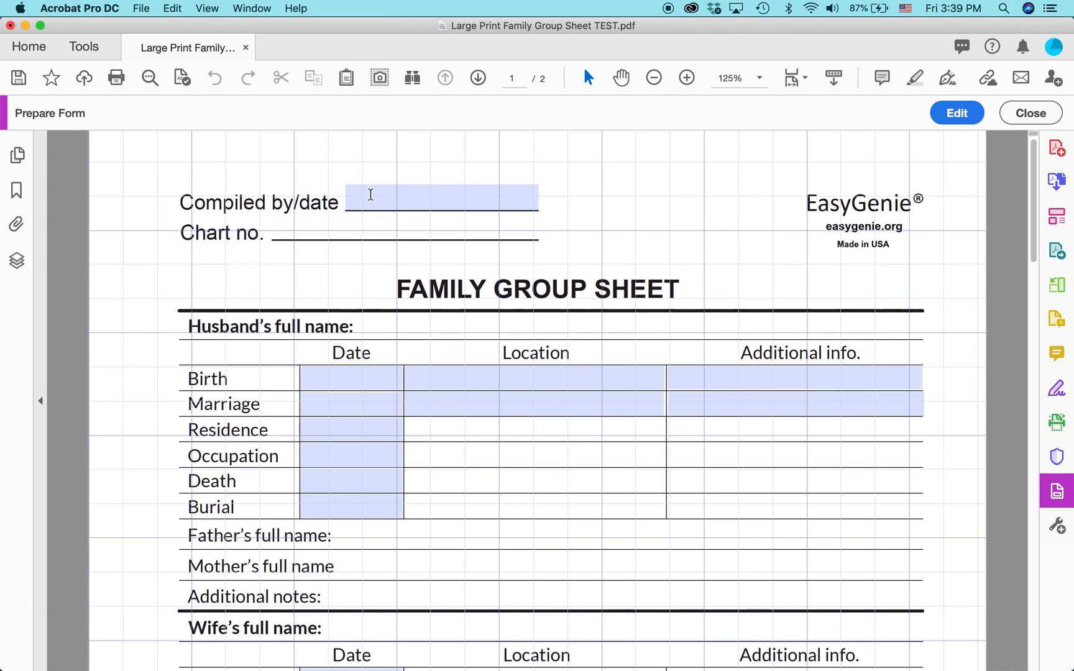
# Test entering the husband's Birth and Marriage date fields.
pyautogui.click(404, 232)
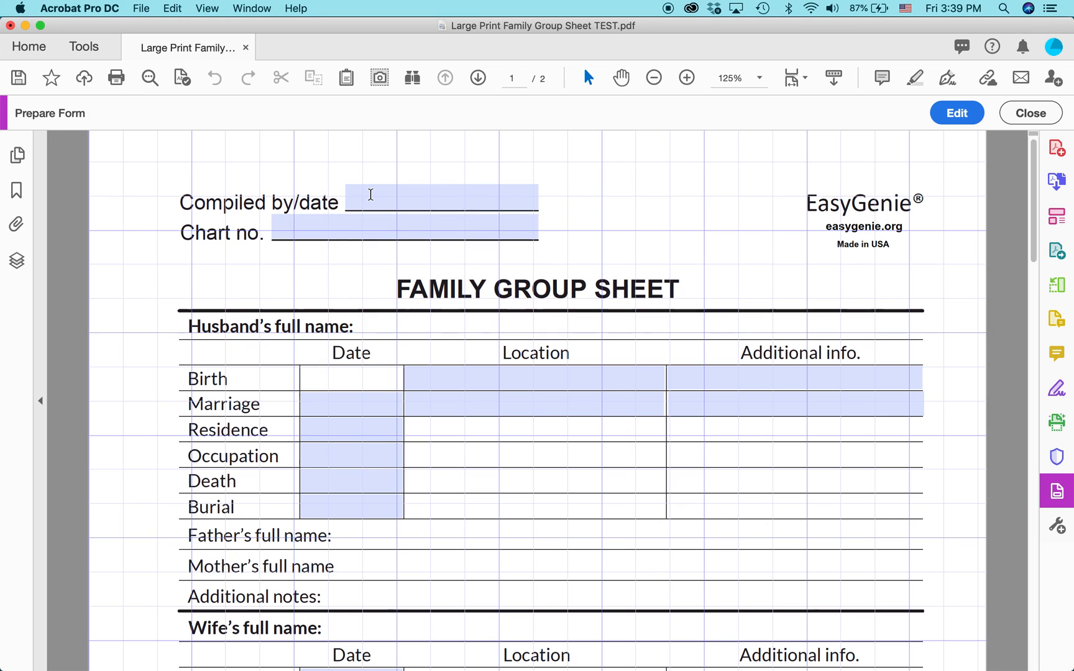
pyautogui.moveTo(362, 376)
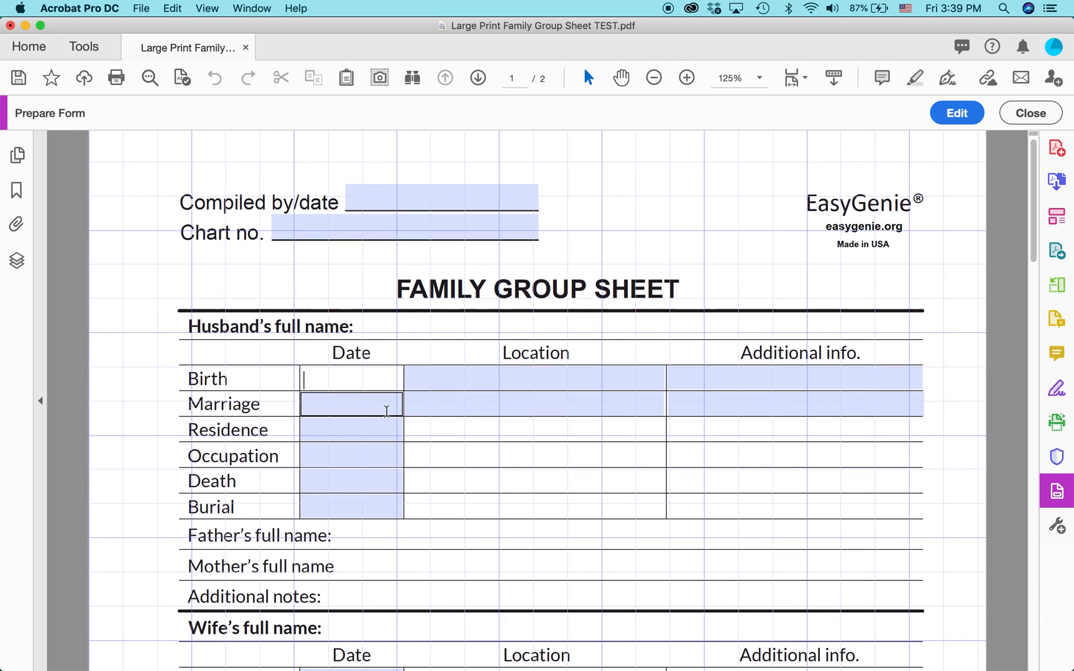
pyautogui.click(794, 404)
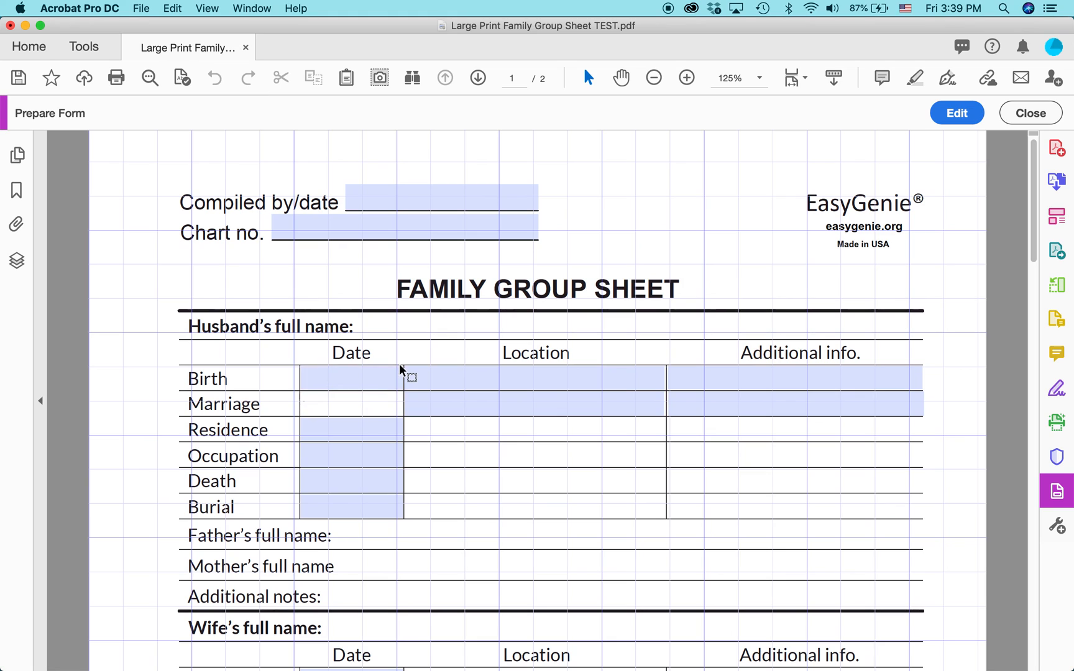
pyautogui.click(349, 454)
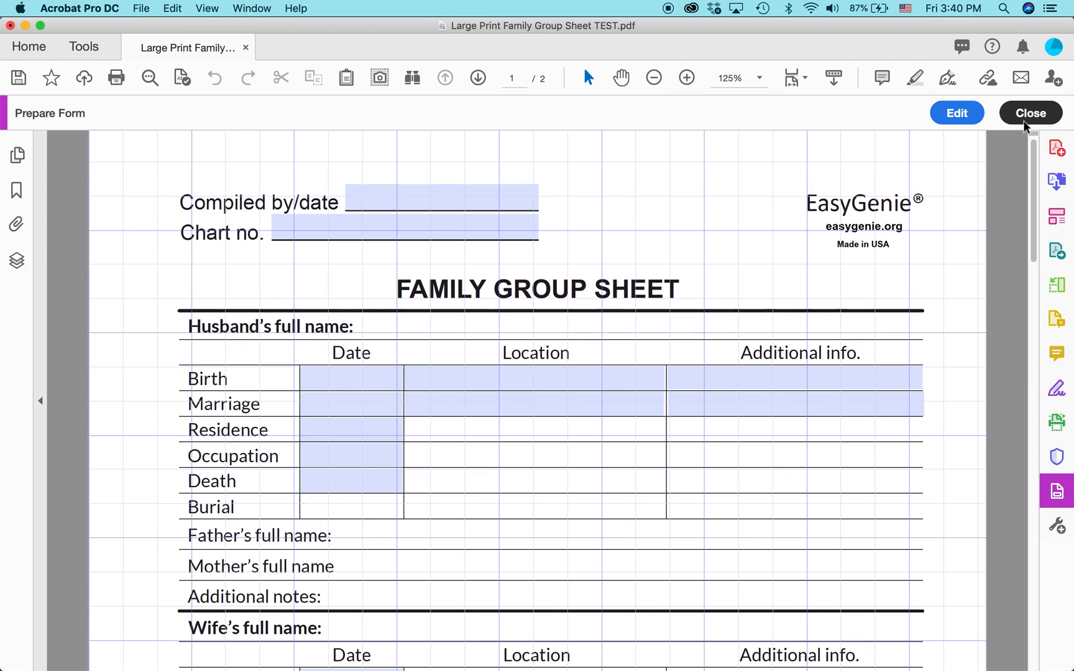
# Exit form preparation back to the plain document.
pyautogui.click(1031, 113)
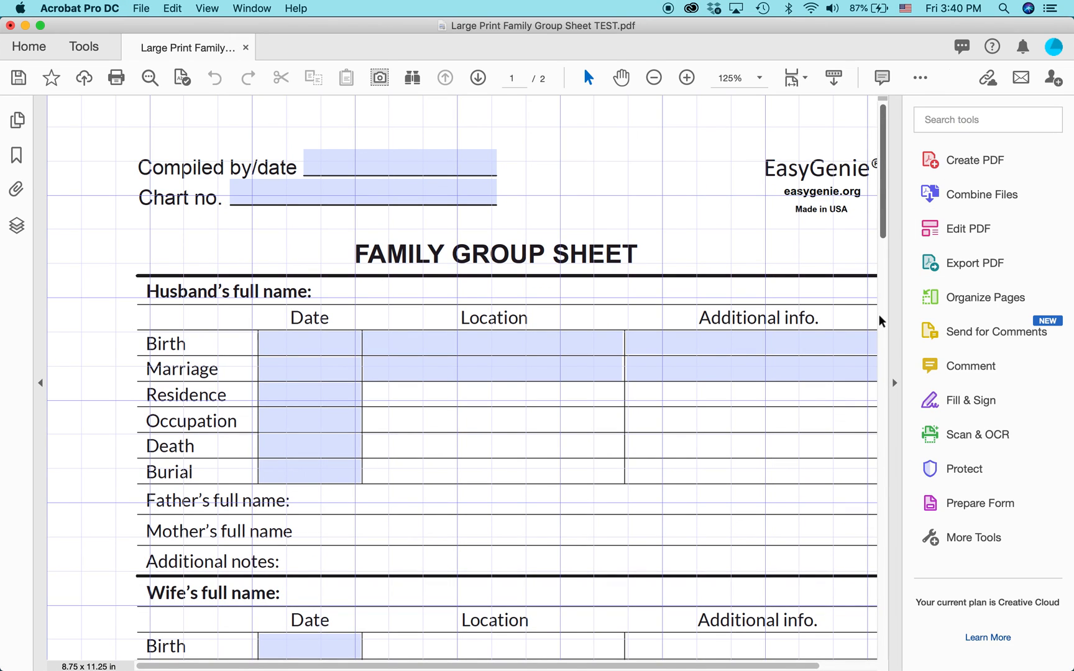
pyautogui.moveTo(881, 304)
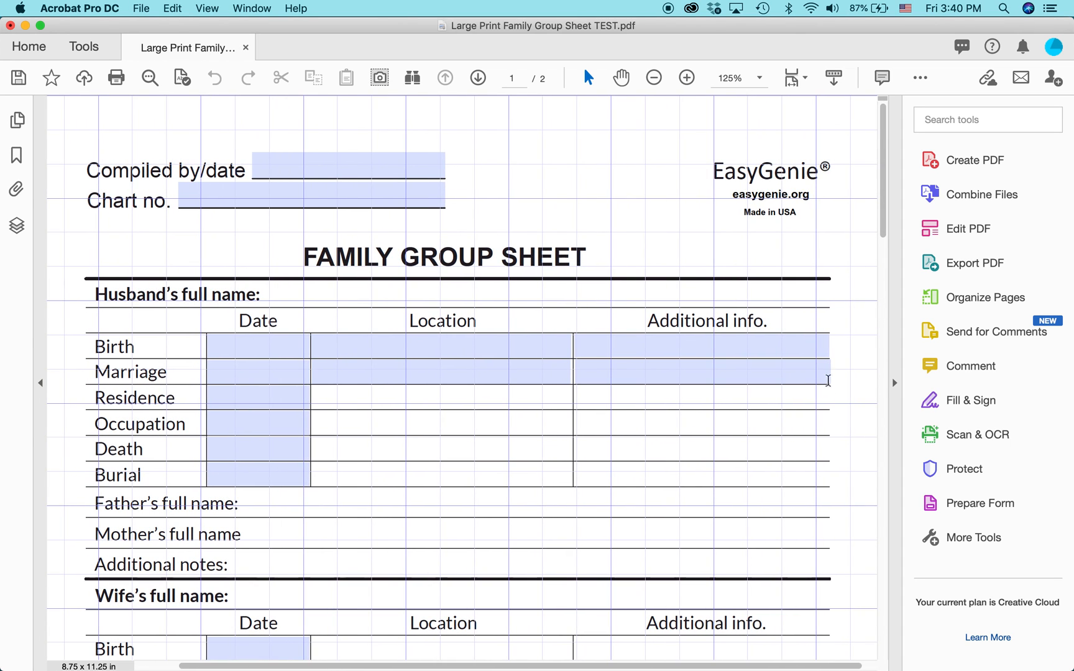
pyautogui.click(979, 502)
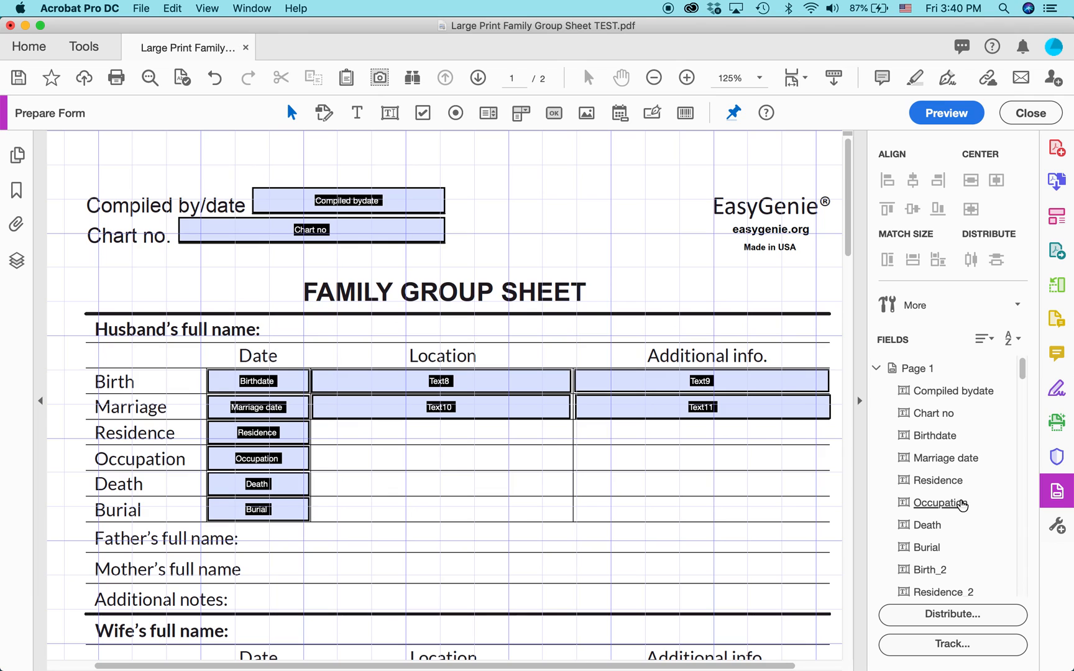
pyautogui.moveTo(914, 368)
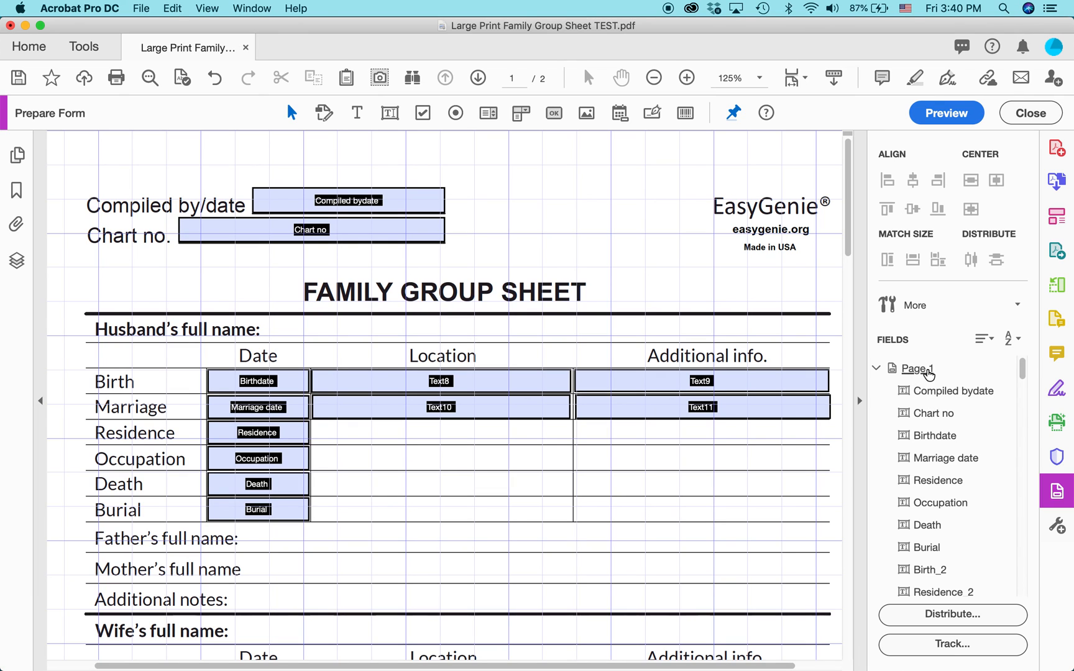
pyautogui.moveTo(935, 413)
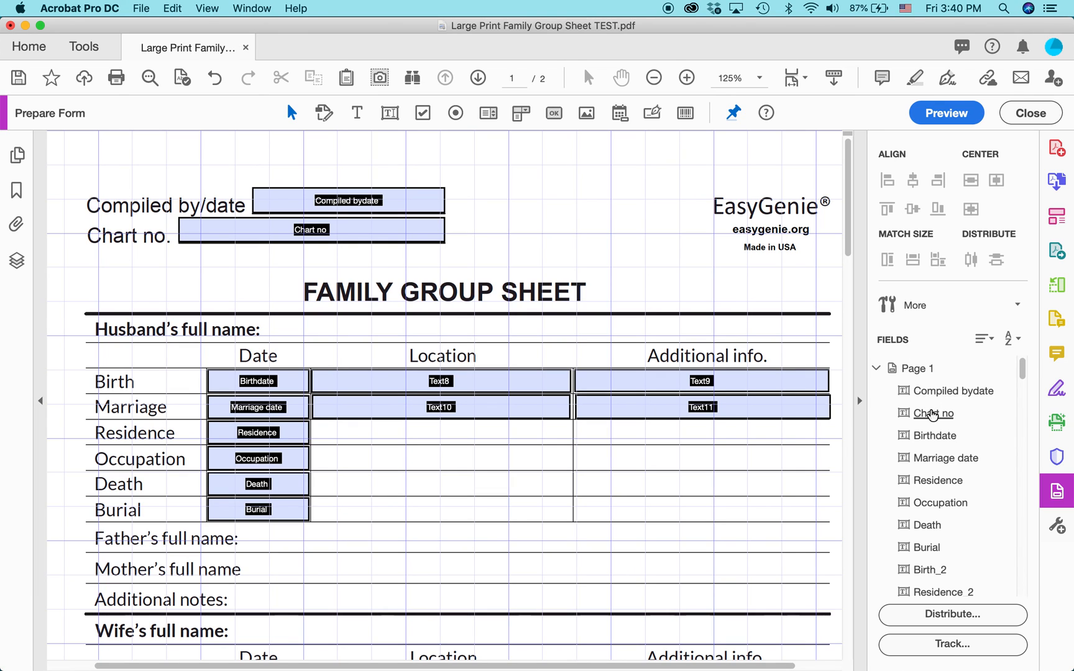
pyautogui.moveTo(955, 391)
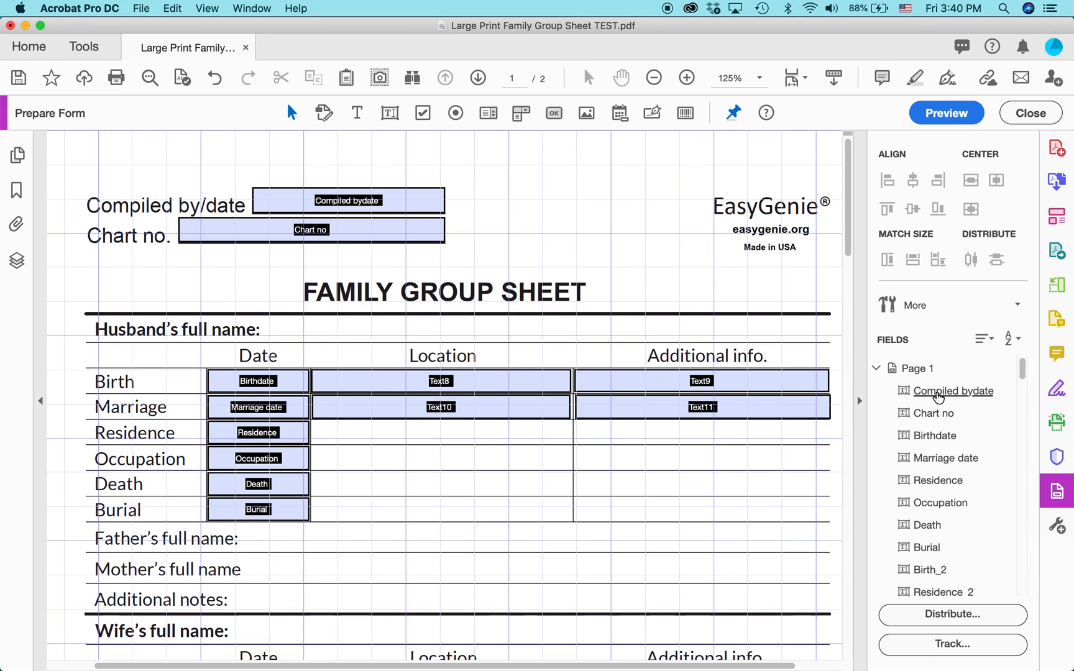
pyautogui.click(952, 390)
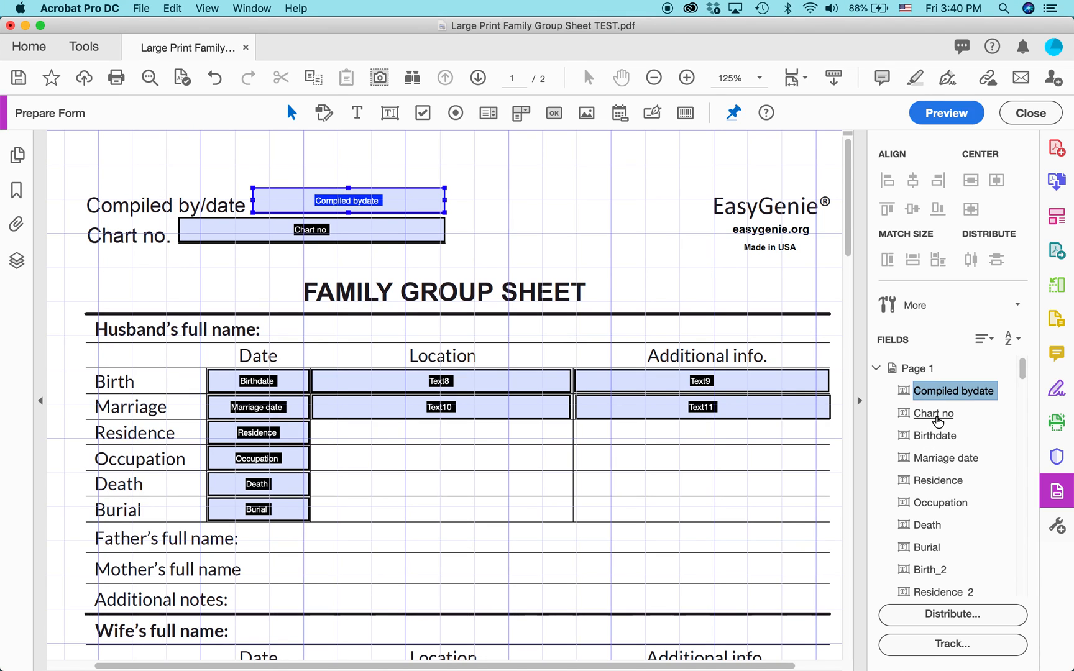
pyautogui.click(932, 413)
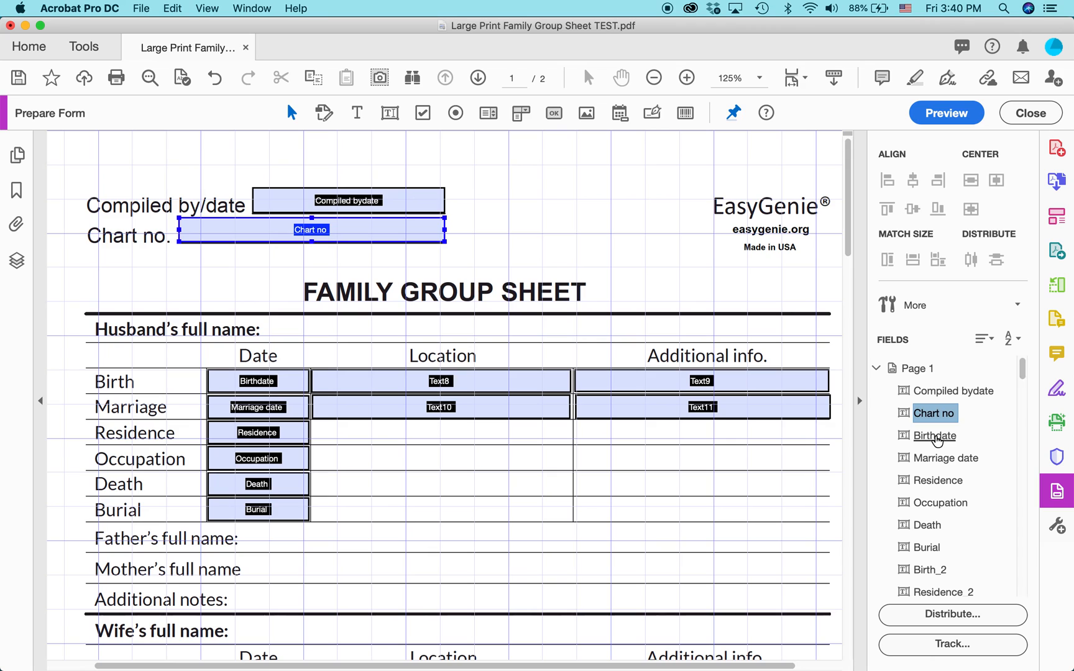
pyautogui.click(932, 435)
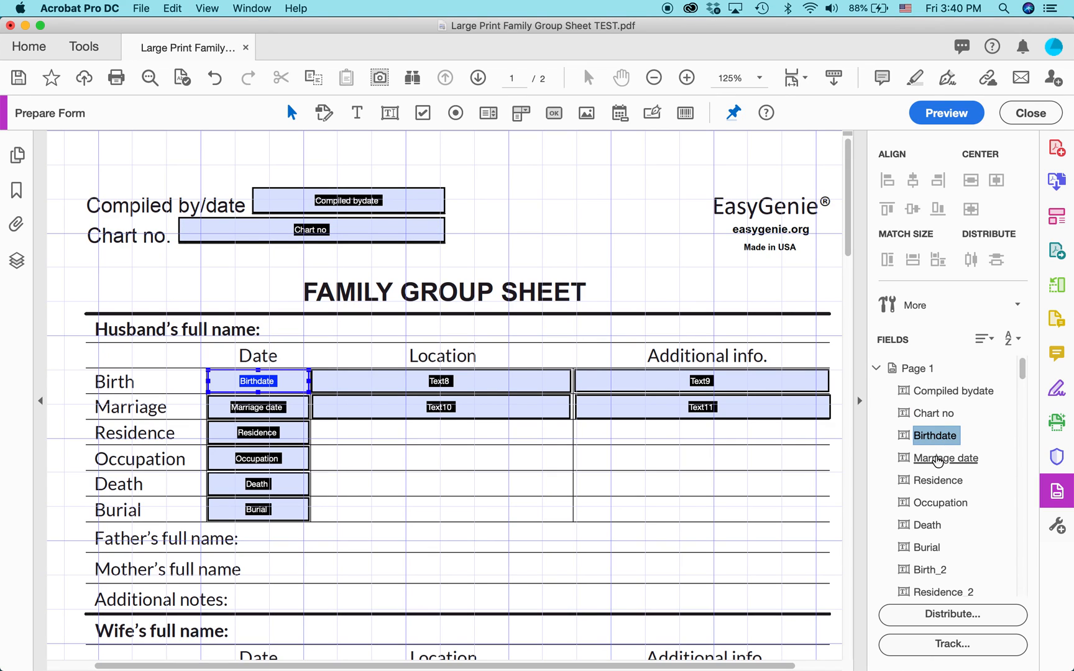
pyautogui.click(946, 457)
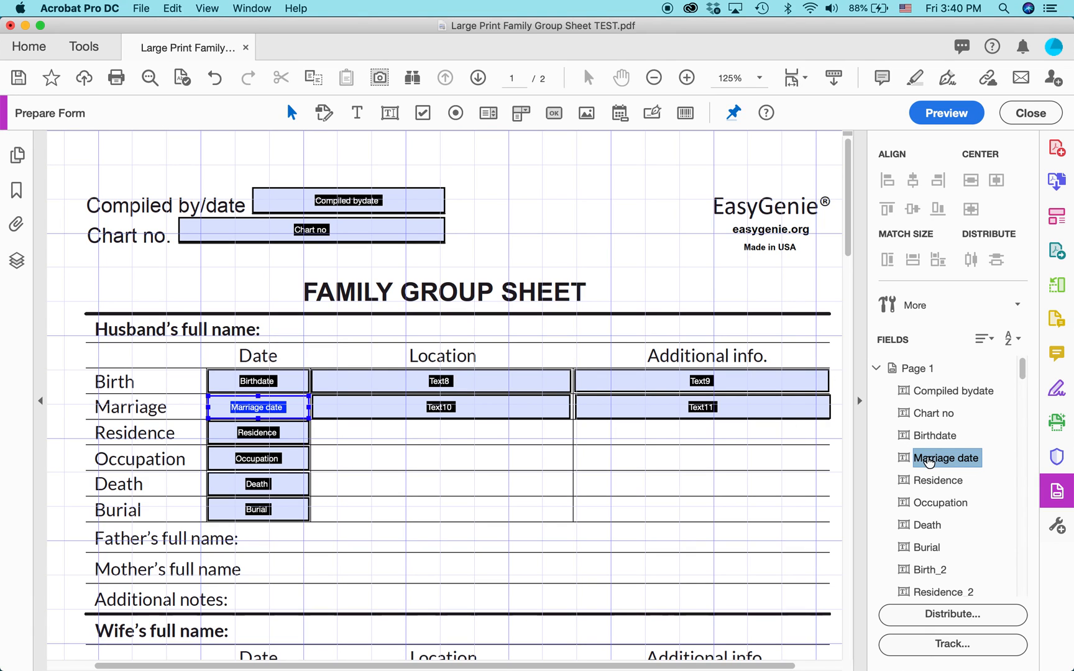
pyautogui.moveTo(943, 480)
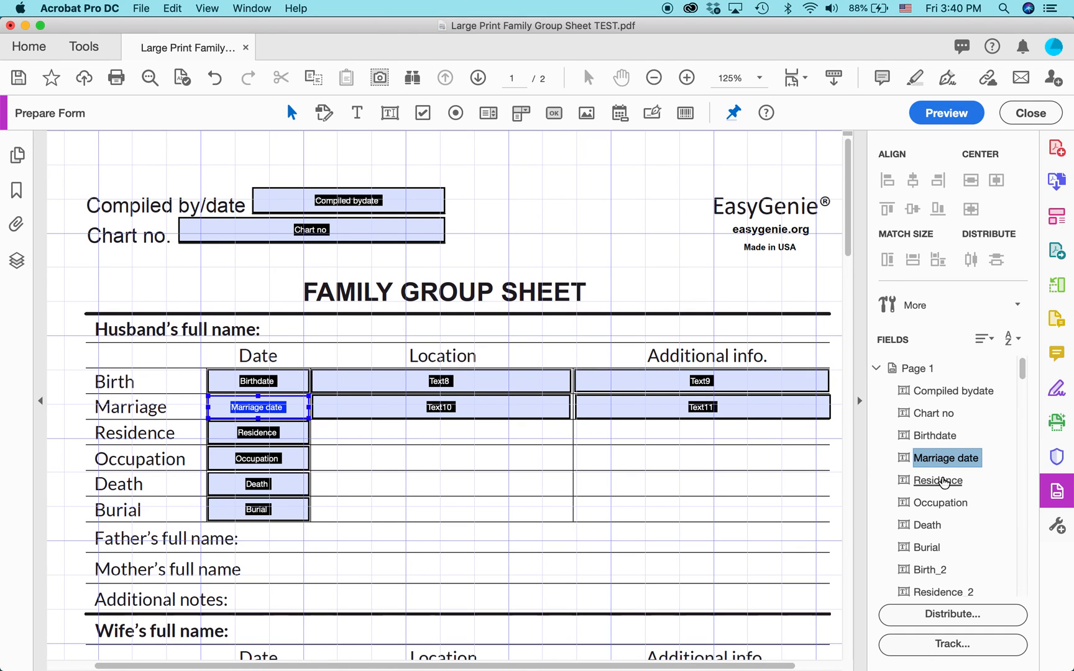
pyautogui.scroll(-3)
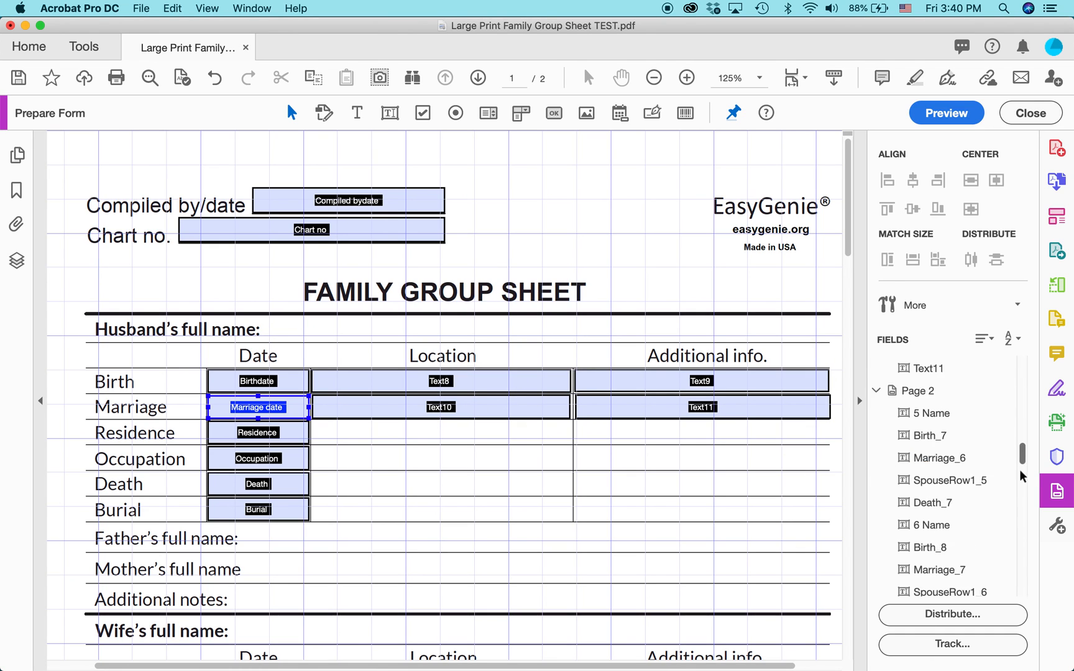
pyautogui.scroll(-3)
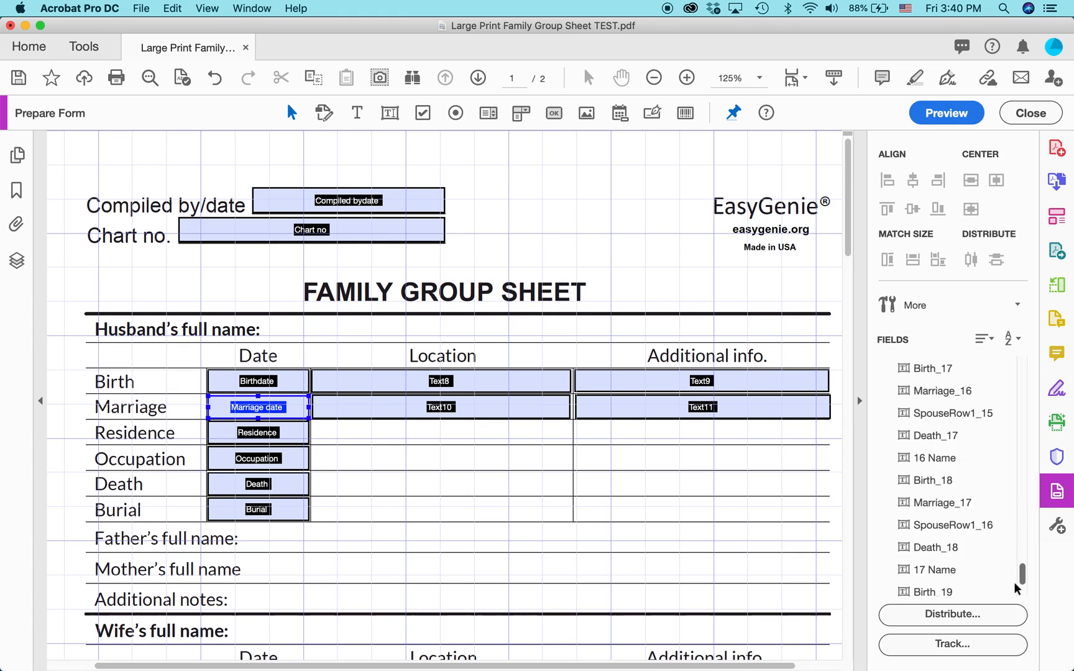
pyautogui.scroll(3)
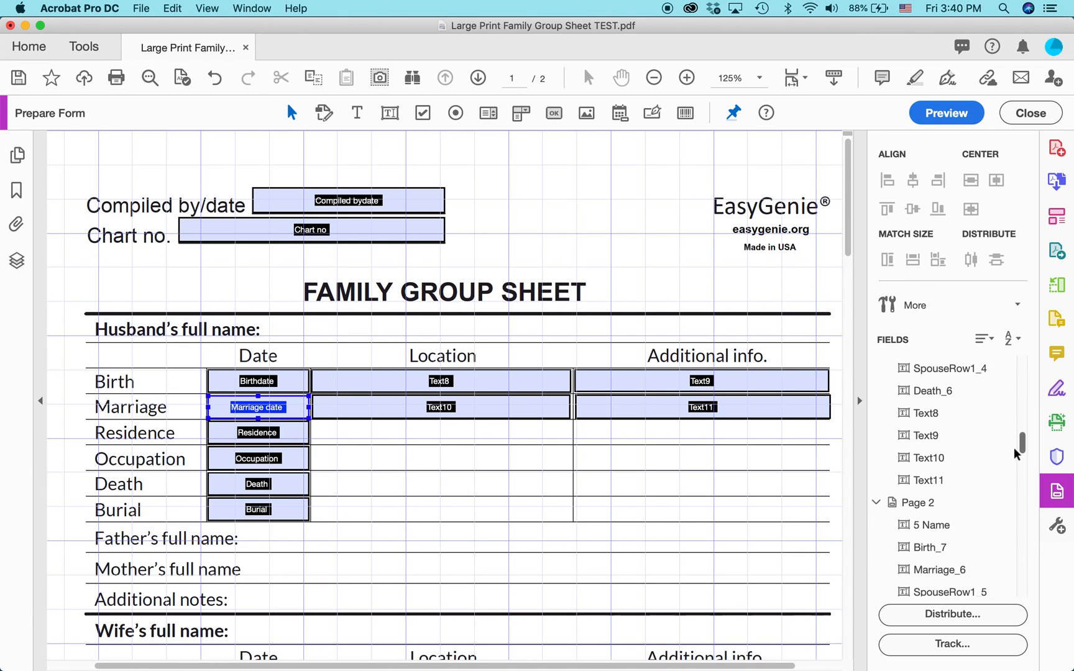
# Rename Text8–Text11 to birth location, birth info, marriage date and marriage info.
pyautogui.click(925, 413)
pyautogui.write('birth location')
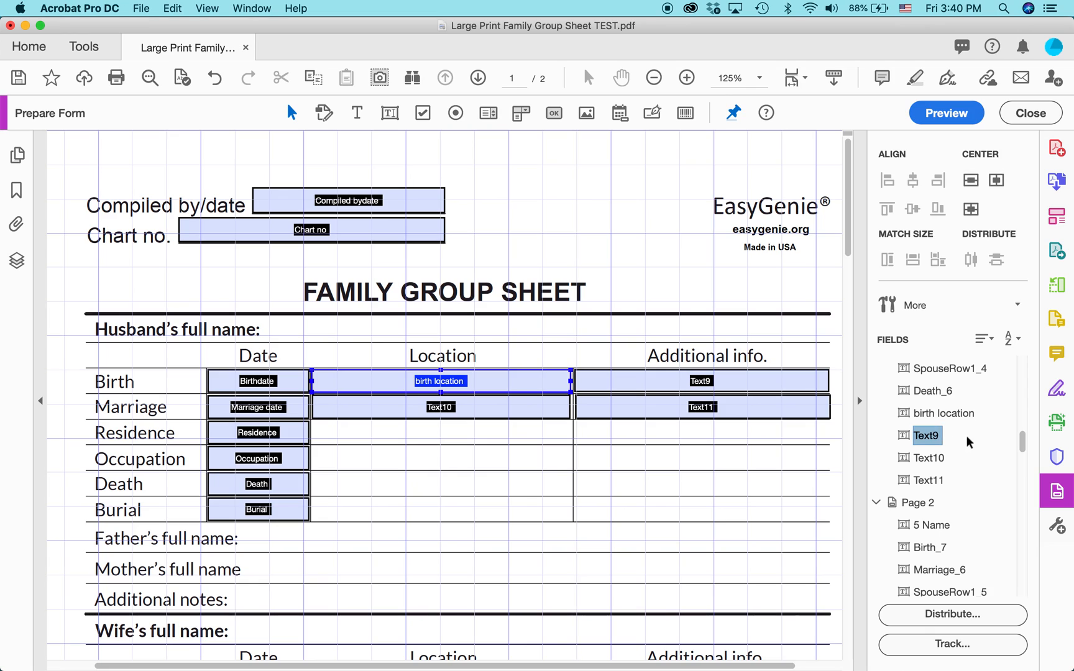
pyautogui.doubleClick(928, 435)
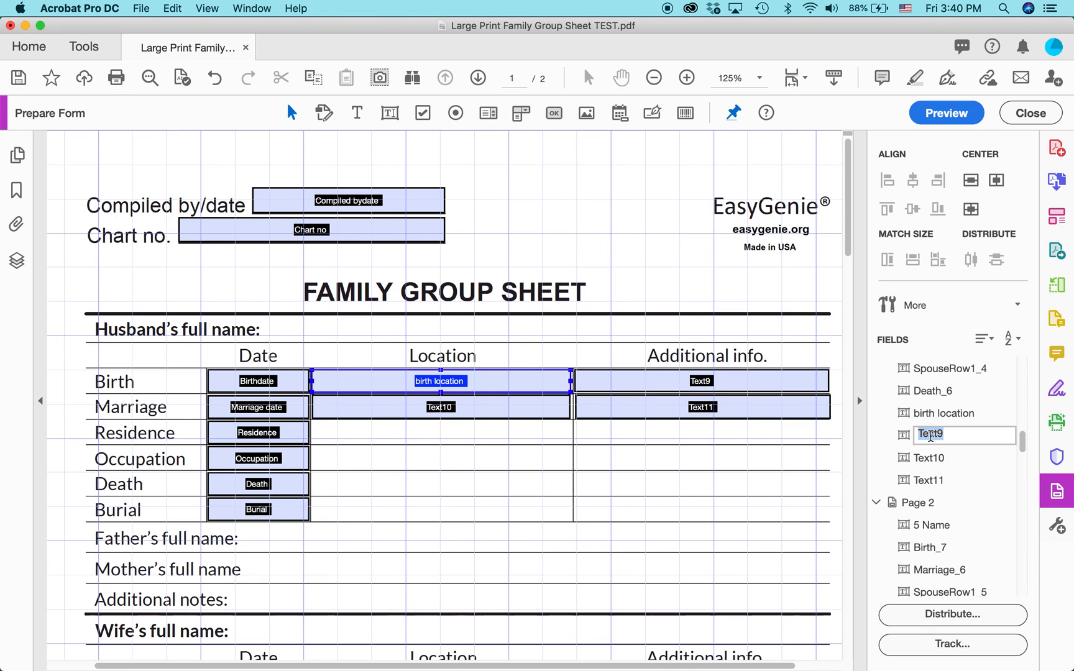
pyautogui.write('b')
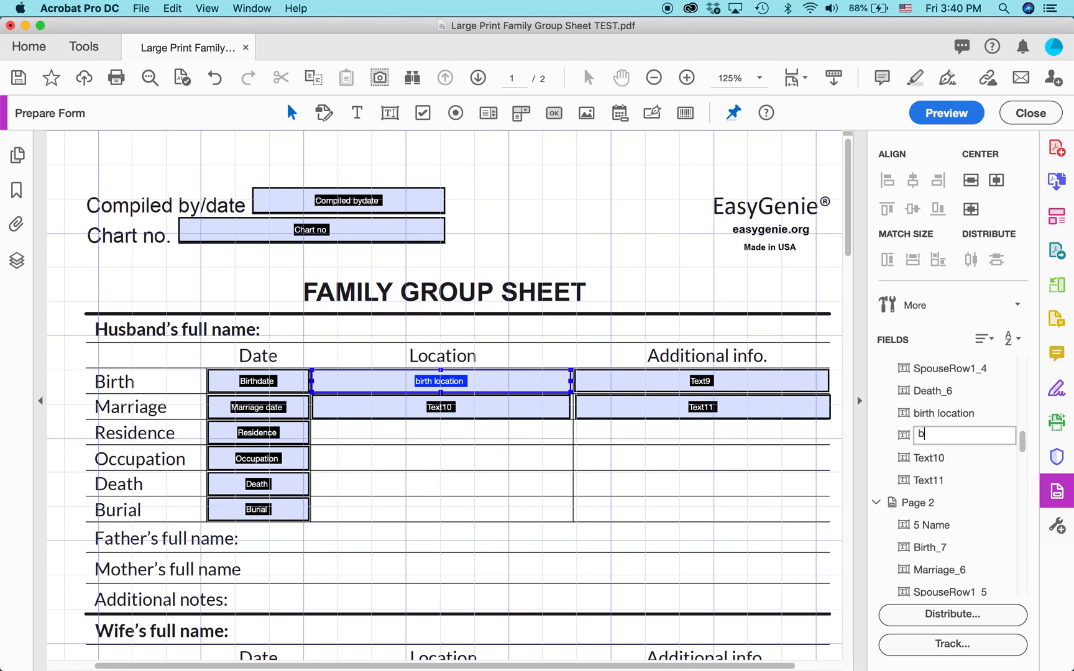
pyautogui.write('irth info')
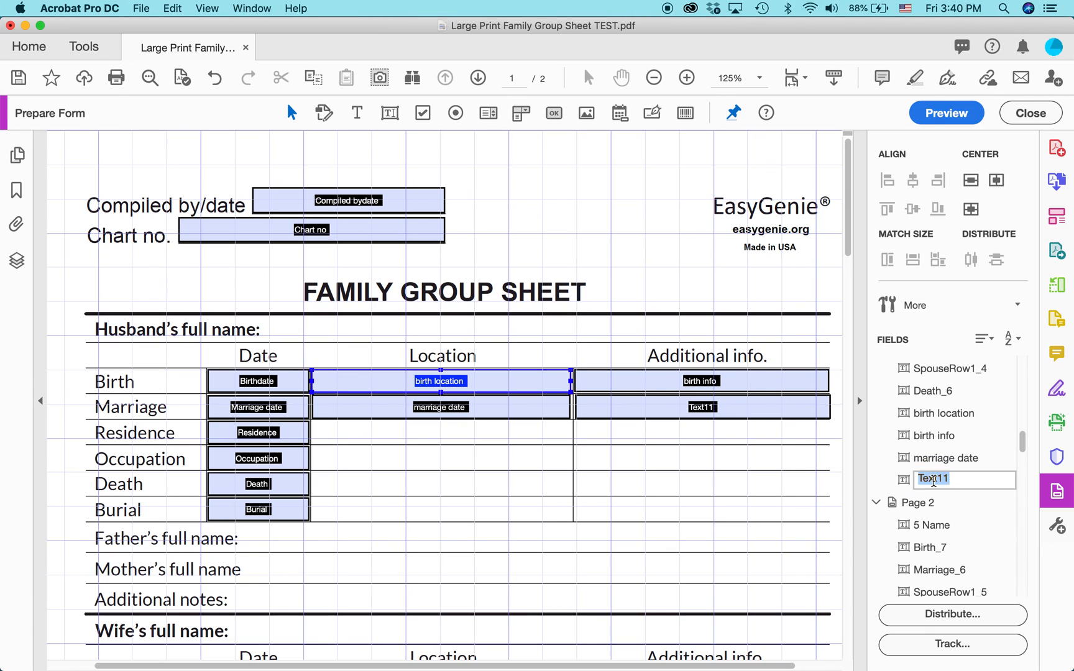
pyautogui.write('marriage info')
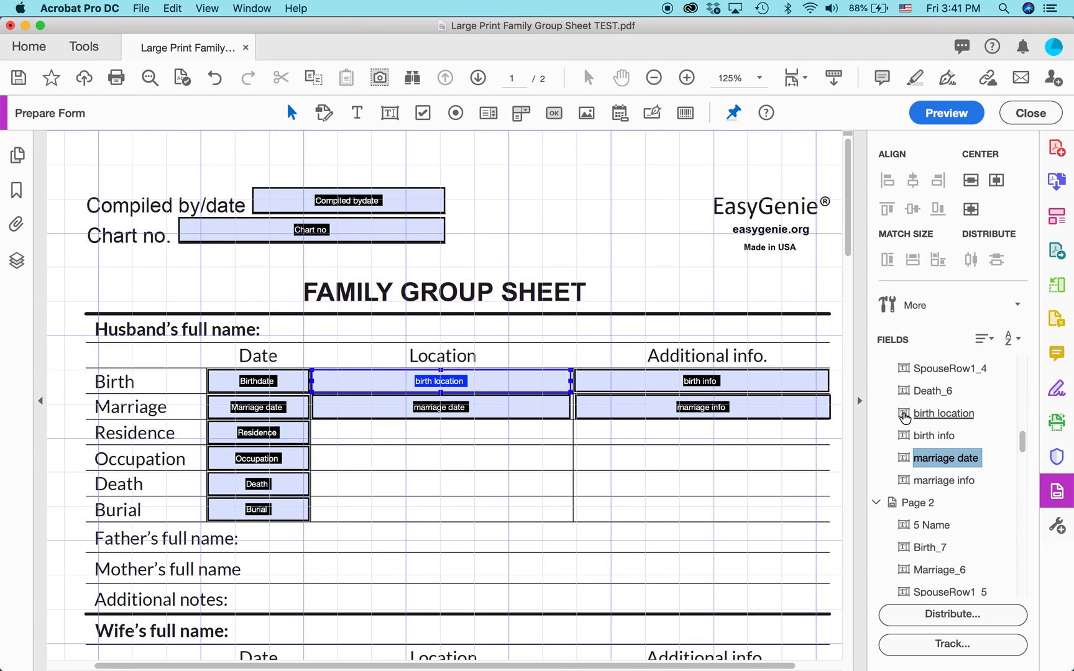
# Drag the renamed fields up so they follow Birthdate and Marriage date in row order.
pyautogui.click(932, 435)
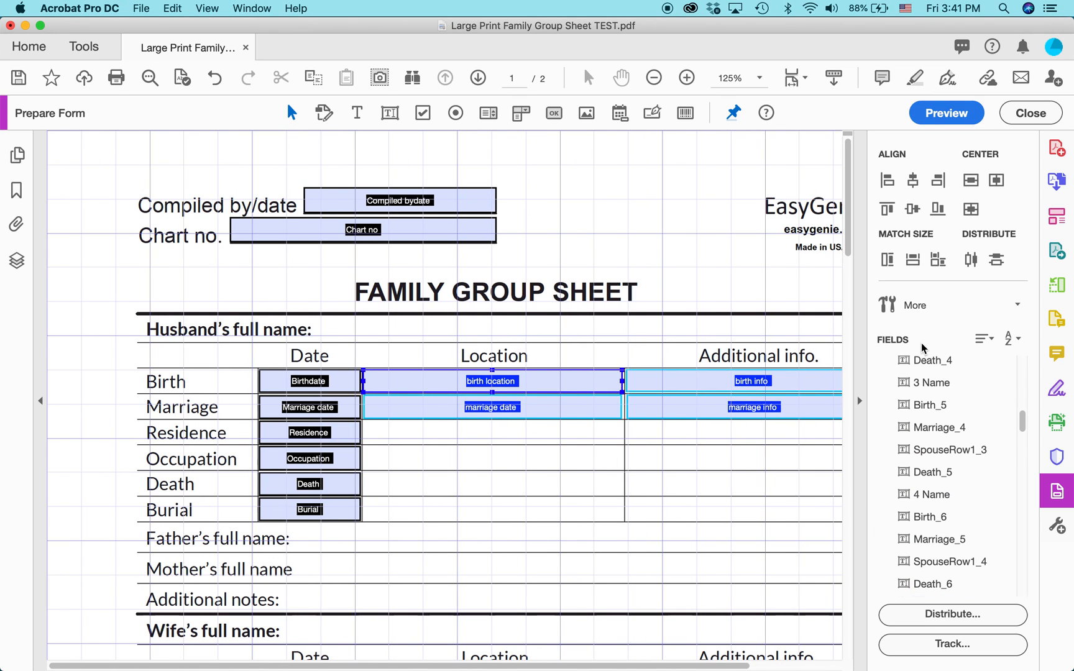
pyautogui.scroll(3)
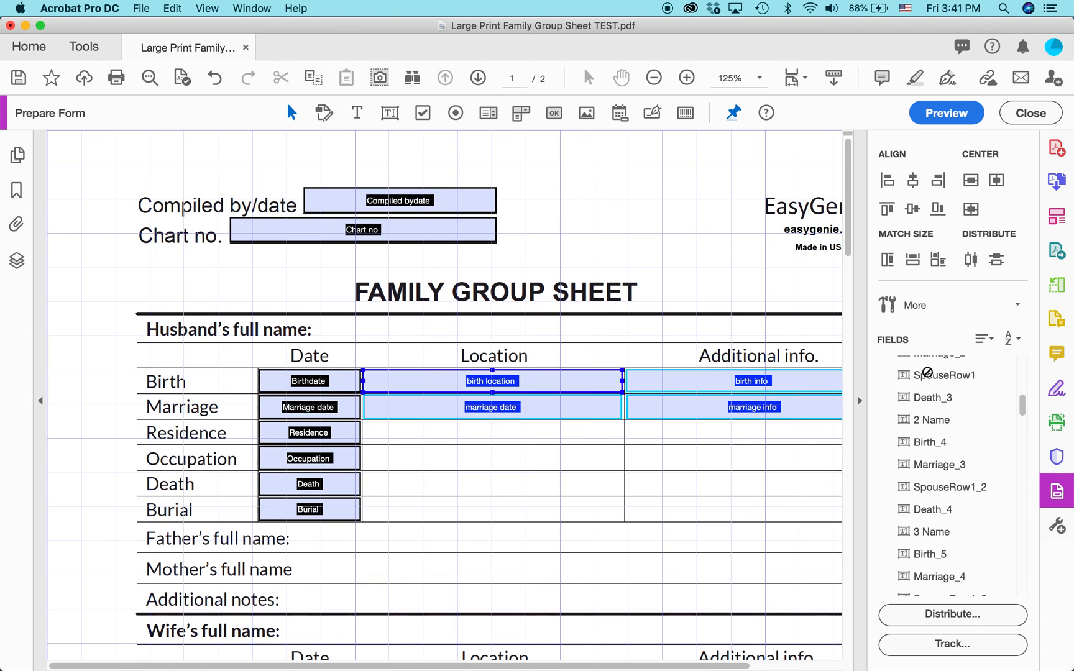
pyautogui.scroll(3)
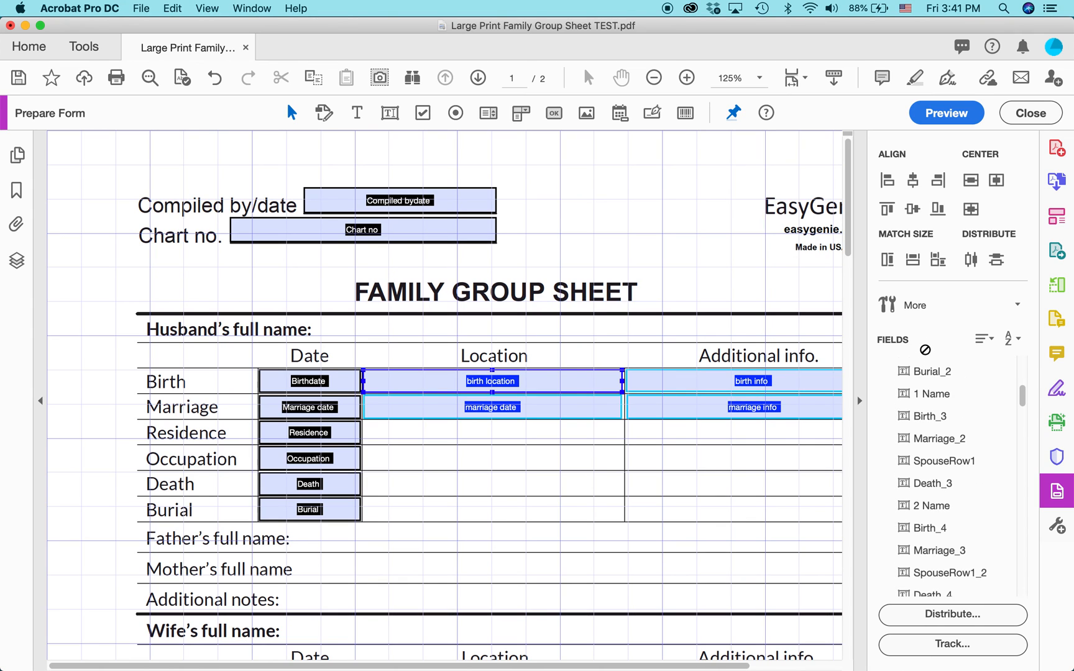
pyautogui.scroll(3)
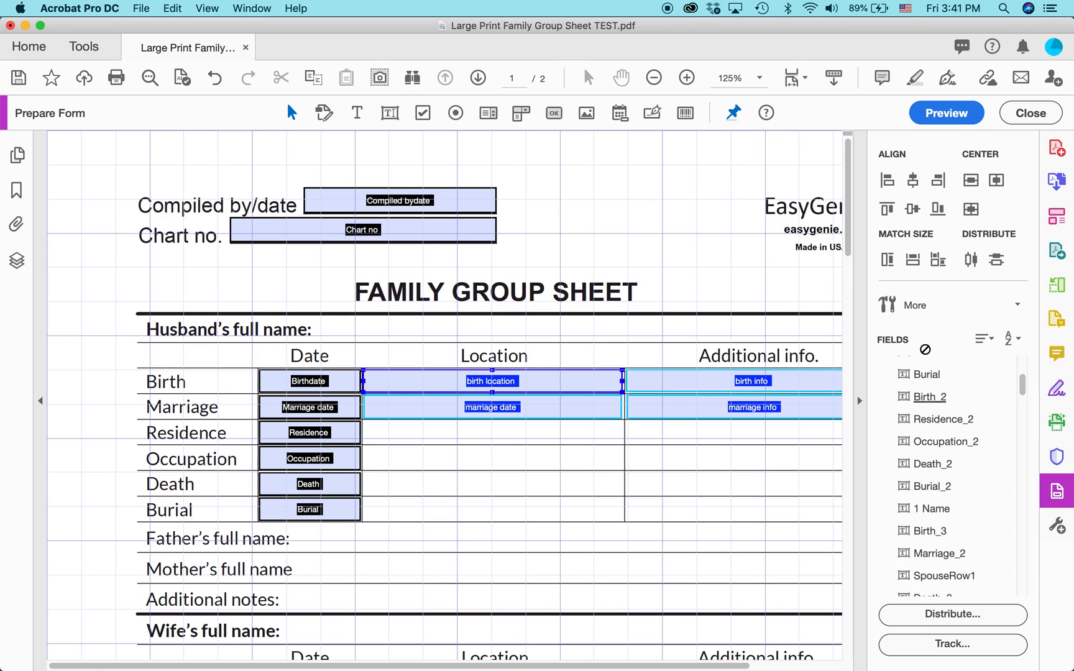
pyautogui.scroll(3)
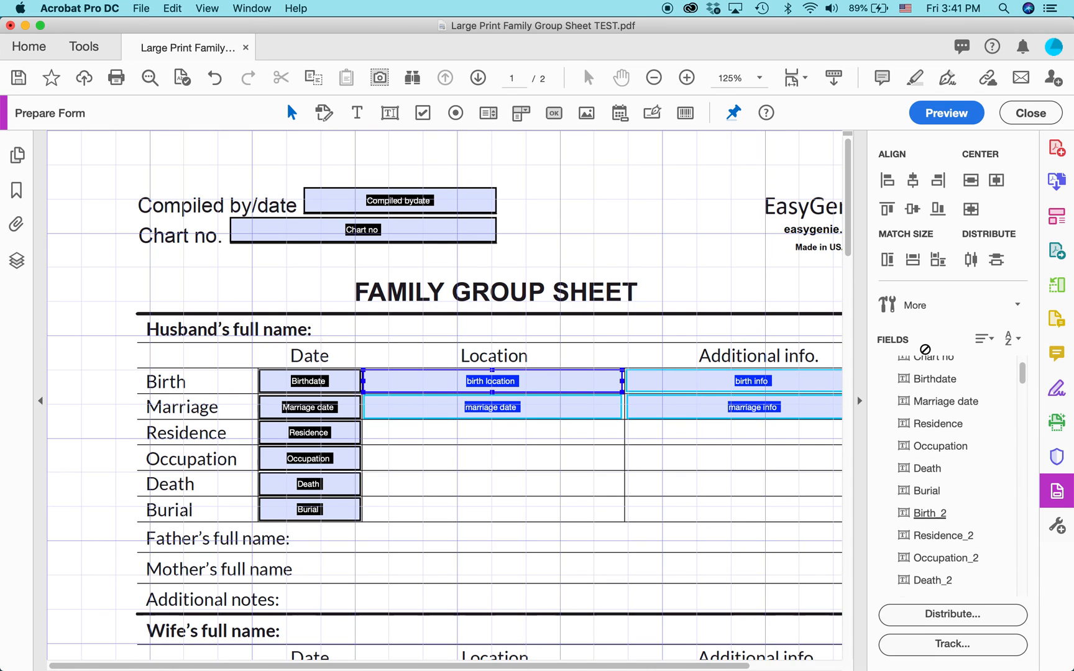
pyautogui.scroll(3)
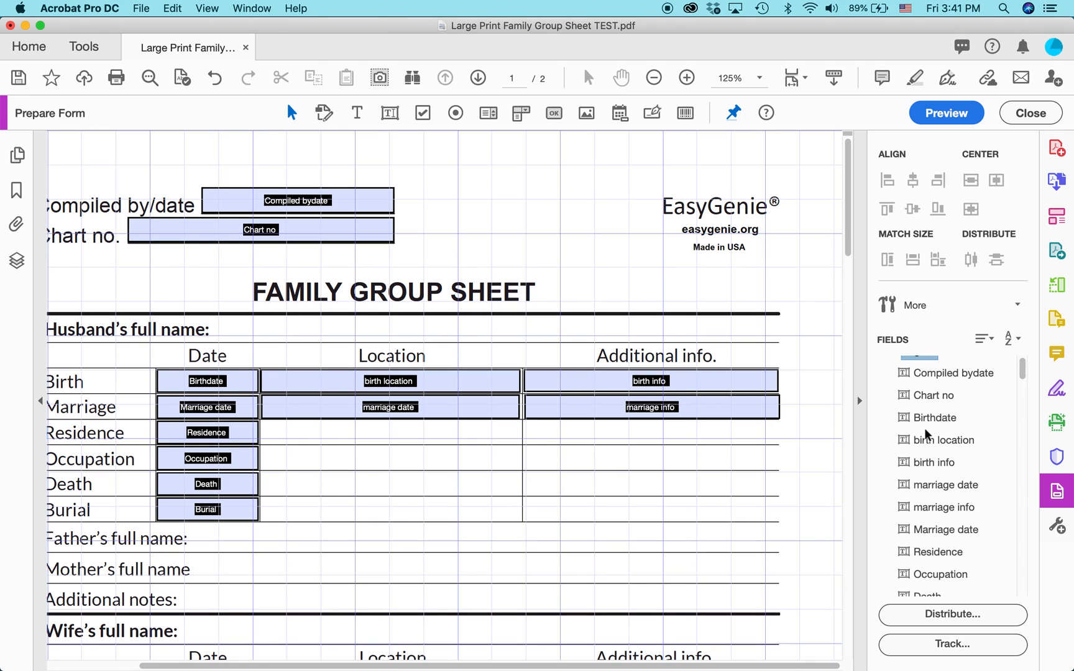
pyautogui.moveTo(943, 440)
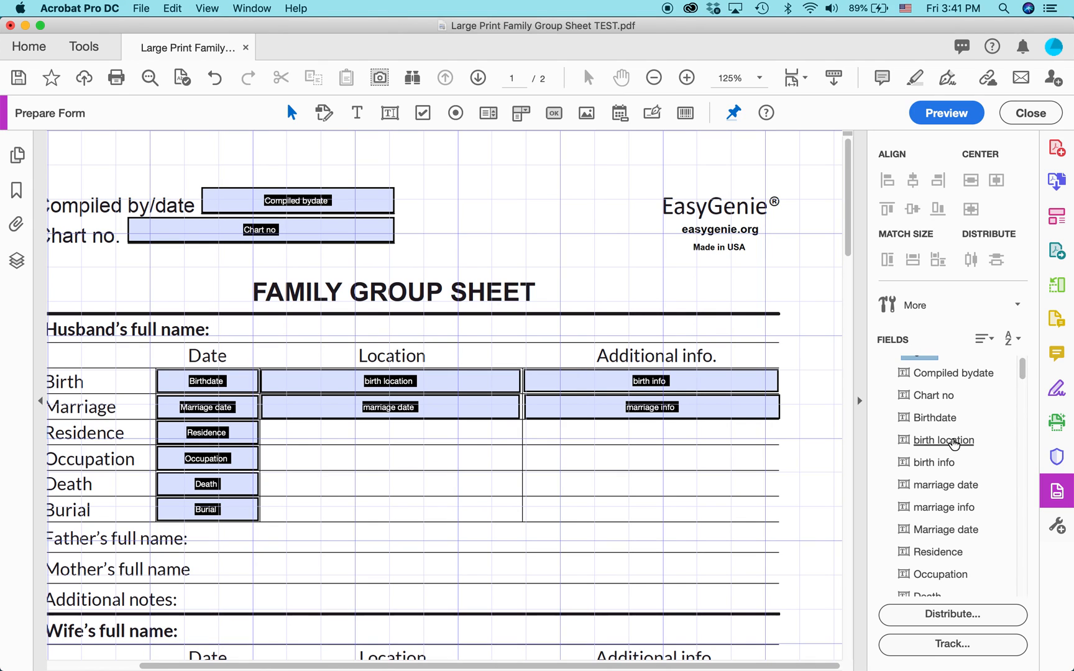
pyautogui.moveTo(942, 451)
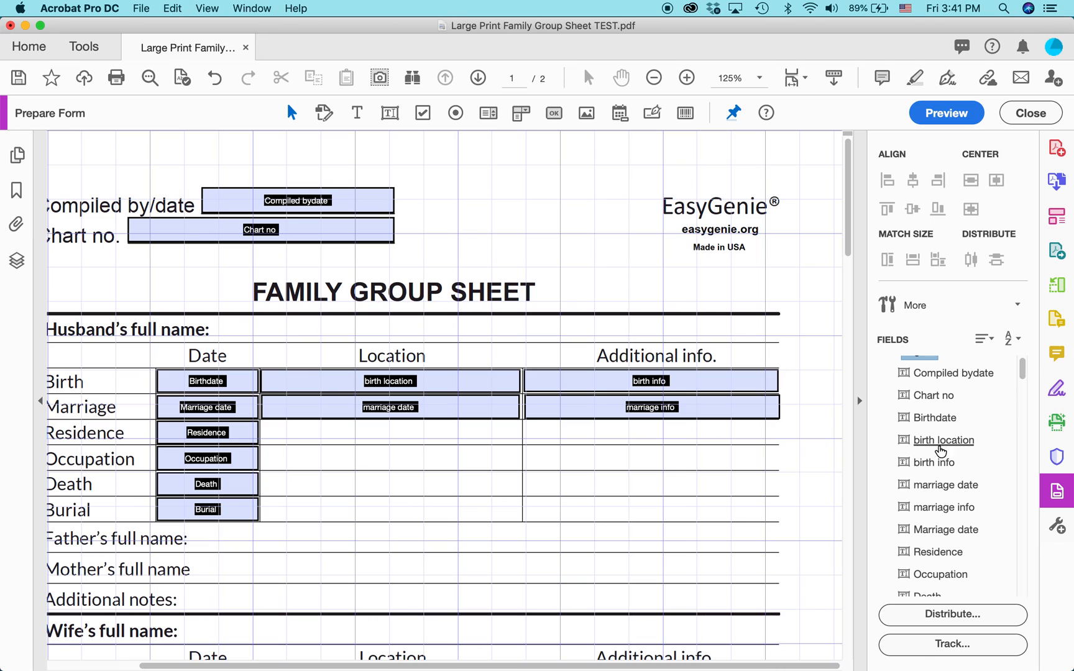
pyautogui.moveTo(943, 484)
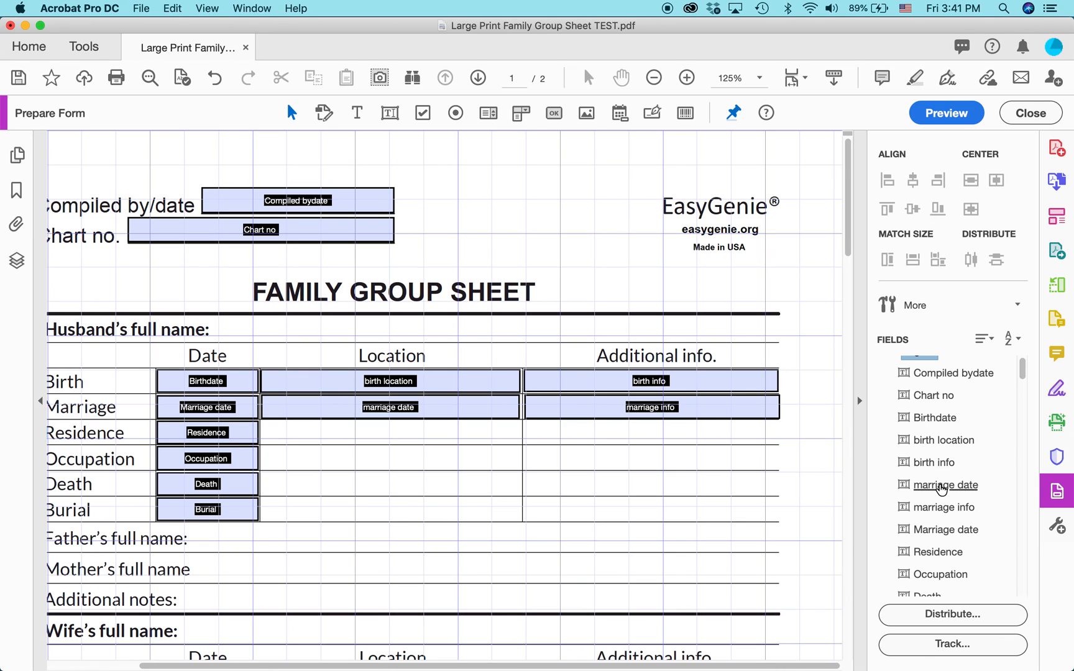
pyautogui.moveTo(947, 529)
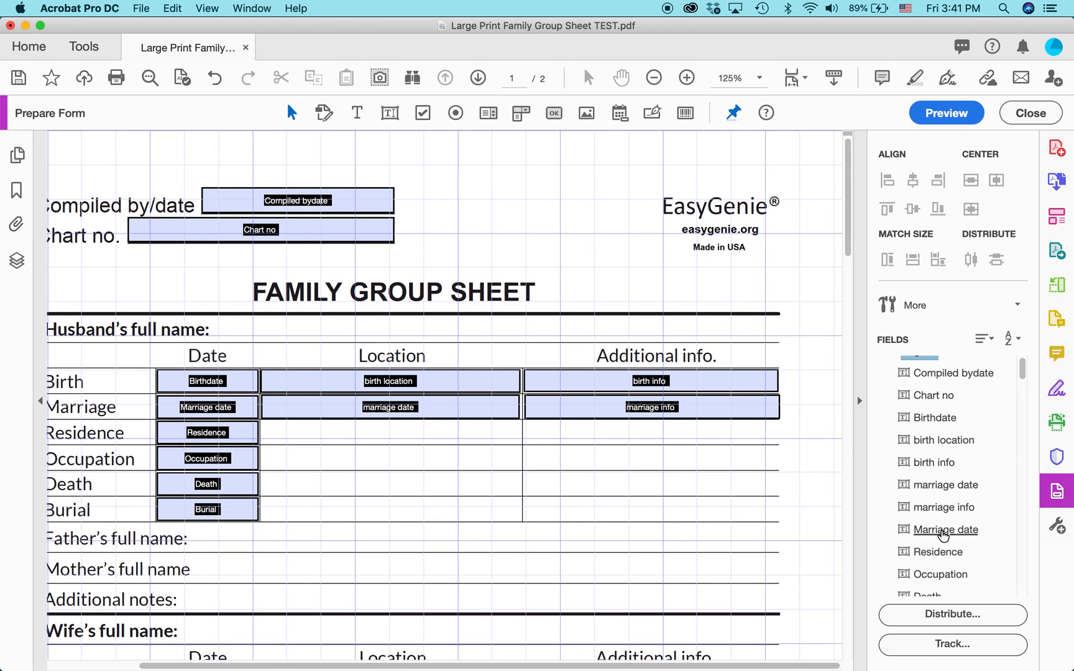
pyautogui.click(947, 485)
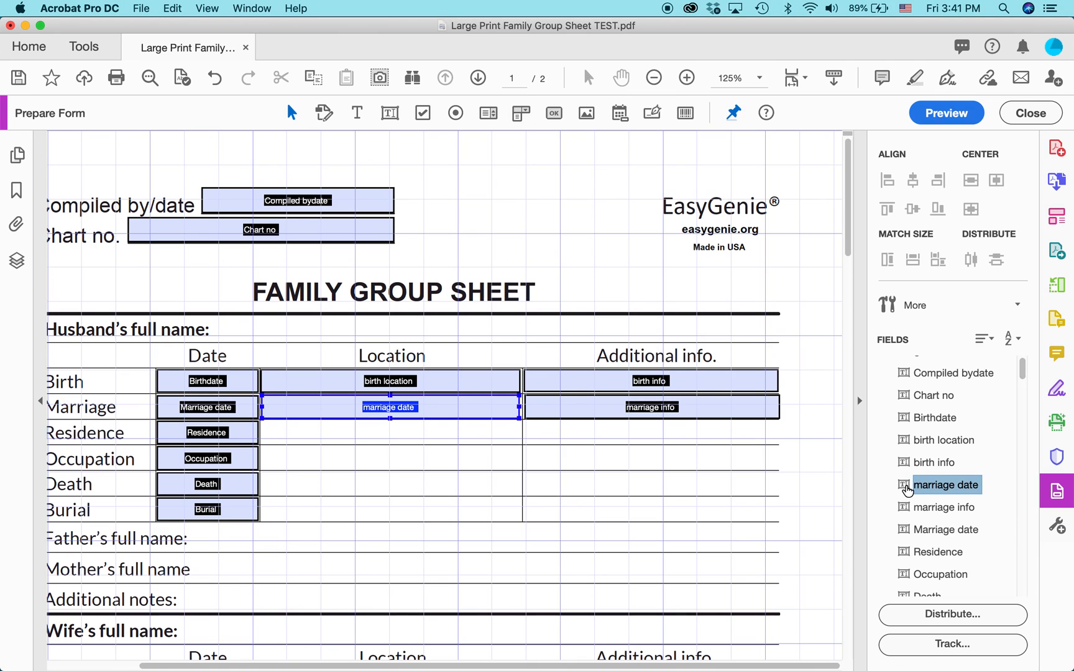
pyautogui.moveTo(912, 511)
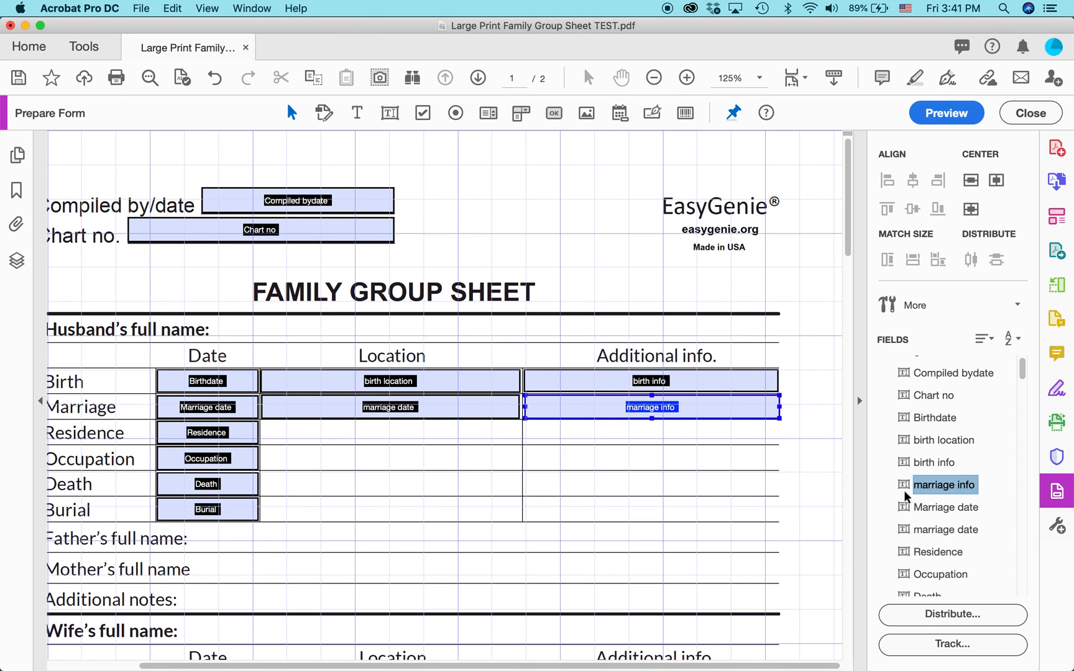
pyautogui.moveTo(920, 542)
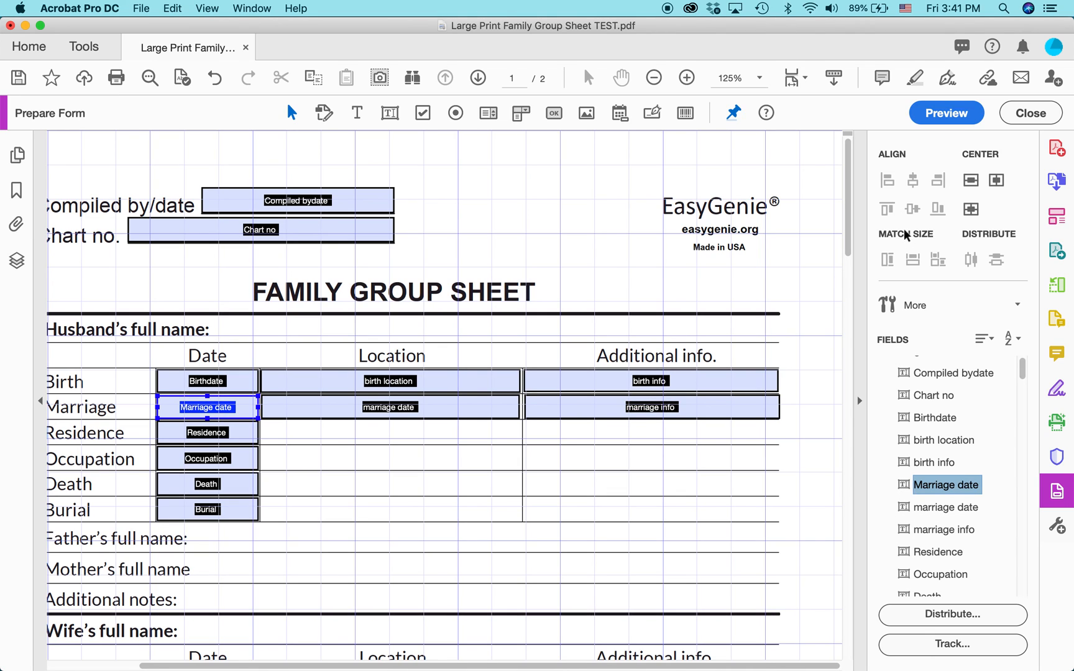
# Preview the form and test typing into the Compiled by/date field.
pyautogui.click(945, 113)
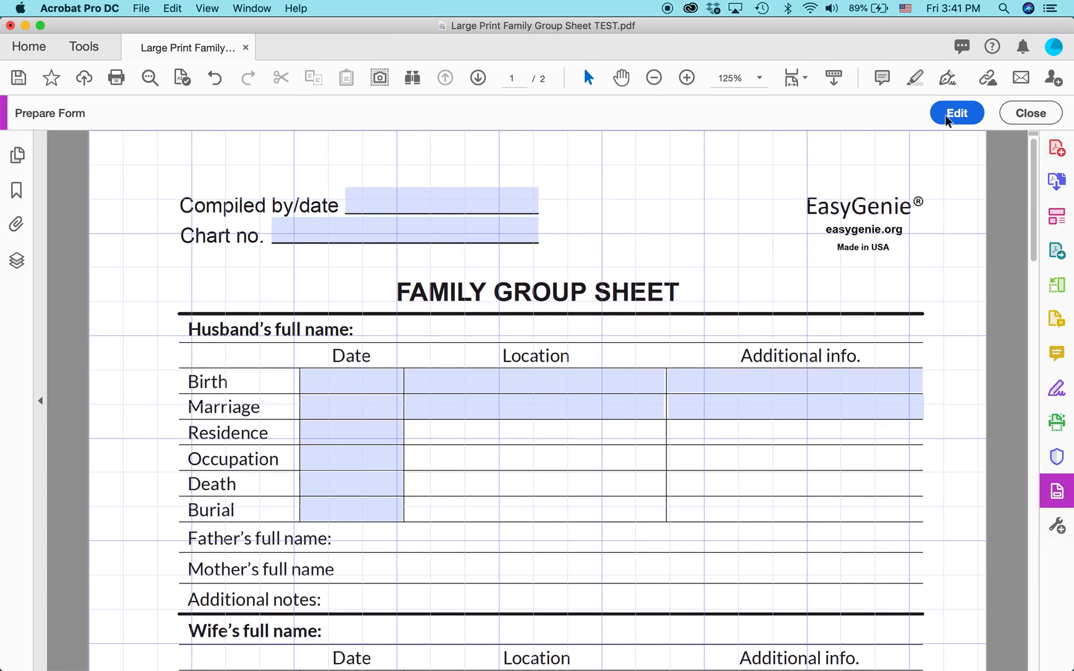
pyautogui.click(359, 205)
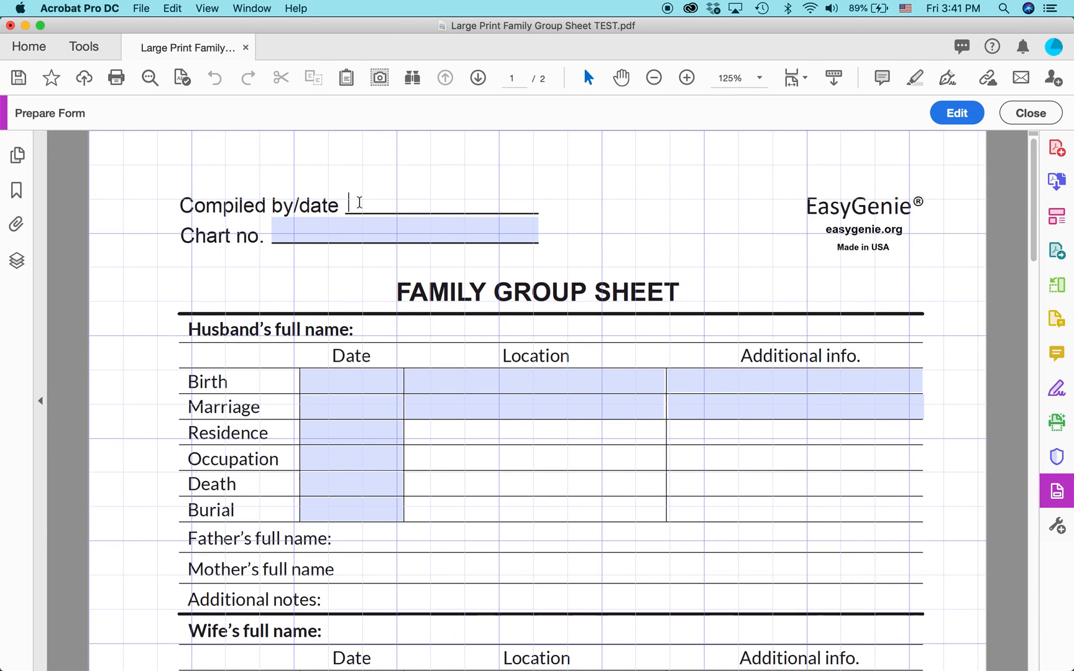
pyautogui.click(349, 406)
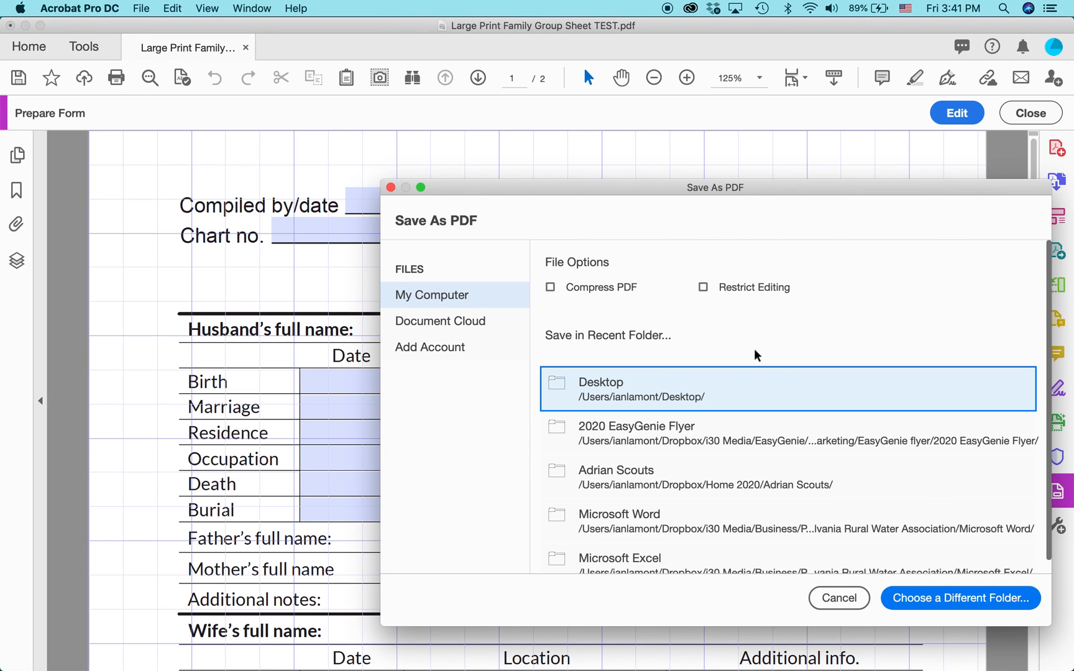
pyautogui.moveTo(799, 492)
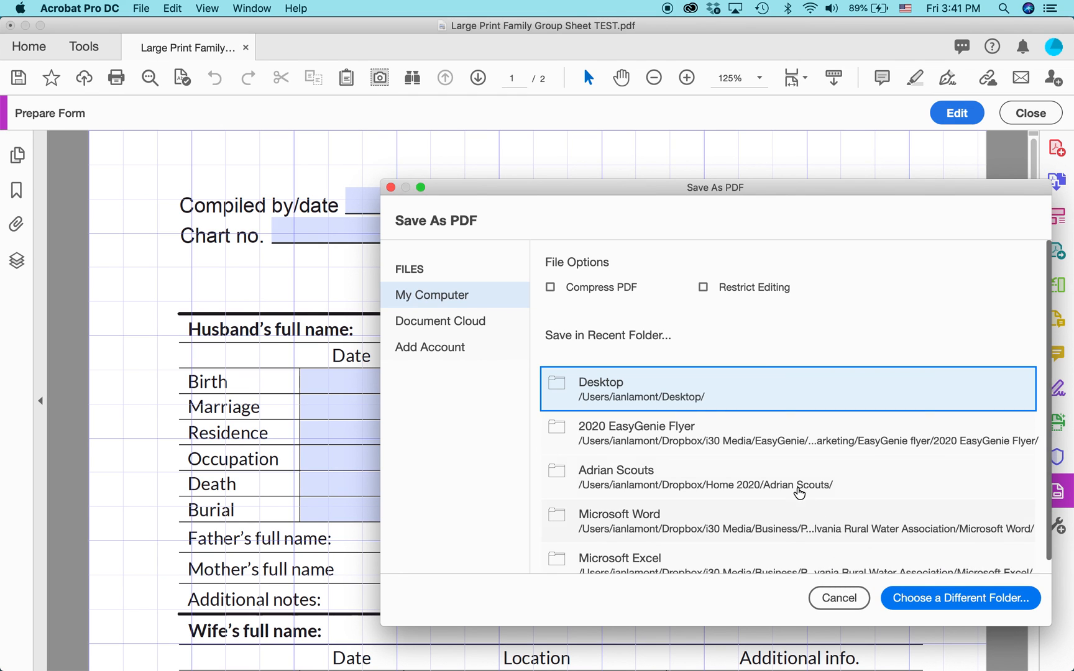
pyautogui.moveTo(689, 400)
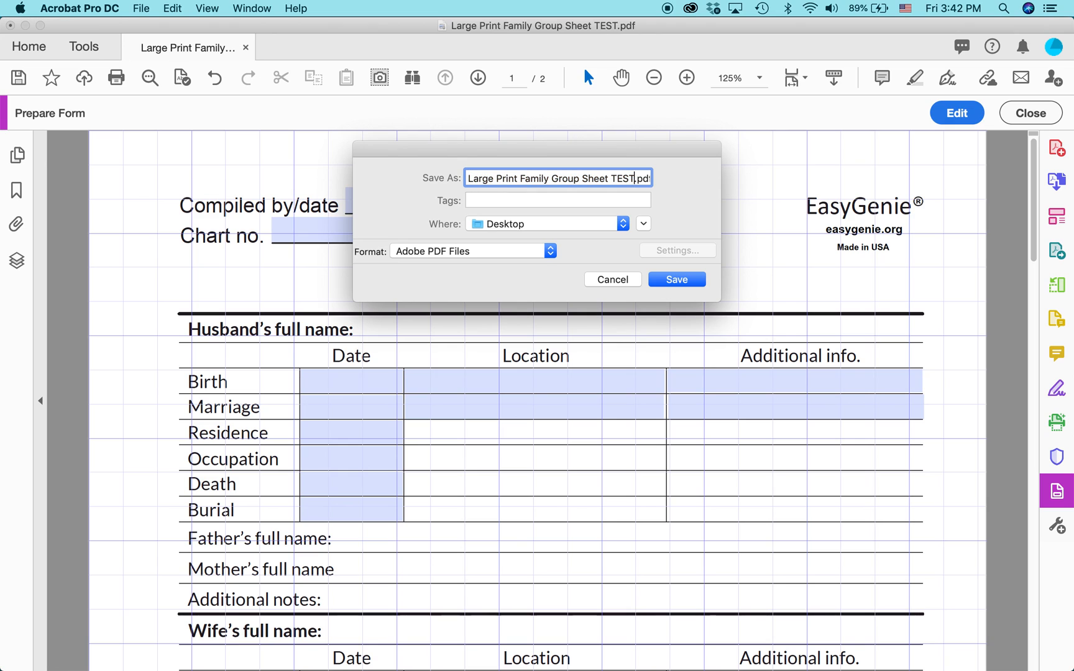
# Save the form as Large Print Family Group Sheet TEST FILLABLE on the Desktop.
pyautogui.write('FIL')
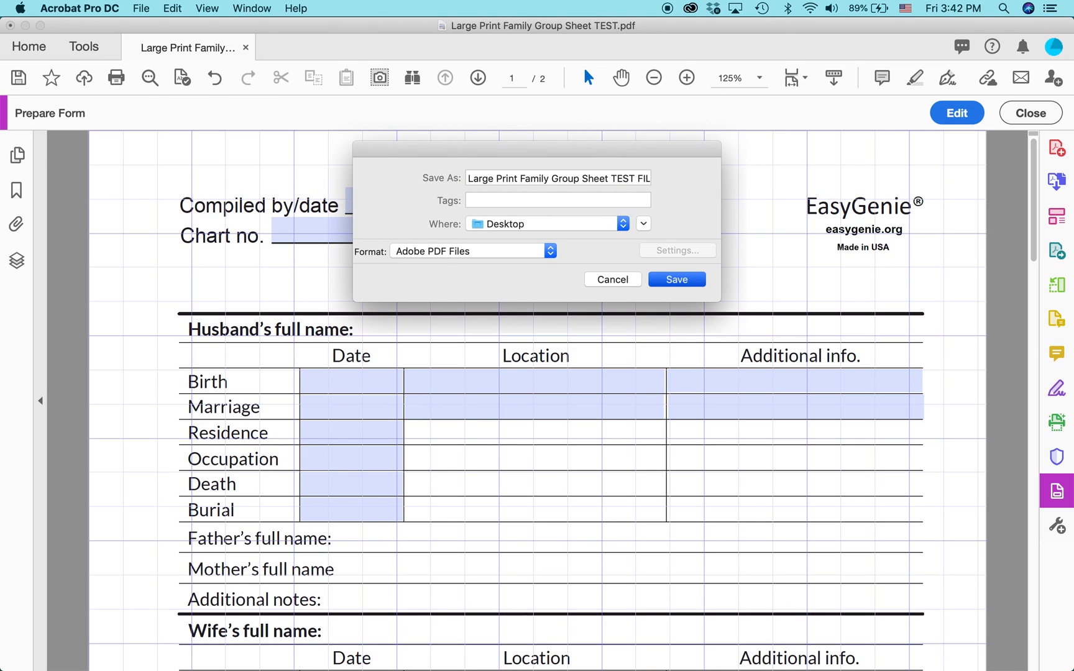
pyautogui.click(675, 280)
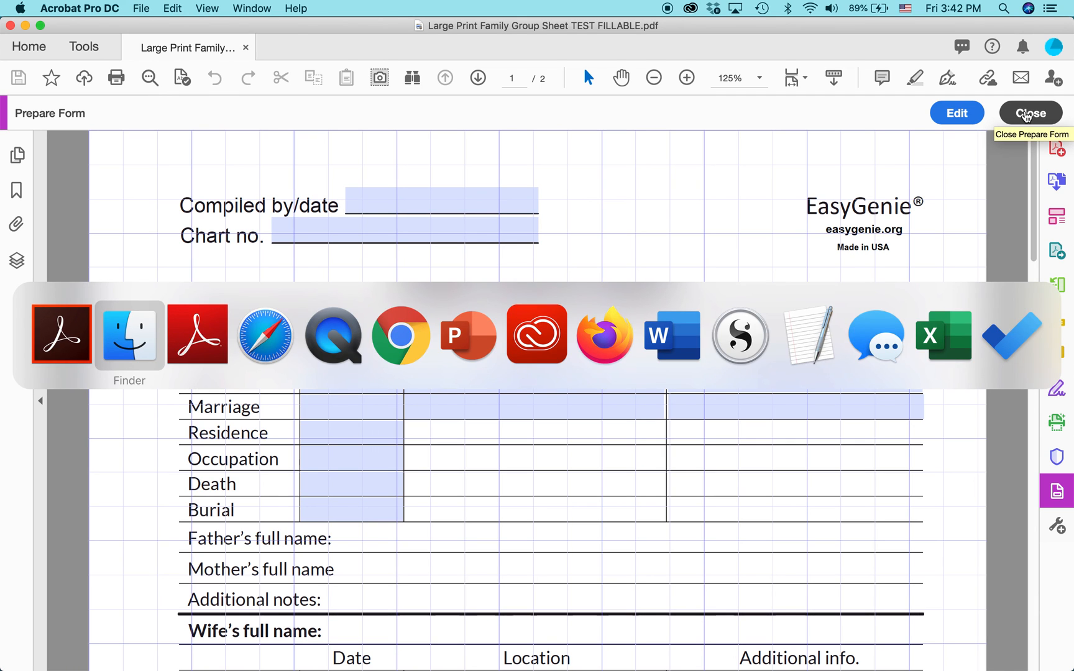
# Close the document in Acrobat and open the TEST FILLABLE PDF from Finder in Adobe Reader.
pyautogui.click(1029, 113)
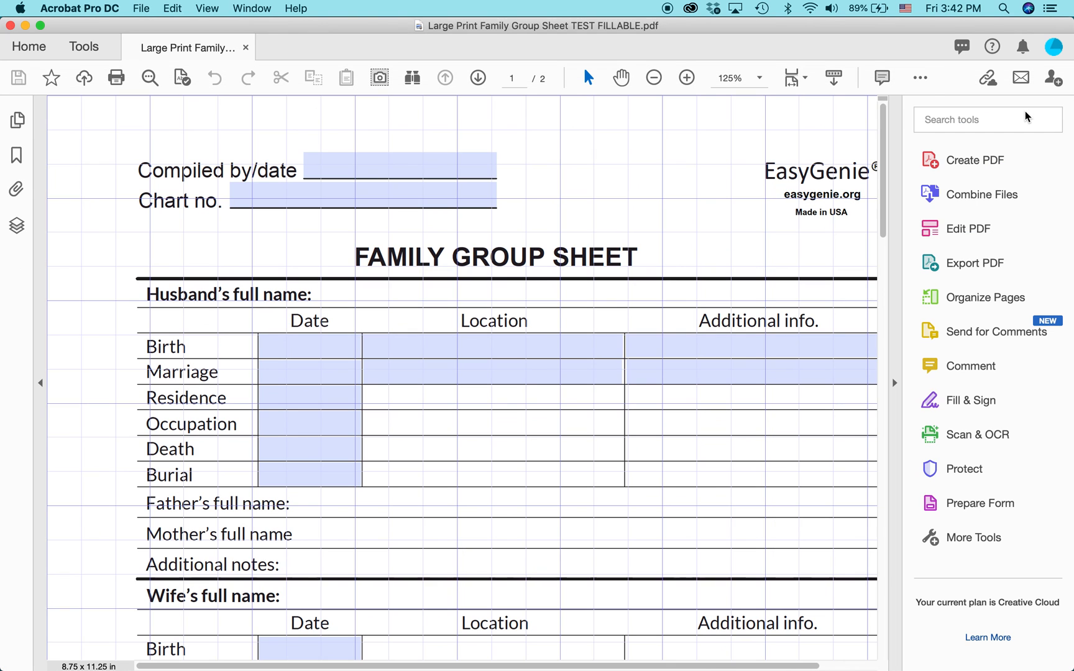
pyautogui.click(29, 46)
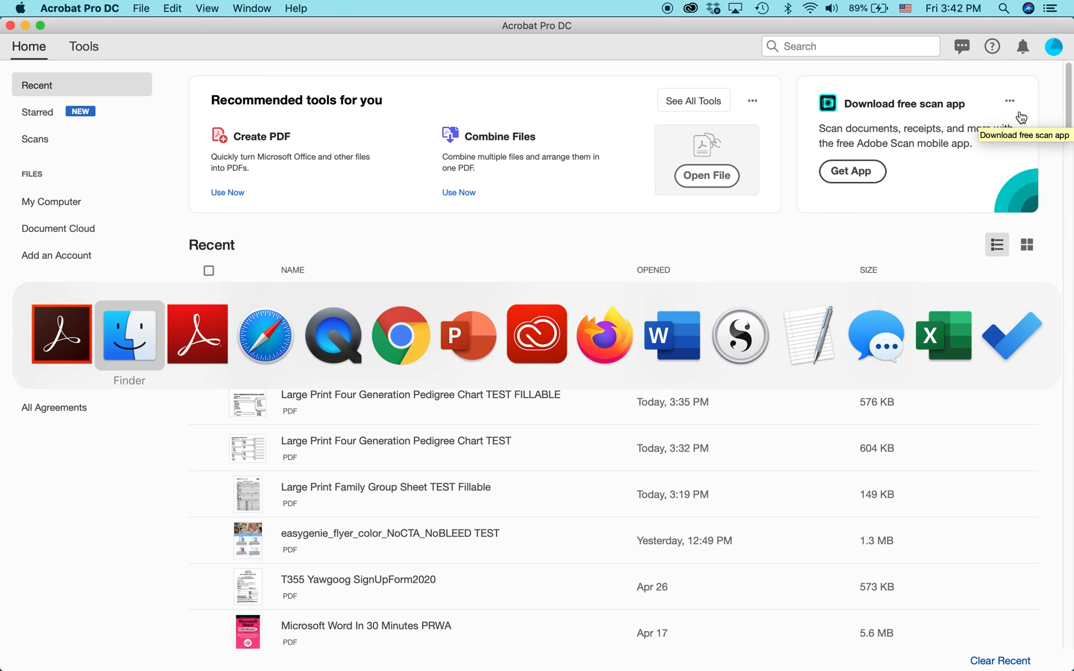
pyautogui.click(129, 335)
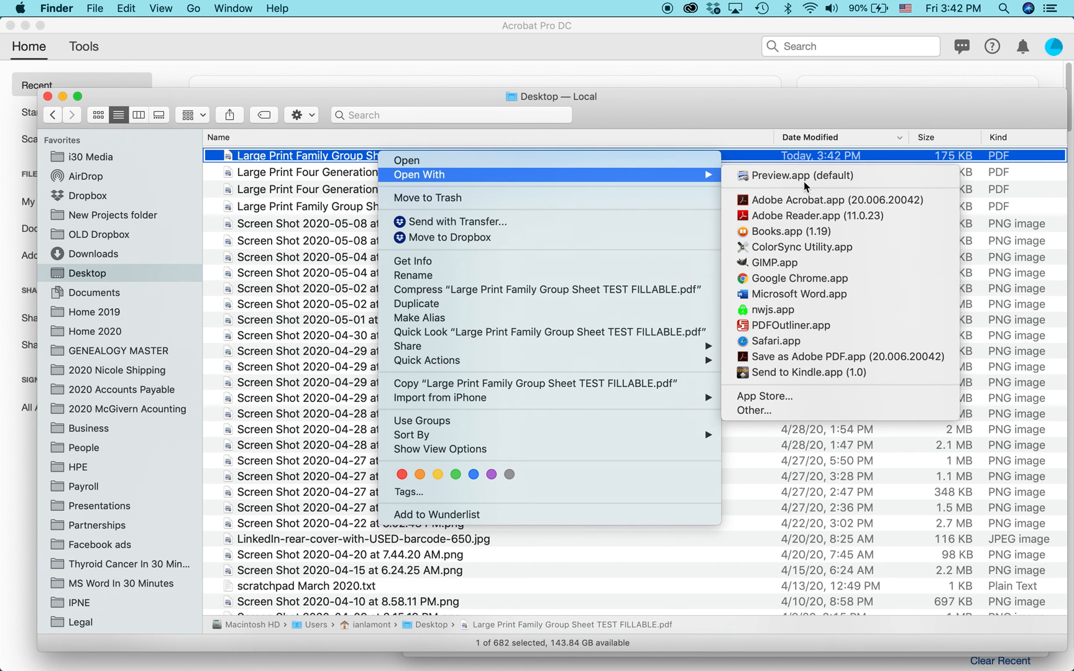
pyautogui.click(798, 215)
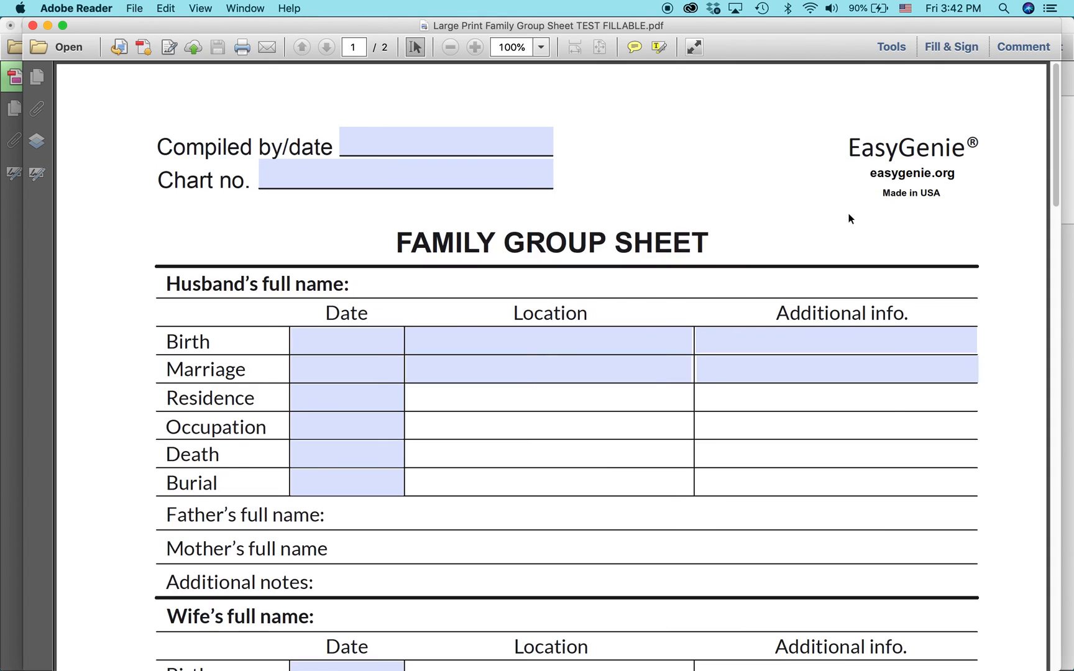
# Fill Compiled by/date with 'Ian lamont', May 9, 2020 and Chart no. with '#1'.
pyautogui.click(951, 46)
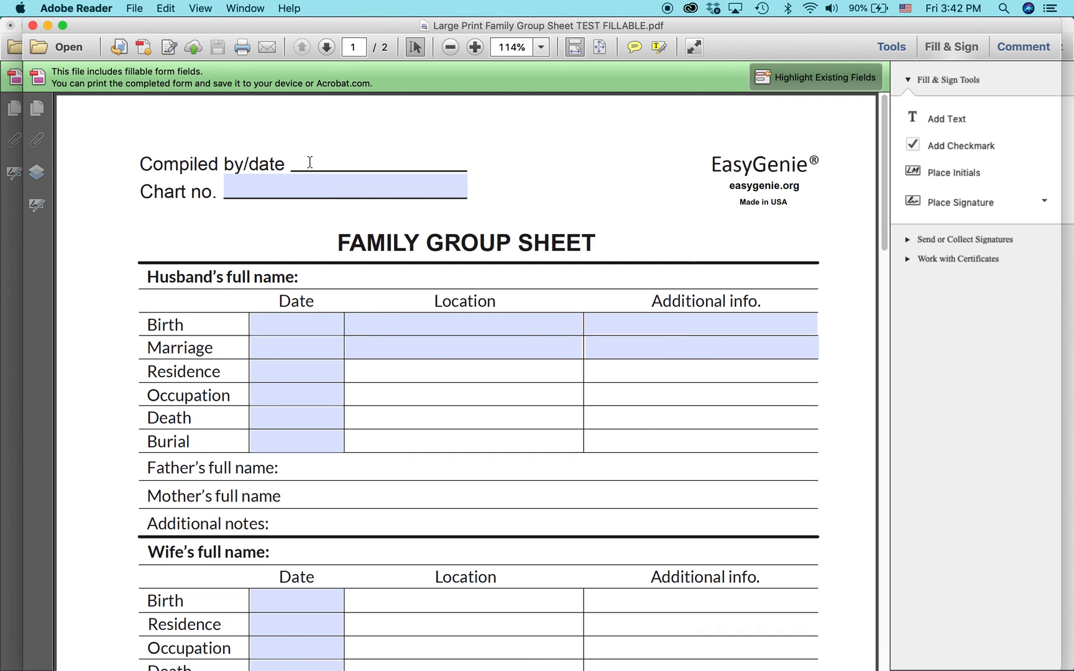
pyautogui.write('Ian lamont, Ma7 9,')
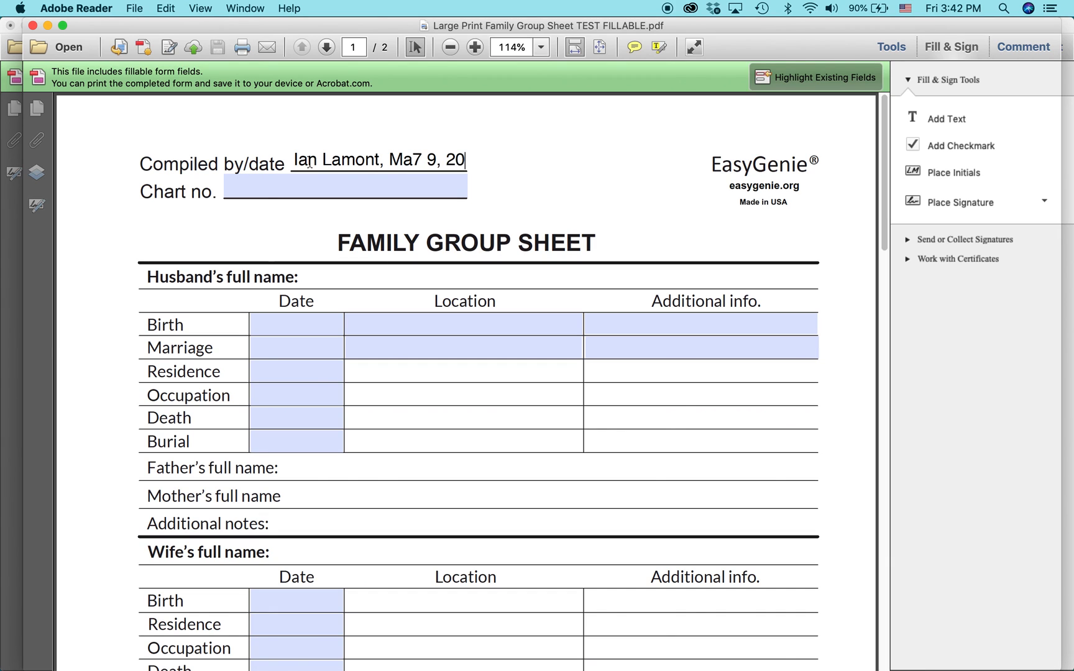
pyautogui.write('20')
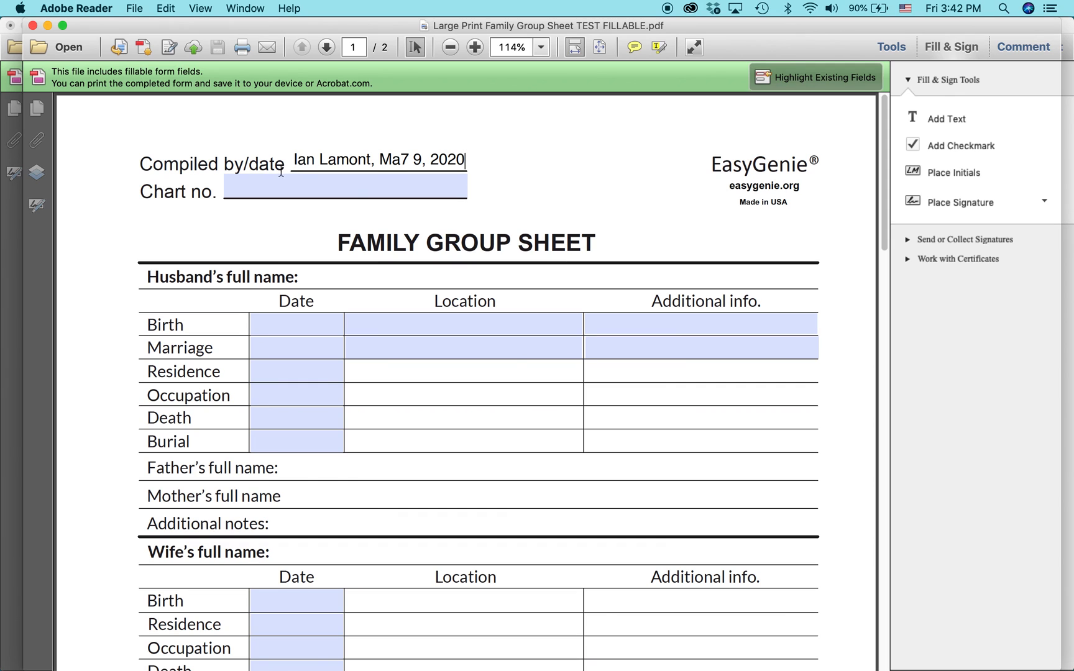
pyautogui.write('y')
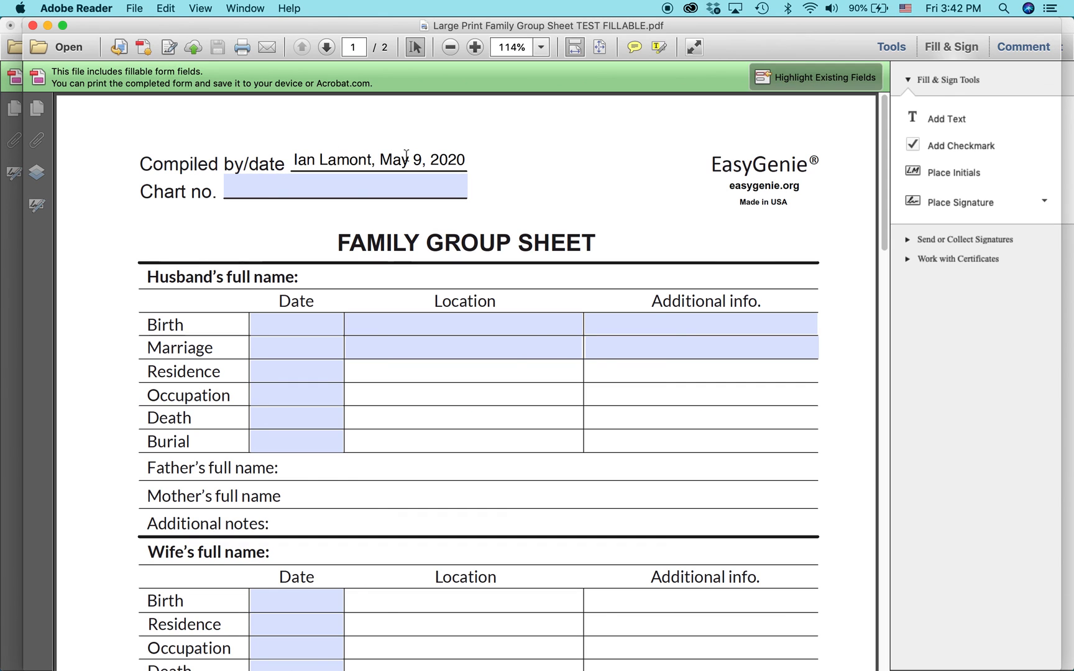
pyautogui.click(377, 159)
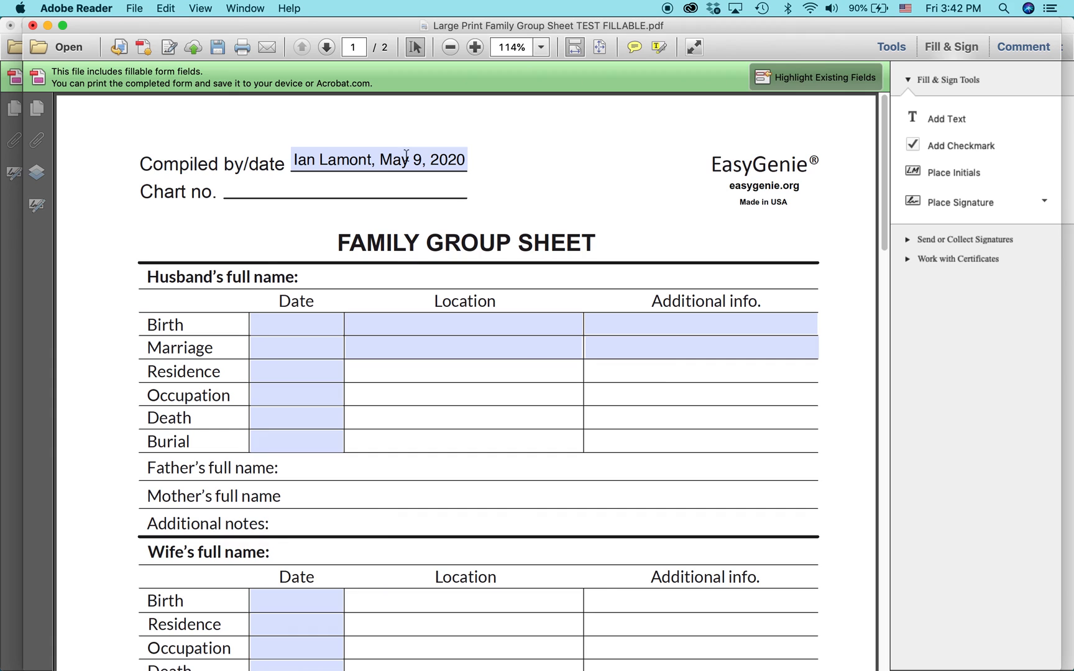
pyautogui.write('#1')
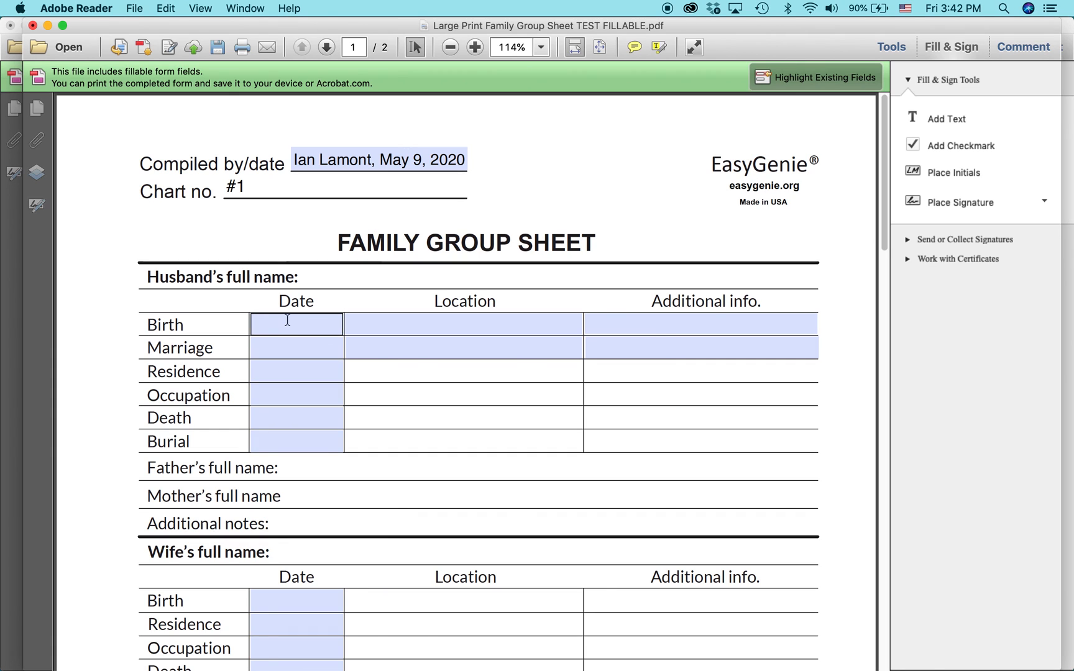
pyautogui.click(343, 187)
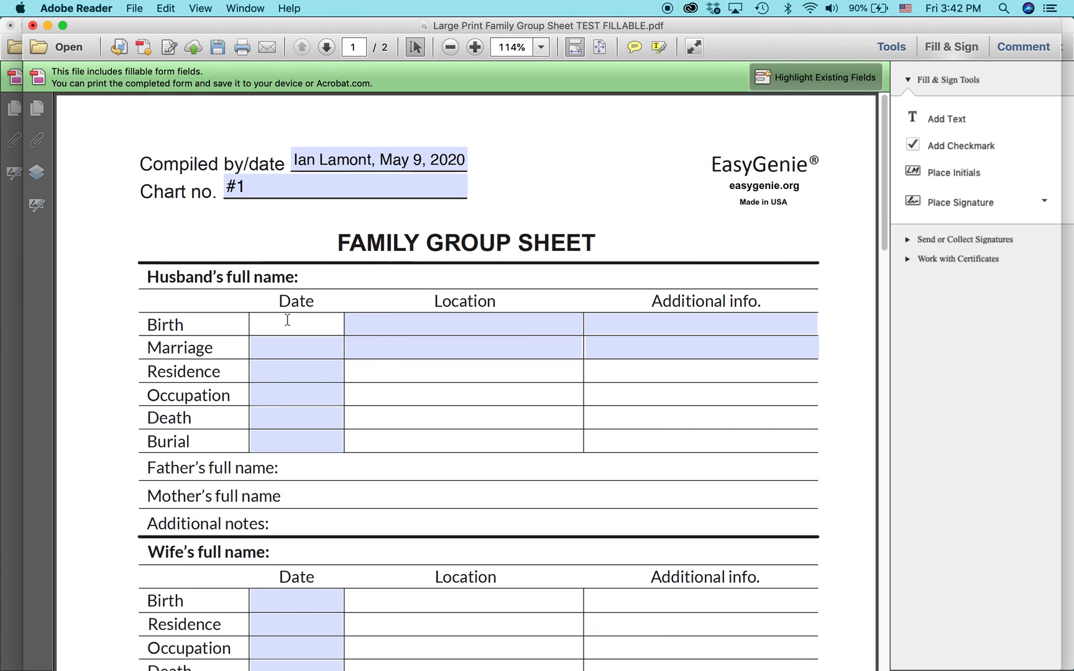
pyautogui.write('Oct 2 19')
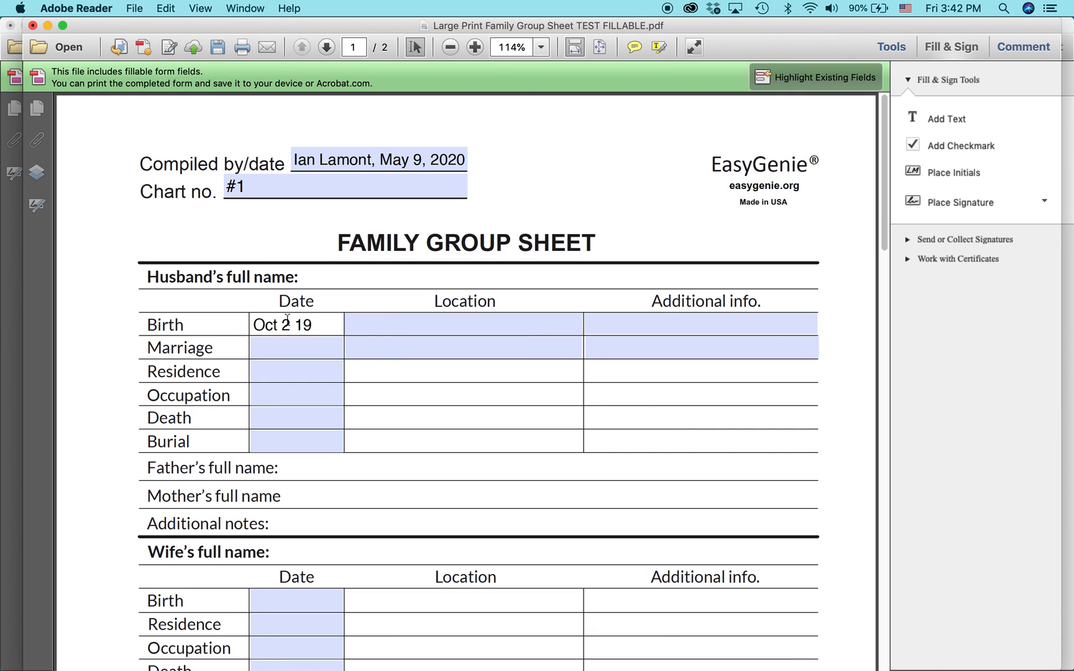
pyautogui.write('38')
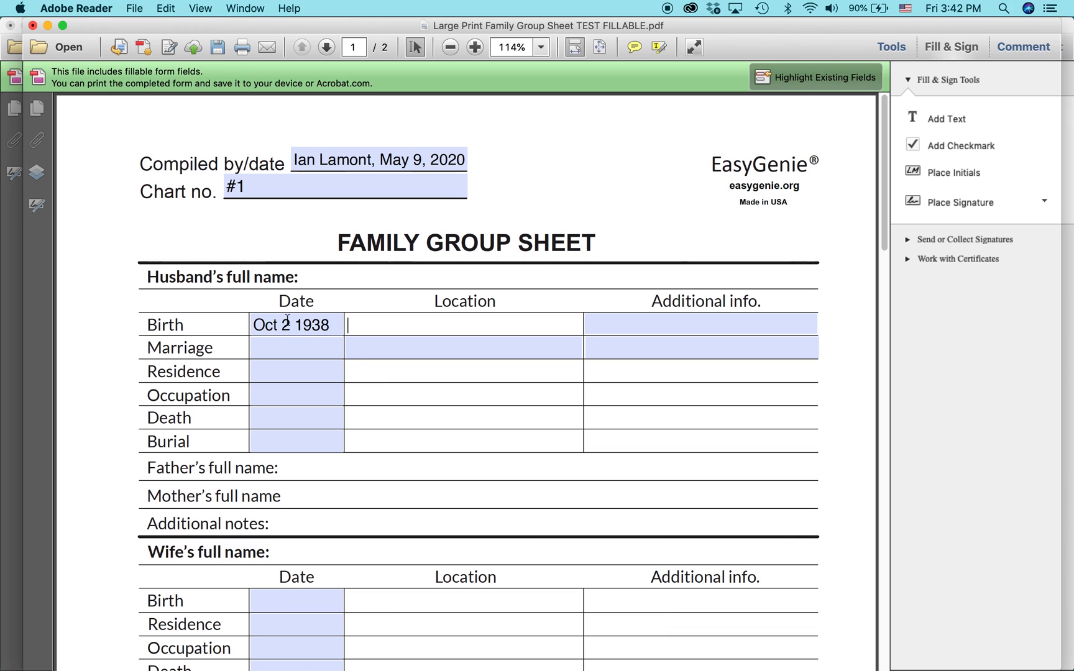
pyautogui.write('New YOrk C')
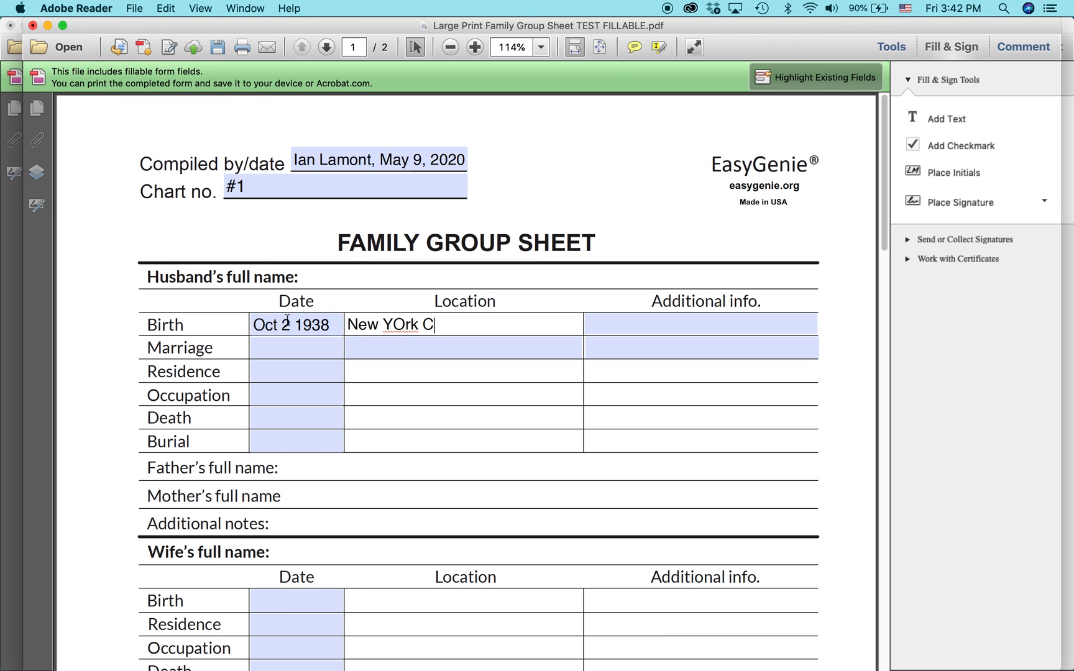
pyautogui.write('ity')
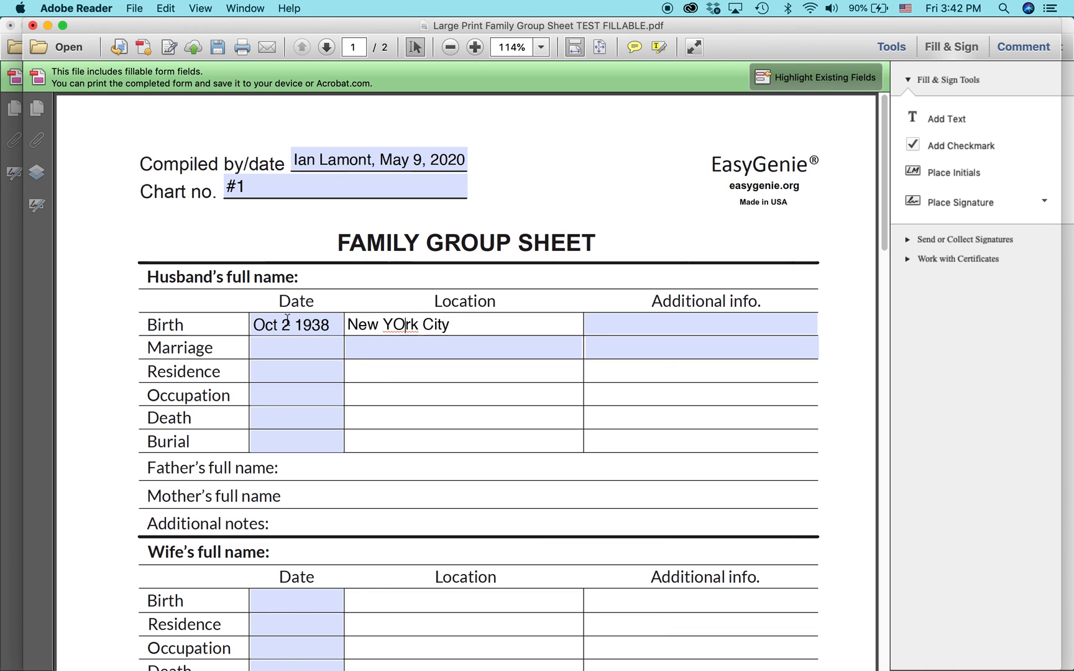
pyautogui.click(698, 324)
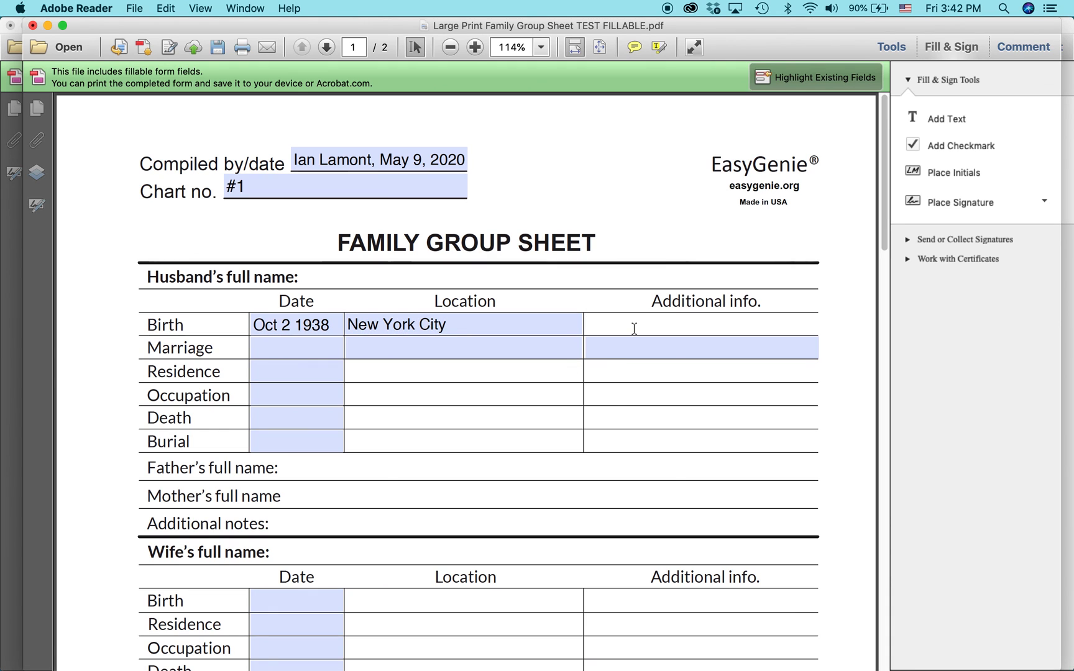
pyautogui.write('Adopted')
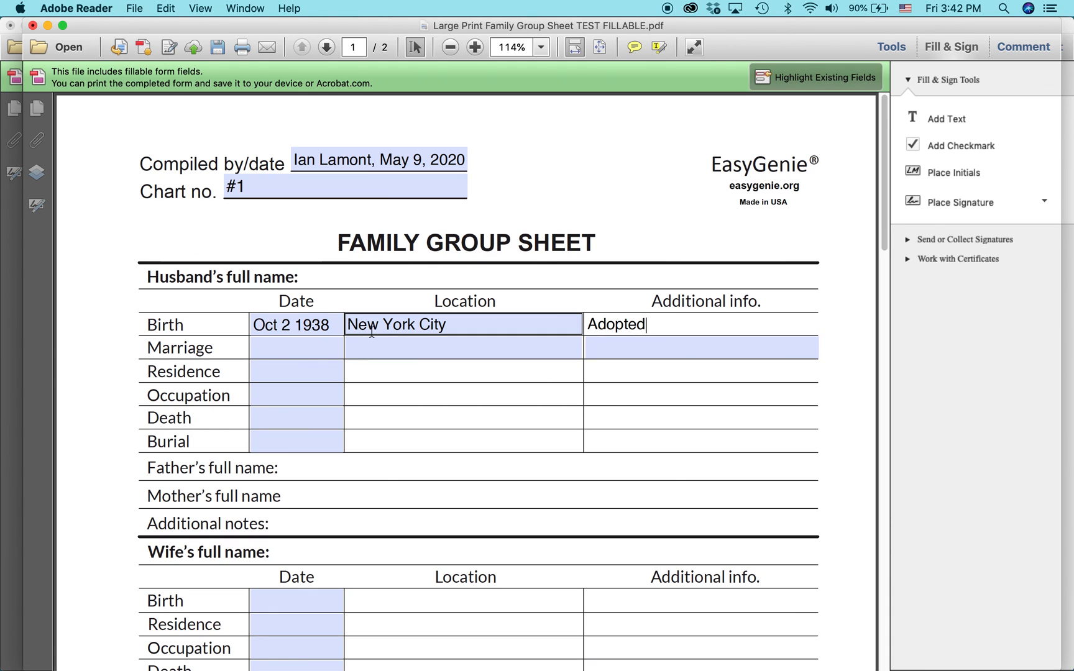
# Enter the marriage date June 12, 1962.
pyautogui.click(296, 347)
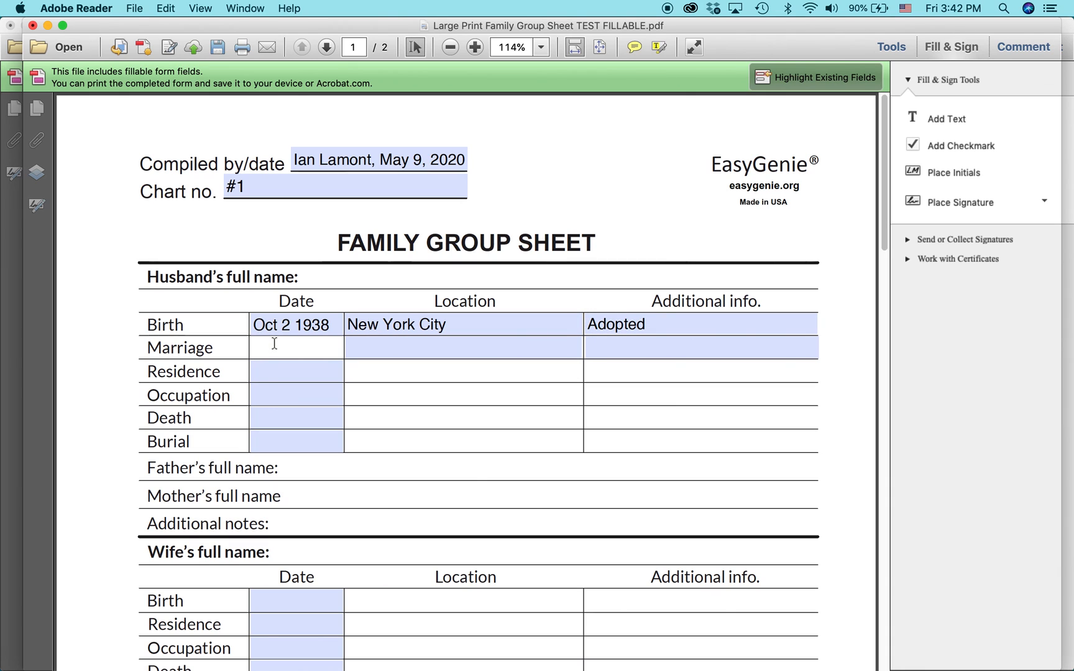
pyautogui.write('June 12,')
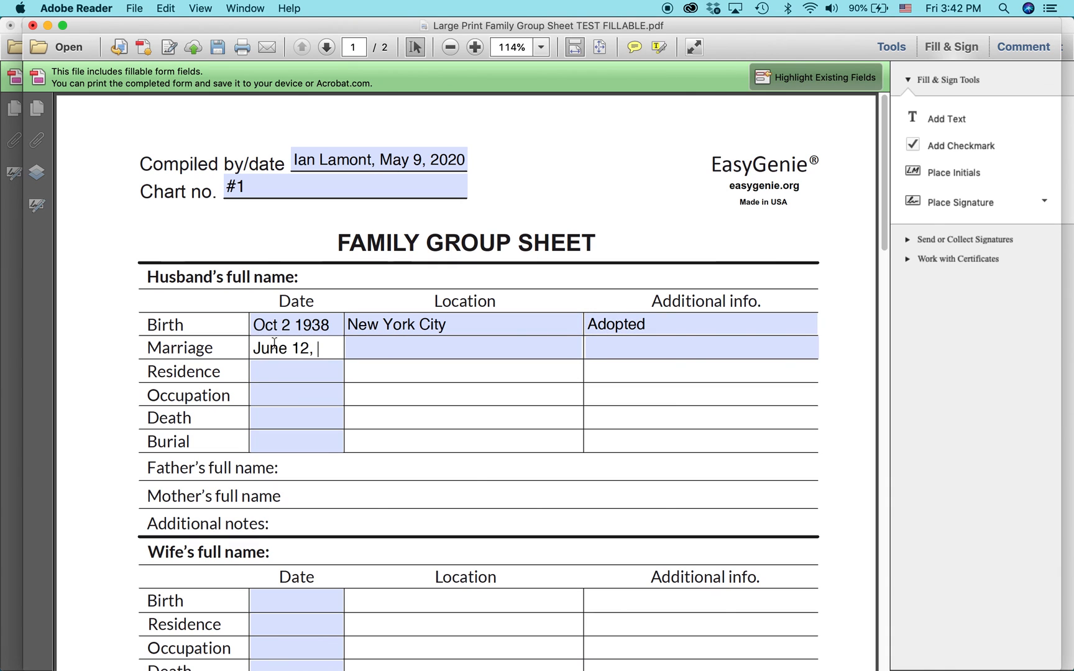
pyautogui.write('1')
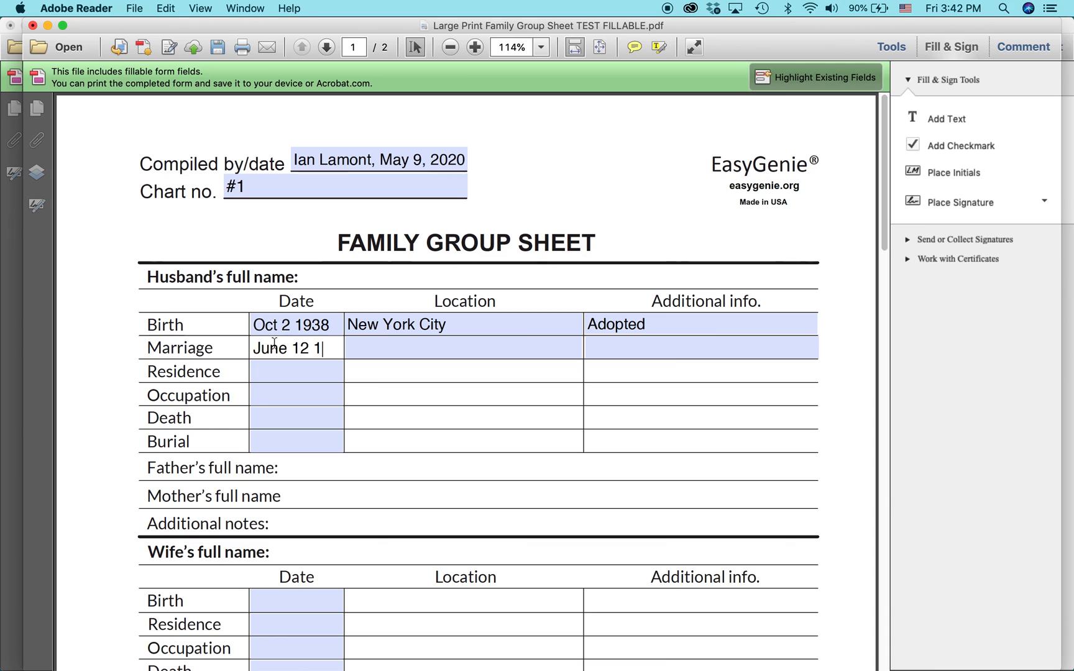
pyautogui.write('962')
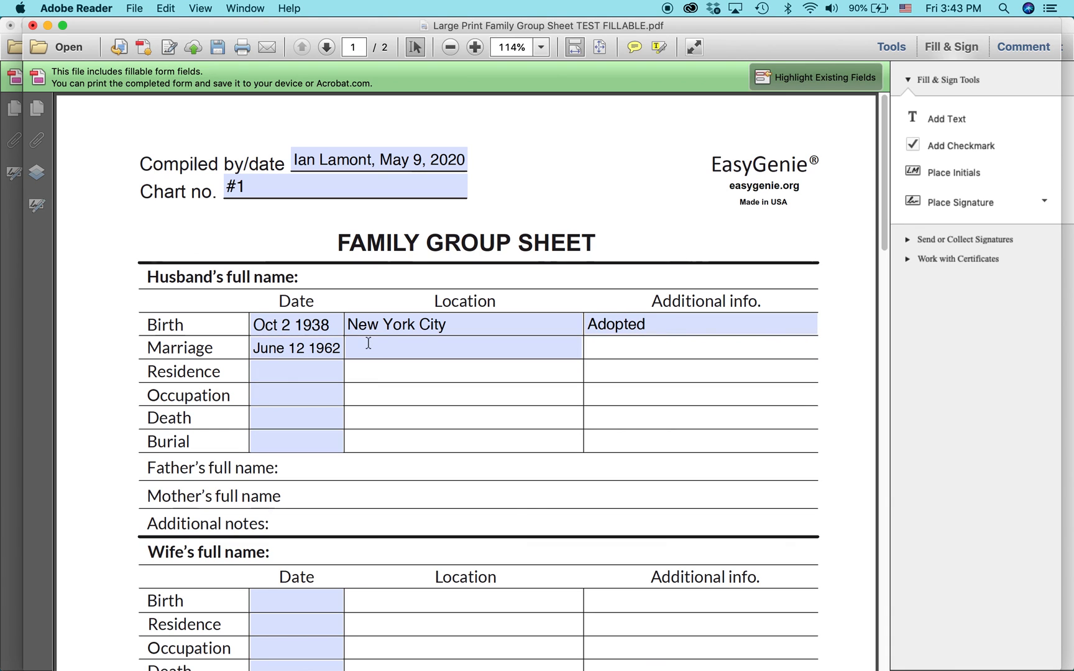
pyautogui.click(699, 346)
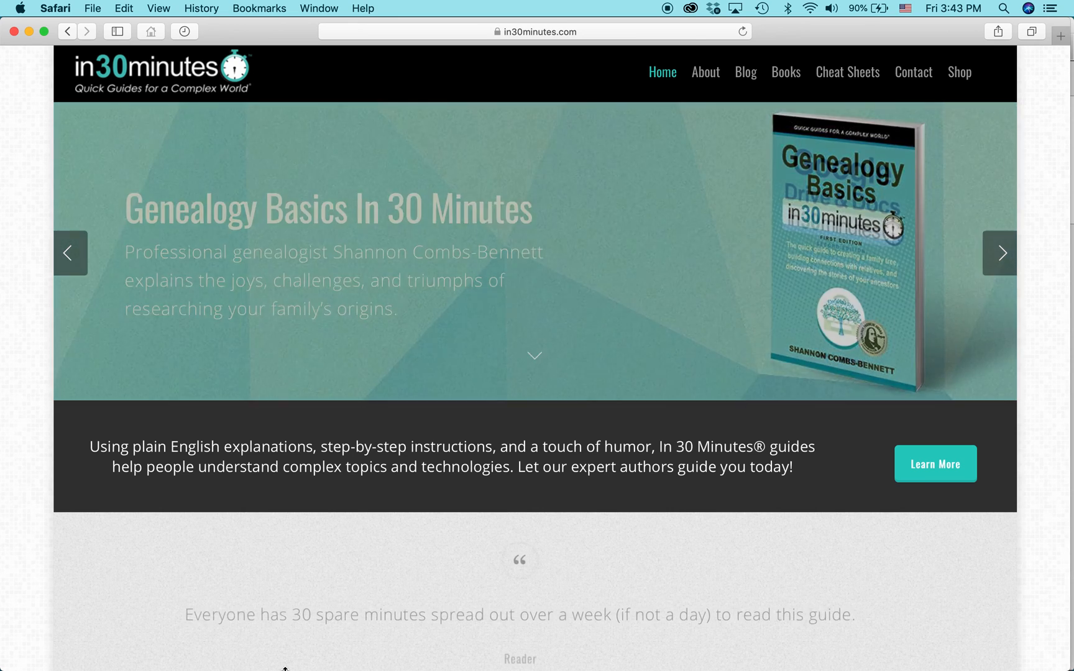
# View the in30minutes.com home page with its featured Google Drive & Docs guide.
pyautogui.click(998, 253)
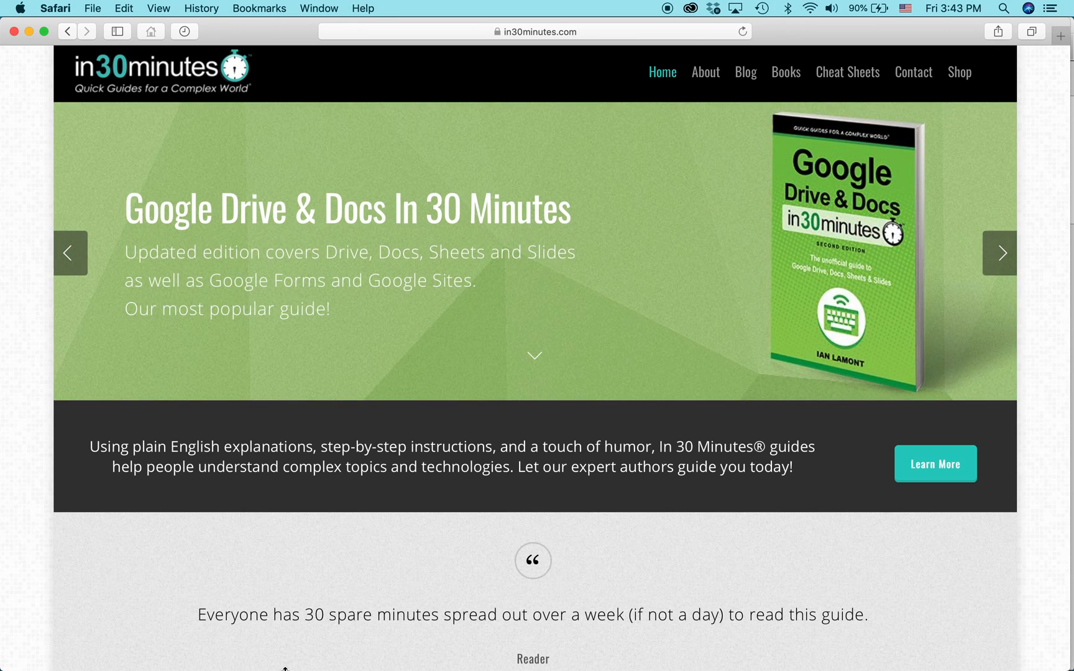